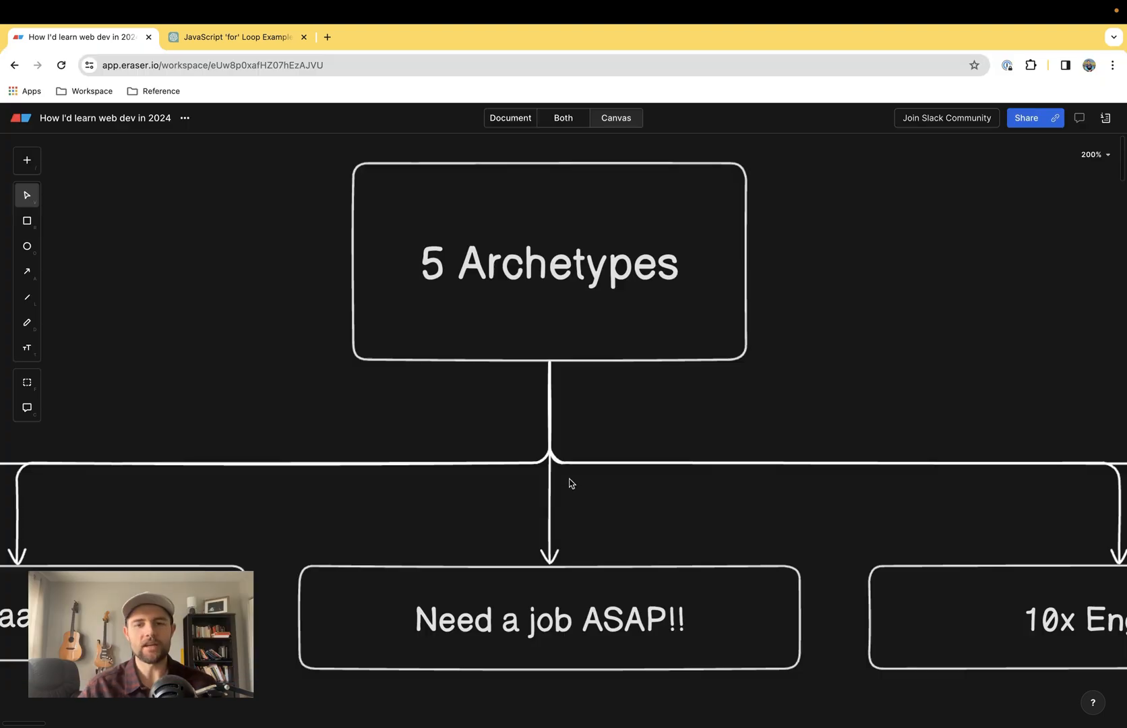
{"action": "mouse_move", "coordinate": [525, 549]}
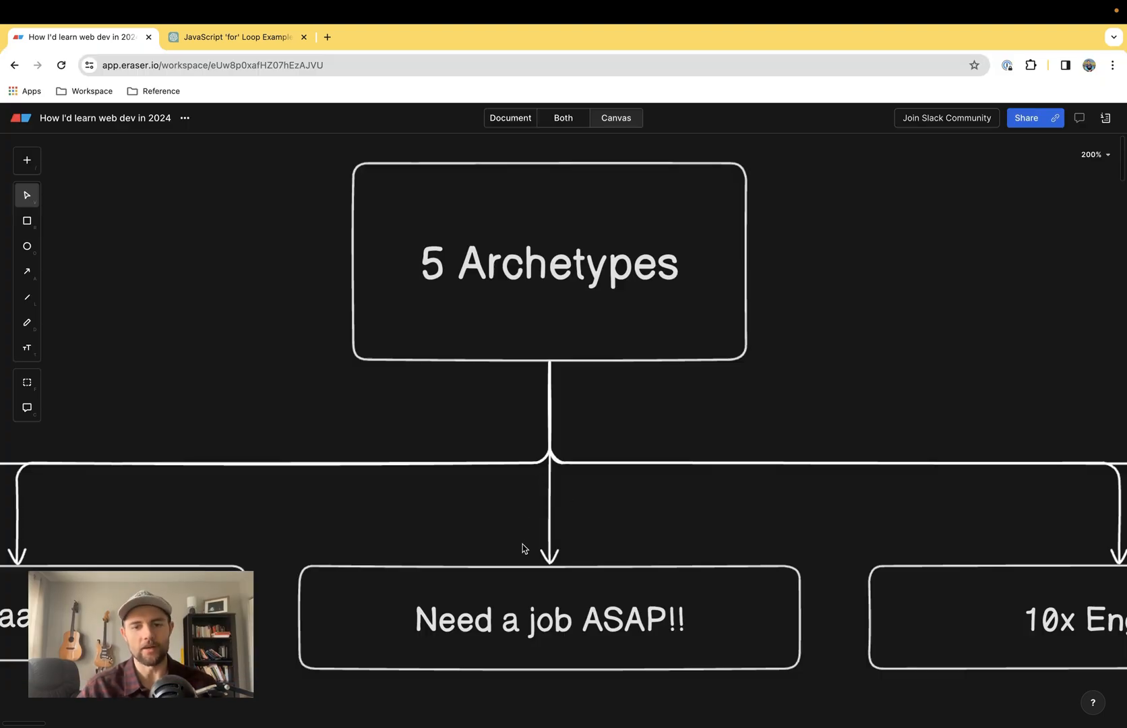
- Scroll the canvas to the 'How should I learn web development in 2024?' title and its first branch
{"action": "scroll", "scroll_direction": "down", "scroll_amount": 3}
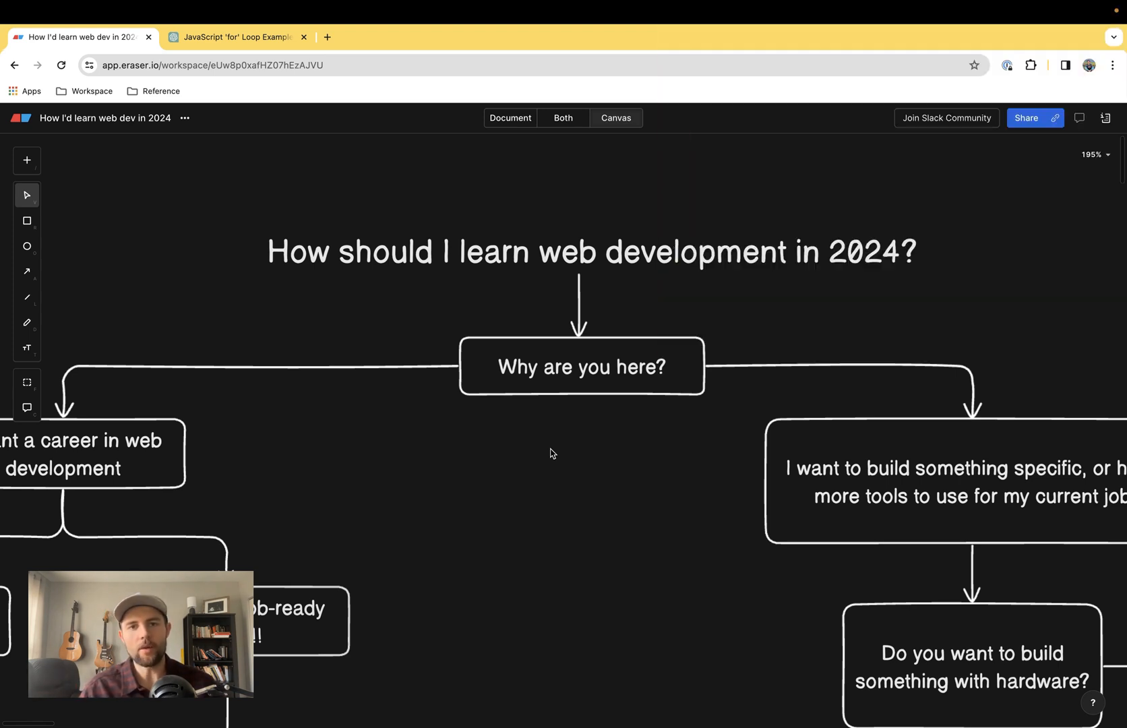
{"action": "mouse_move", "coordinate": [576, 435]}
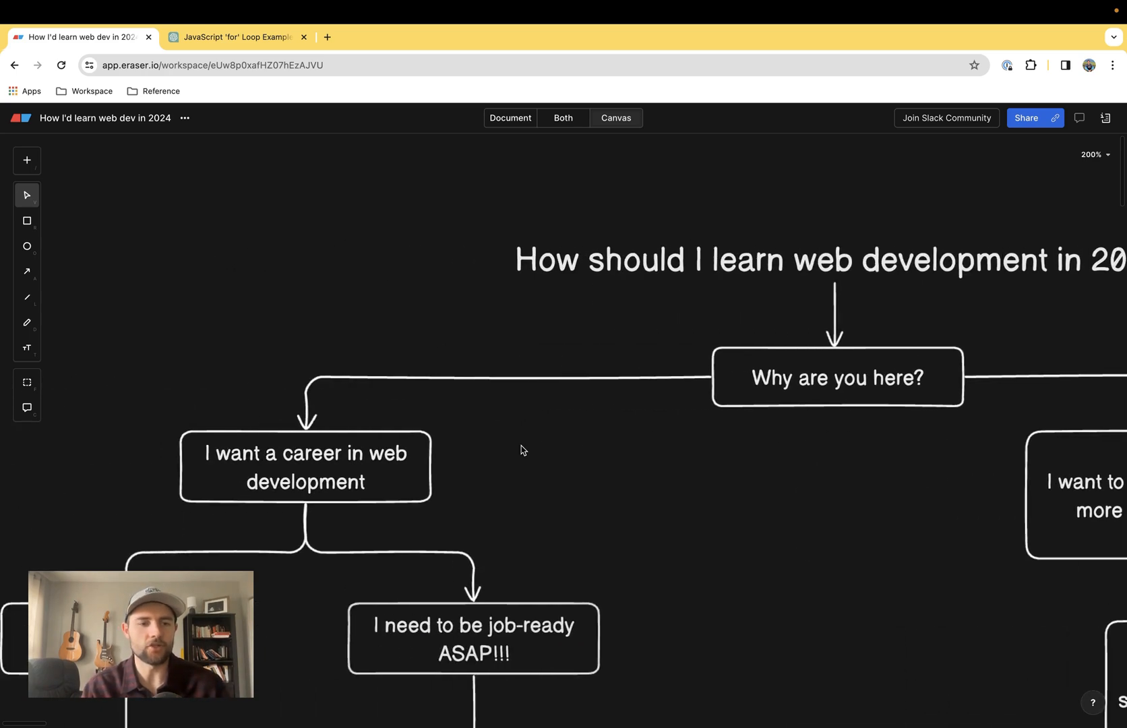
- Scroll through the 'I want a career' branch to the 10x Engineer and Need a job ASAP outcomes
{"action": "scroll", "scroll_direction": "down", "scroll_amount": 3}
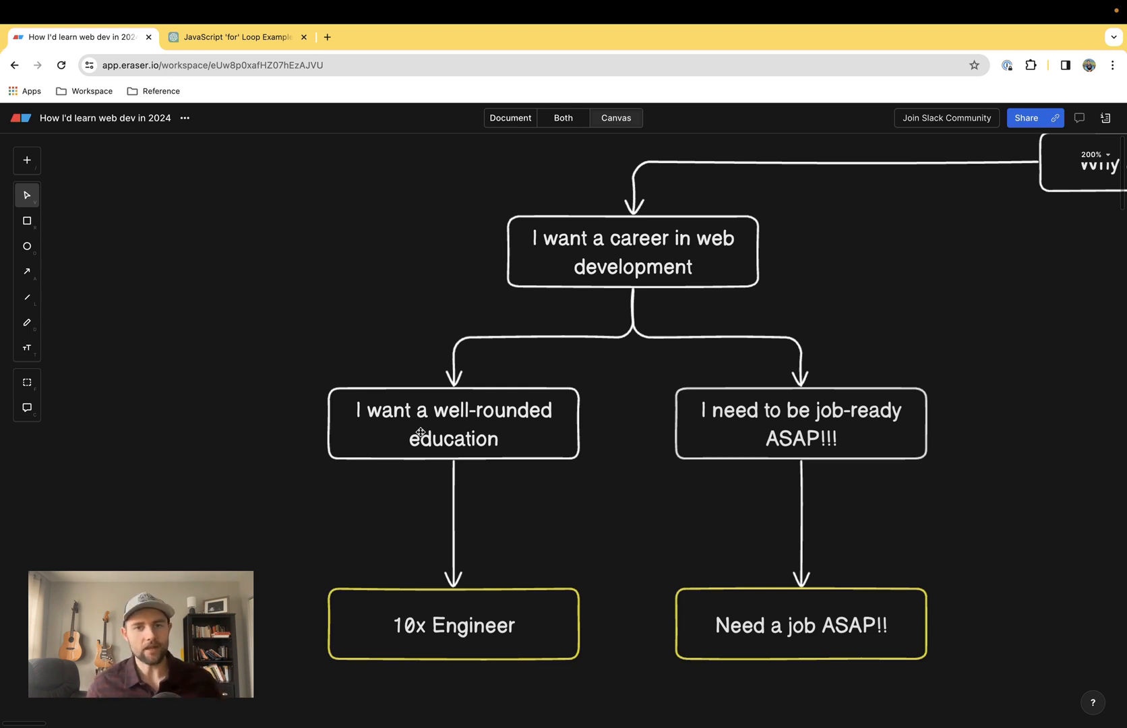
{"action": "mouse_move", "coordinate": [572, 453]}
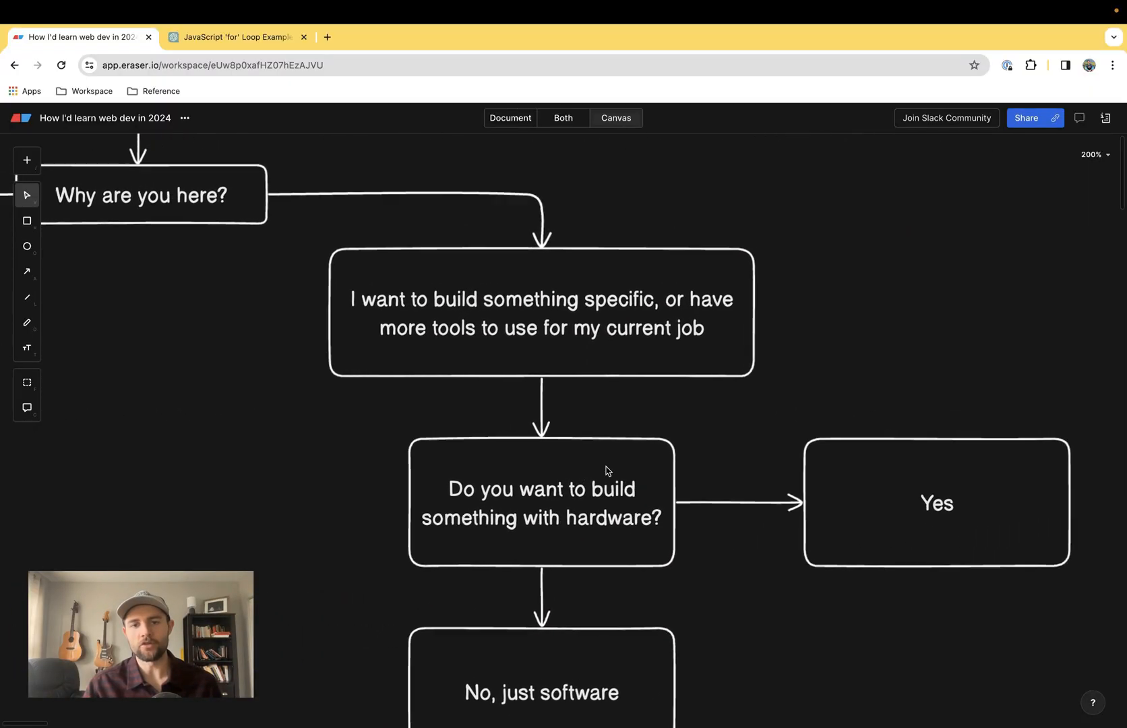
- Scroll past 'No, just software' to the Scrappy SaaS Founder and Programmatic SEO Wizard outcomes
{"action": "scroll", "scroll_direction": "down", "scroll_amount": 3}
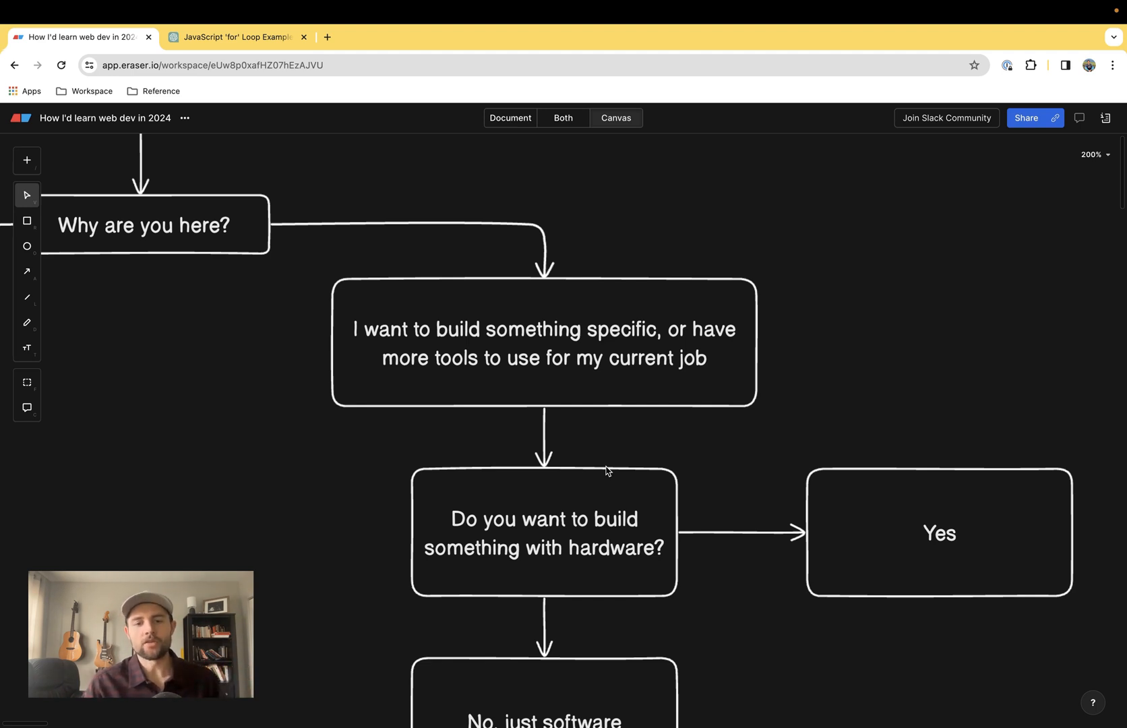
{"action": "scroll", "scroll_direction": "down", "scroll_amount": 3}
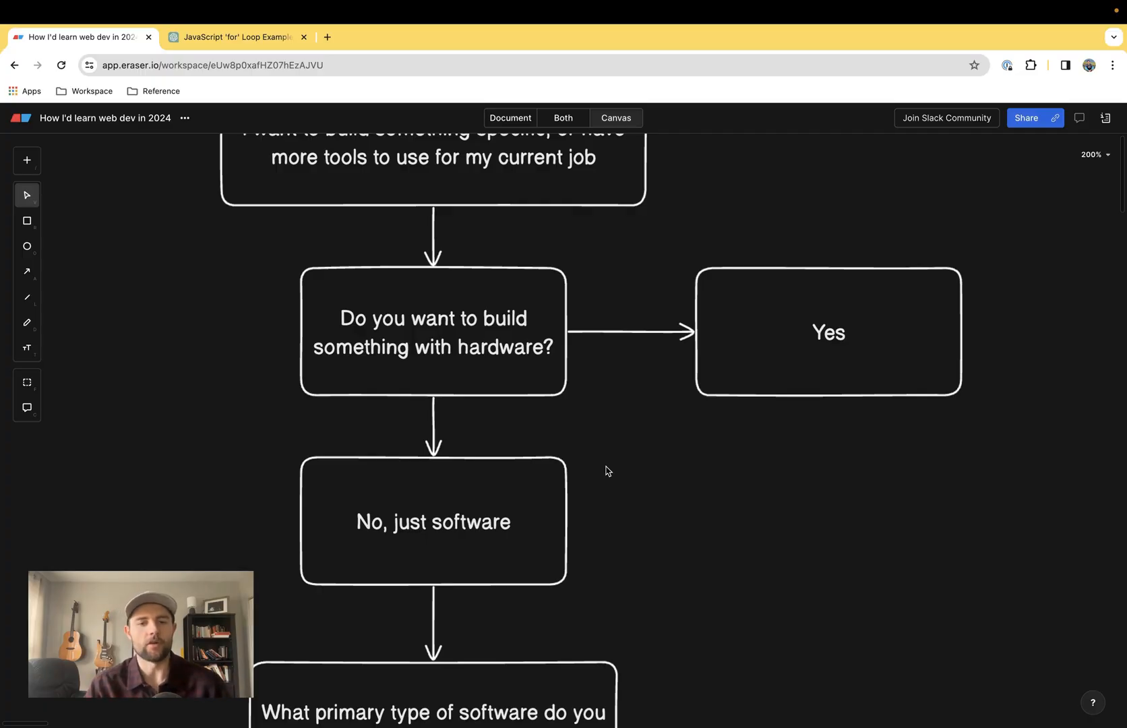
{"action": "scroll", "scroll_direction": "down", "scroll_amount": 3}
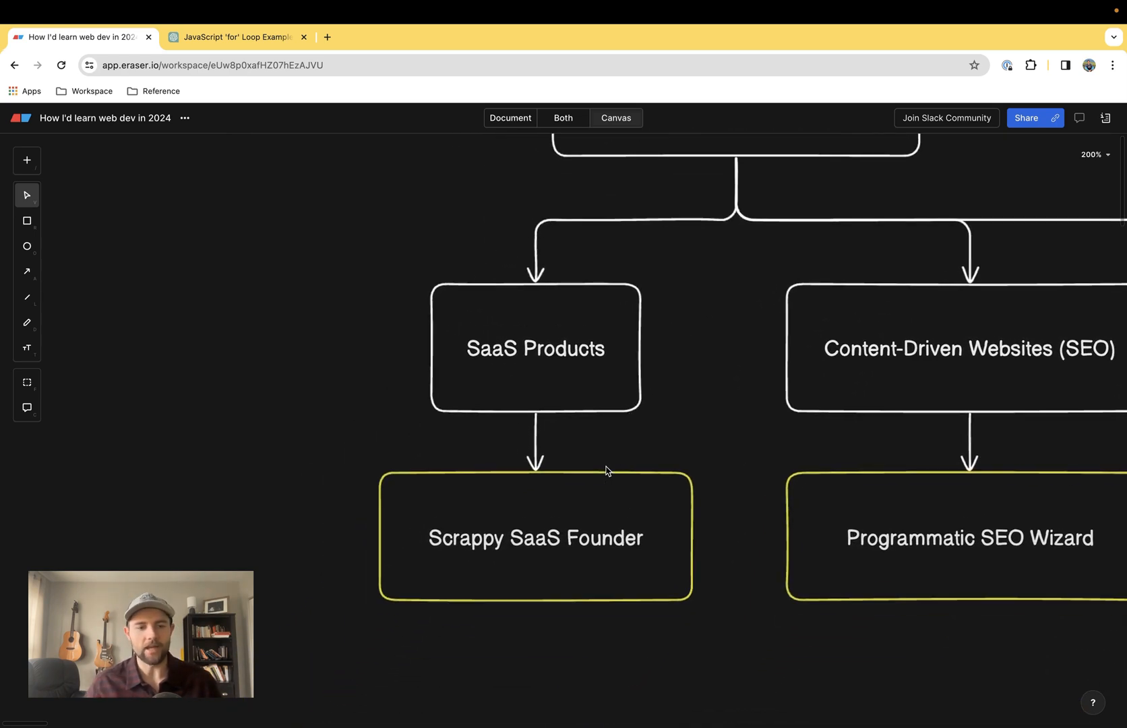
- Move from the Vercel Usage page to the team's Storage section
{"action": "left_click", "coordinate": [392, 37]}
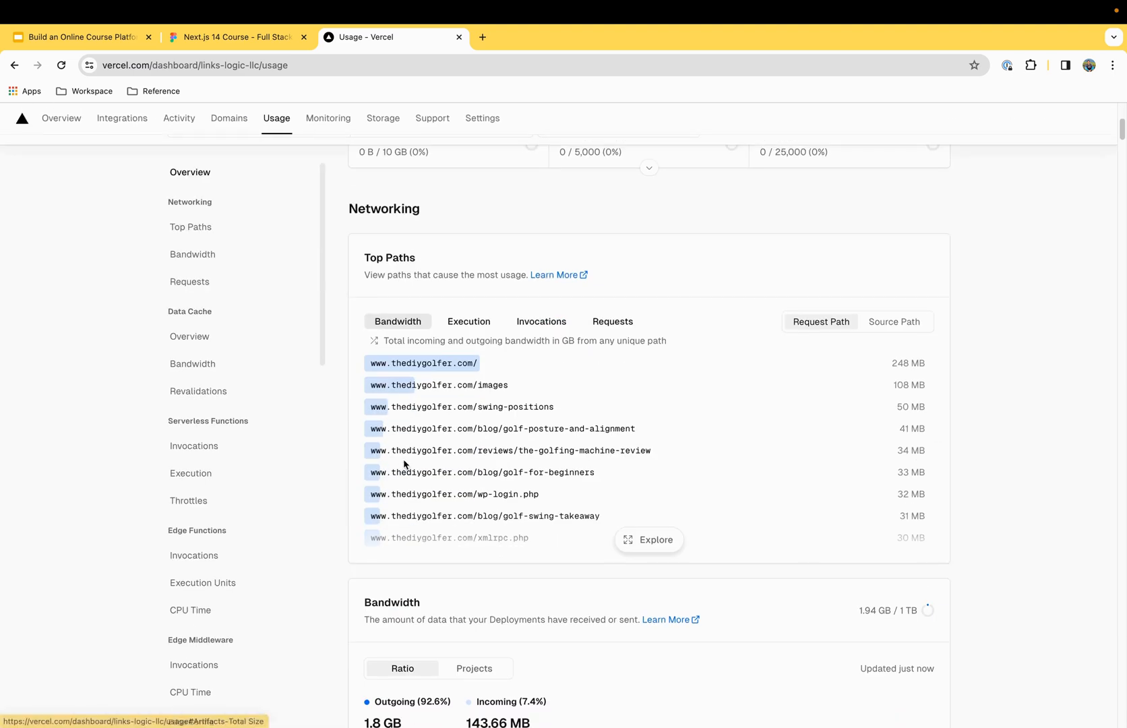
{"action": "left_click", "coordinate": [383, 117]}
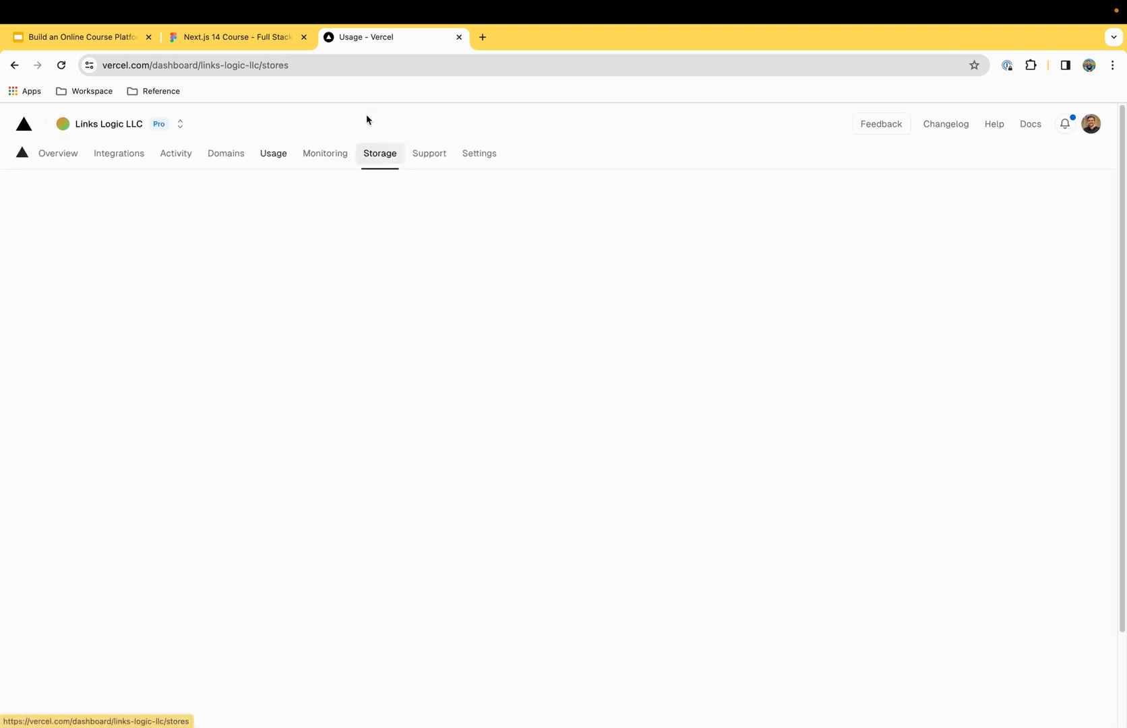
{"action": "left_click", "coordinate": [379, 154]}
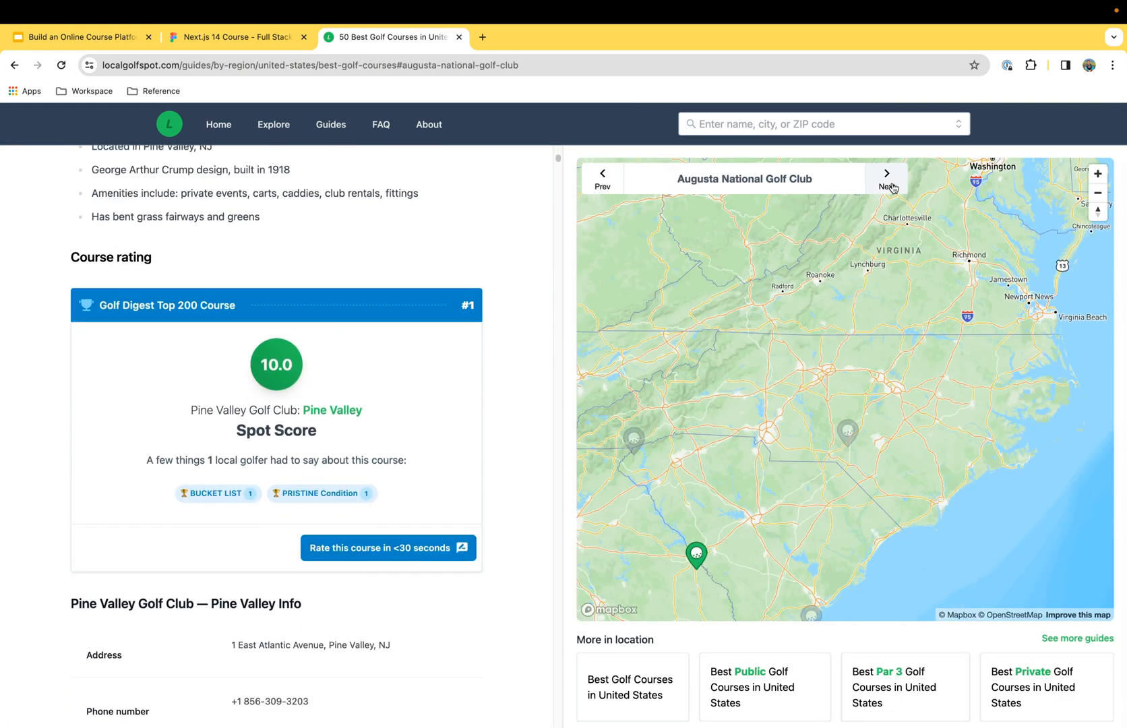
- Advance the best golf courses guide from Cypress Point Club at #3 to Pebble Beach at #4
{"action": "left_click", "coordinate": [886, 174]}
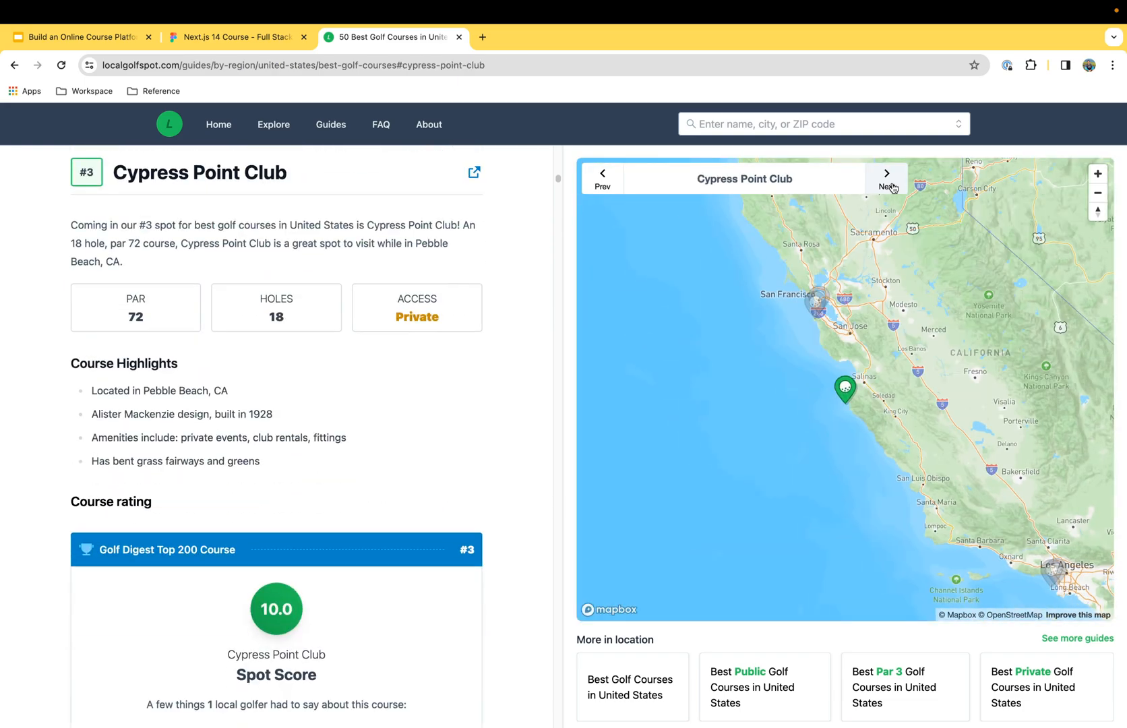
{"action": "left_click", "coordinate": [887, 172]}
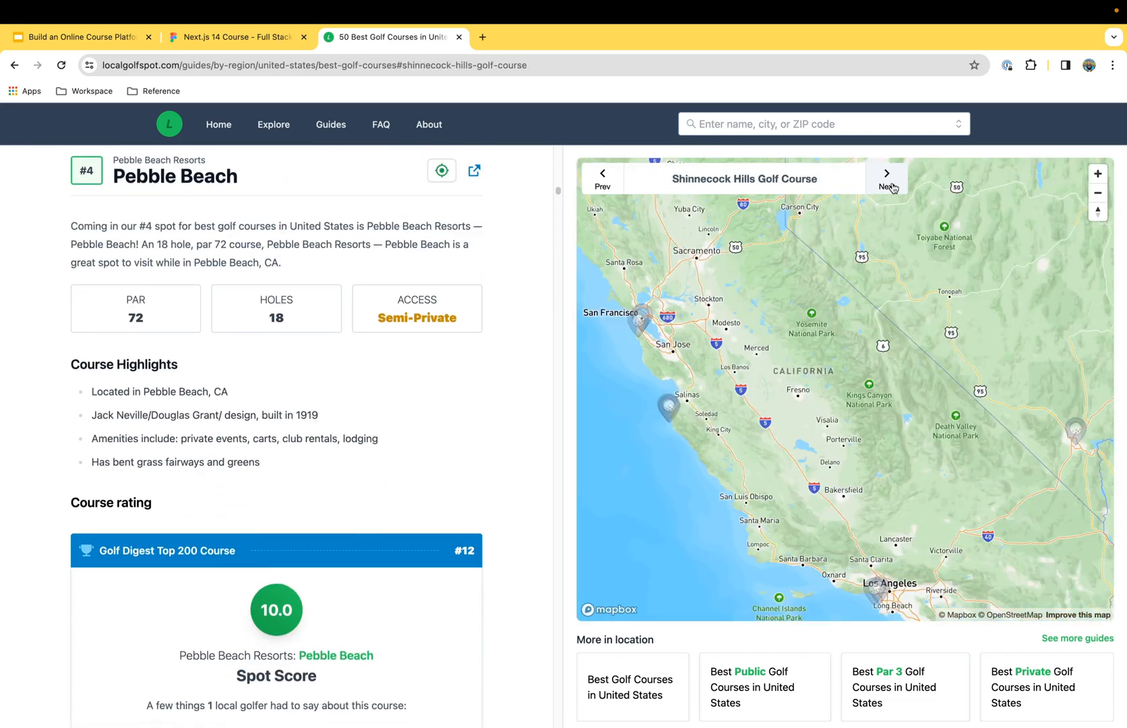
{"action": "left_click", "coordinate": [79, 36]}
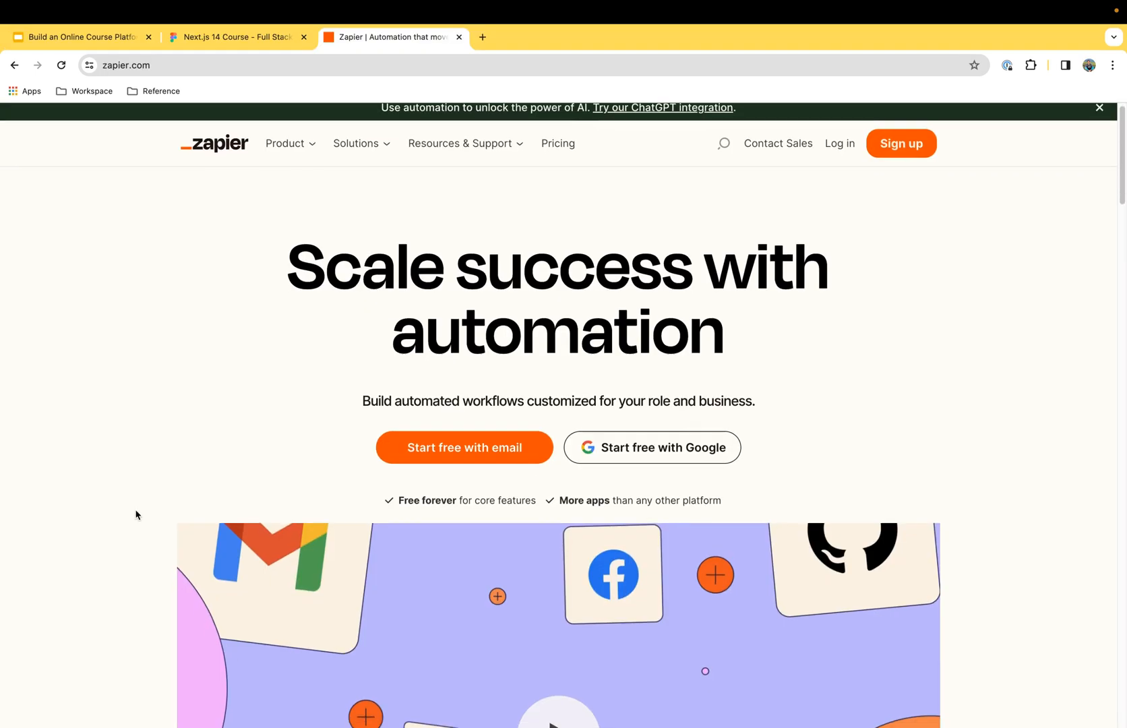
- Scroll the Zapier homepage down to the 'Connect the apps you already love' section
{"action": "scroll", "scroll_direction": "down", "scroll_amount": 3}
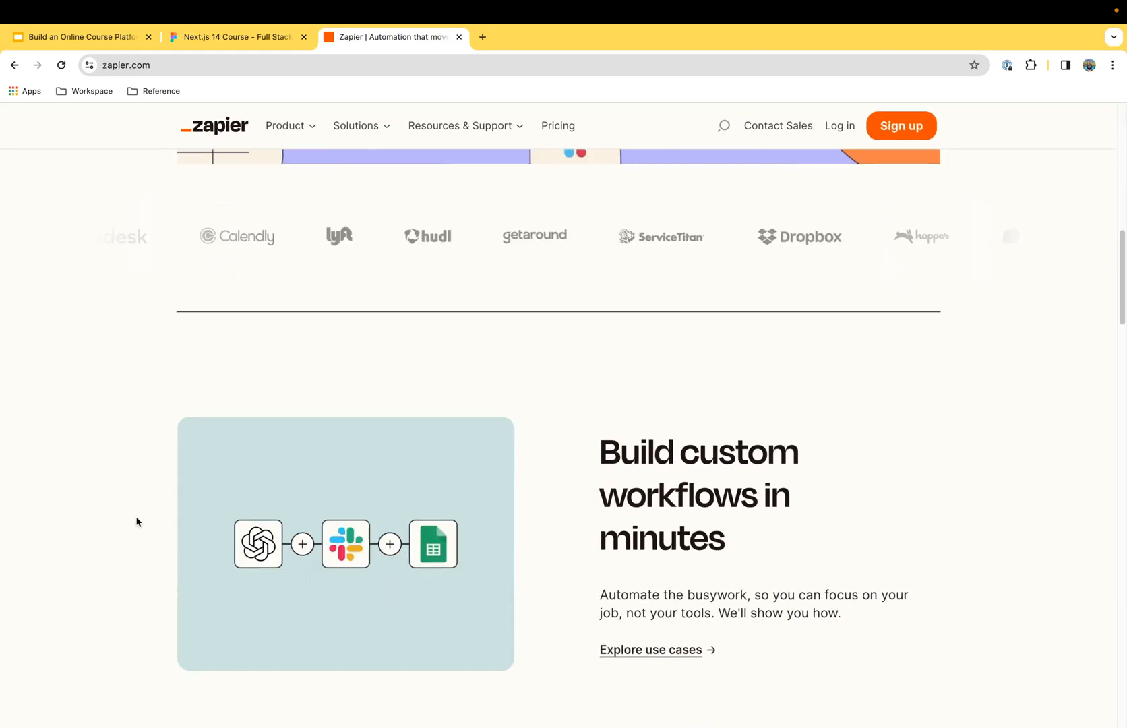
{"action": "scroll", "scroll_direction": "down", "scroll_amount": 3}
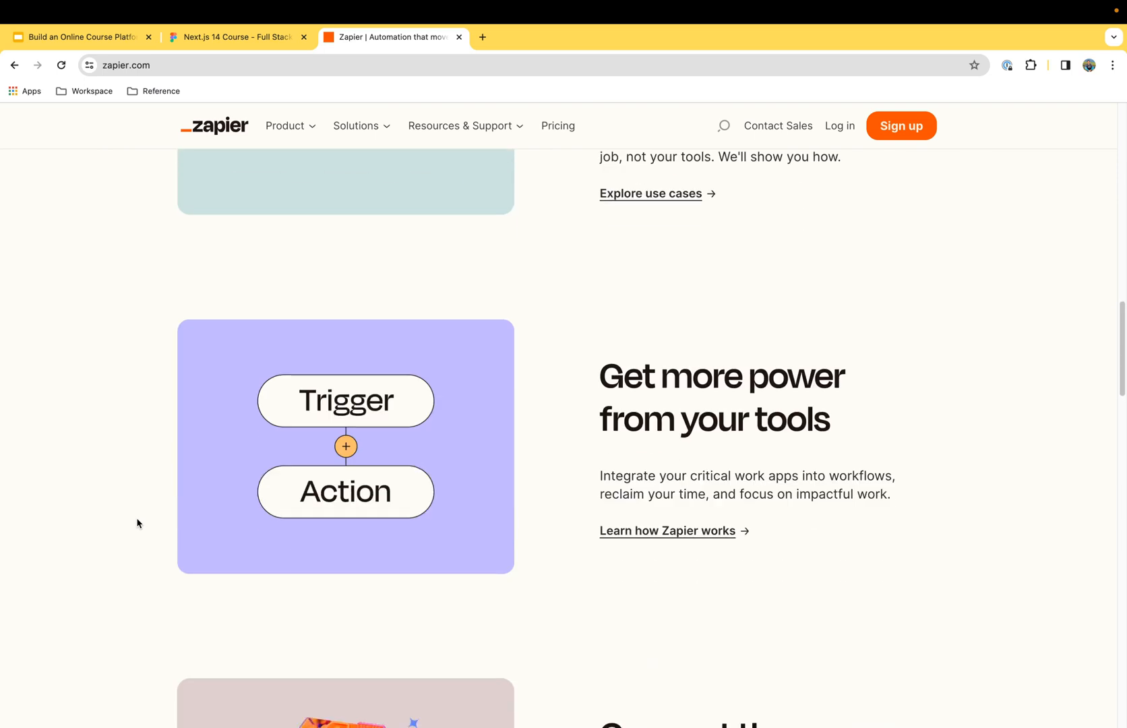
{"action": "scroll", "scroll_direction": "down", "scroll_amount": 3}
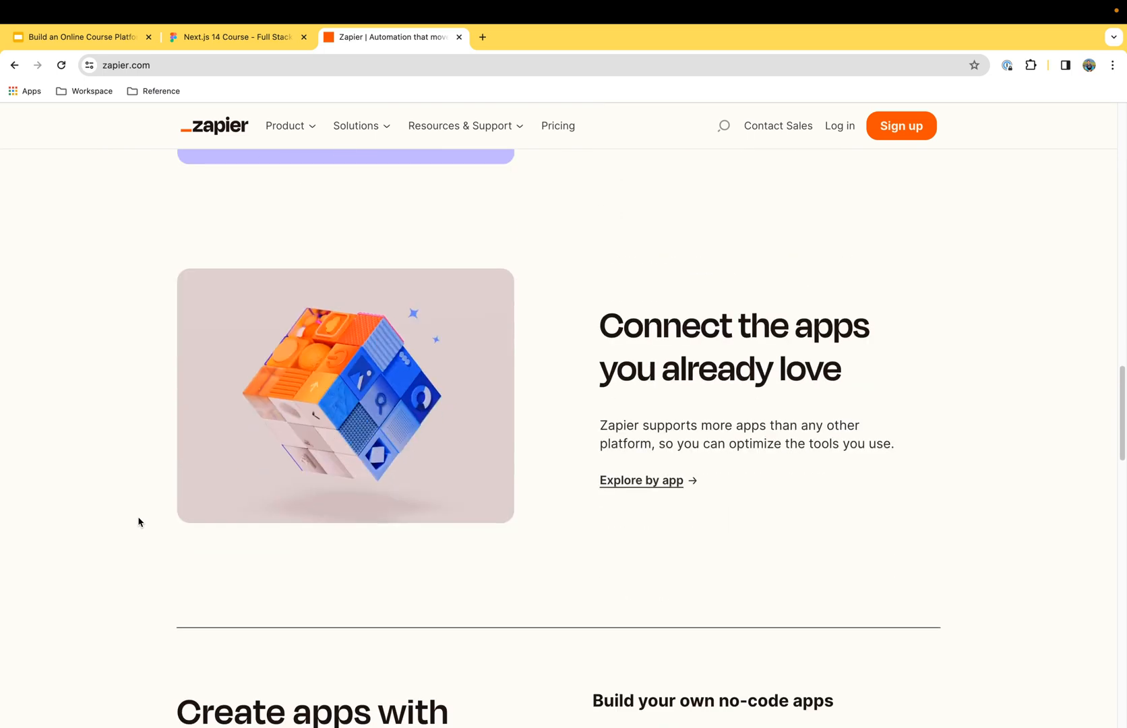
- Zoom the Eraser.io canvas out to about 65% to show the whole roadmap and Start Here box
{"action": "left_click", "coordinate": [82, 36]}
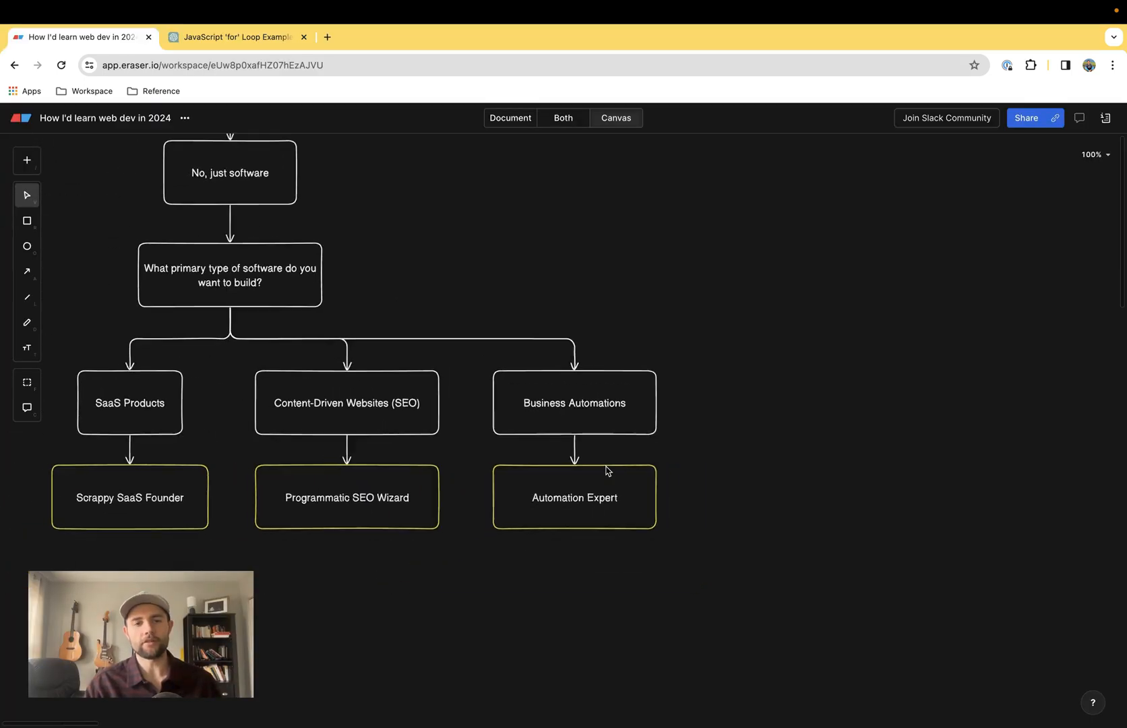
{"action": "scroll", "scroll_direction": "down", "scroll_amount": 3}
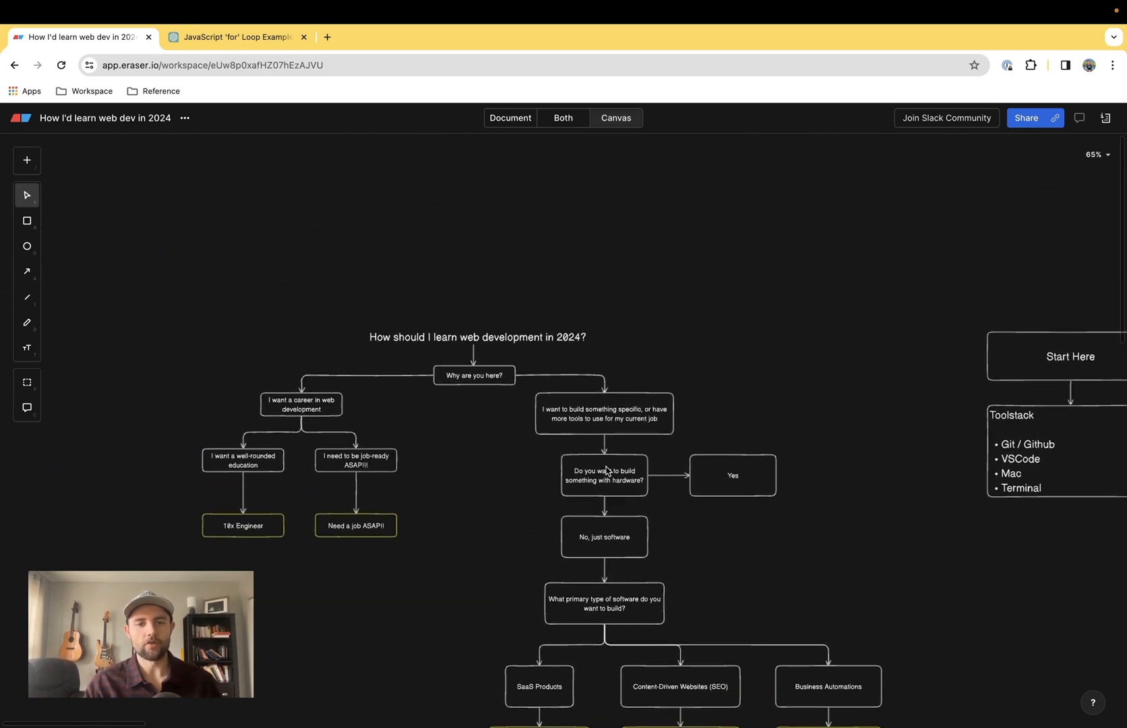
{"action": "mouse_move", "coordinate": [501, 400]}
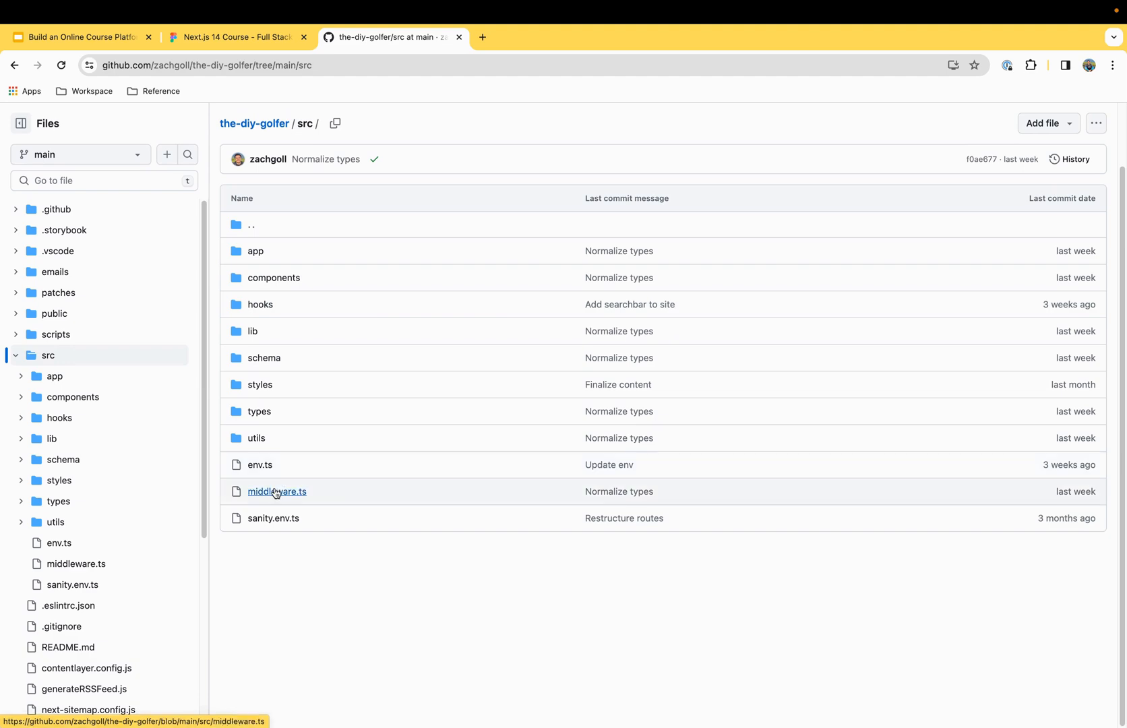
- View the error.tsx page source inside the src/app folder of the-diy-golfer repo
{"action": "left_click", "coordinate": [255, 251]}
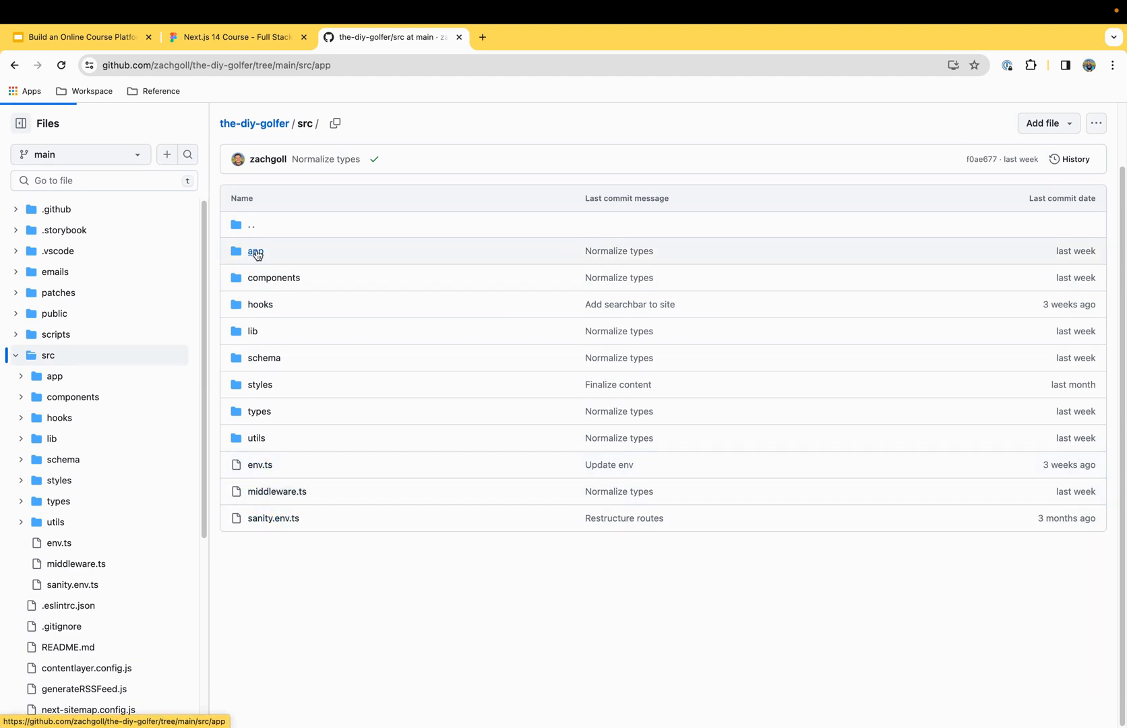
{"action": "left_click", "coordinate": [256, 250]}
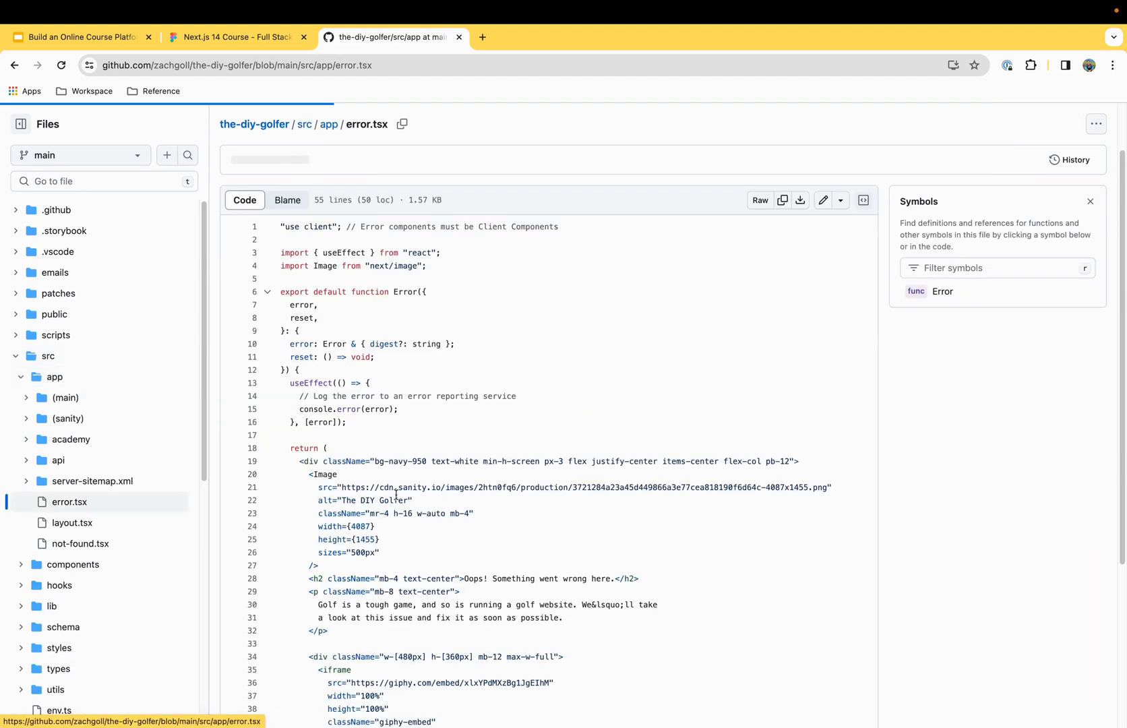
{"action": "scroll", "scroll_direction": "down", "scroll_amount": 3}
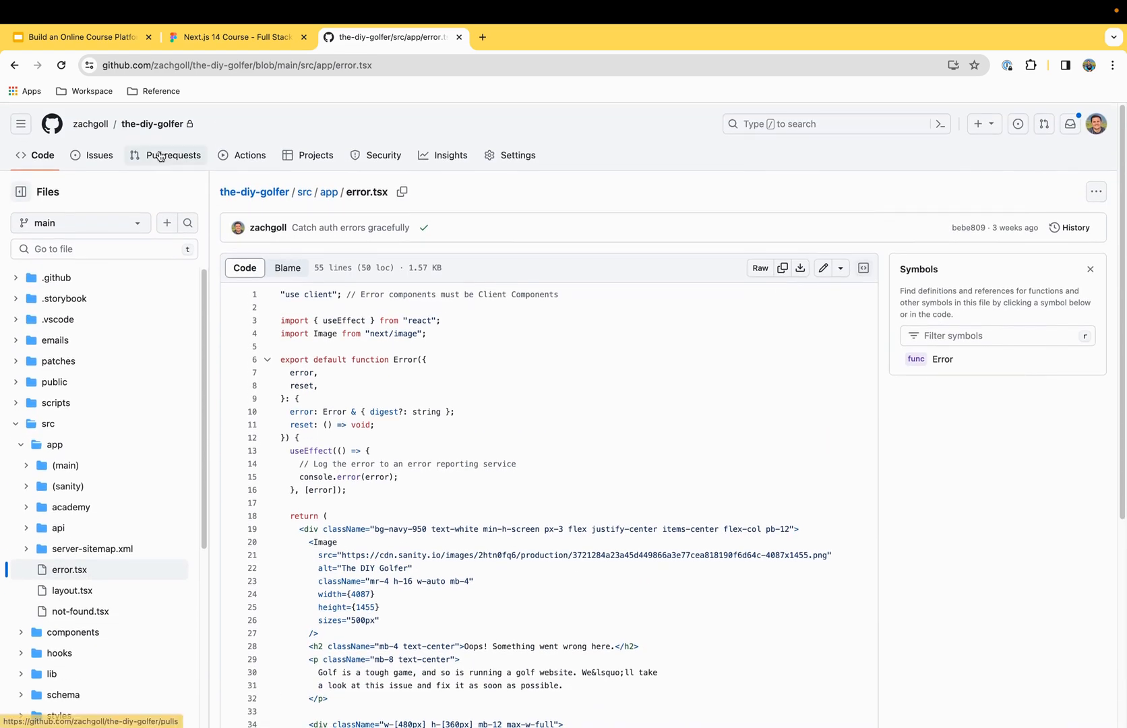
- Bring up the repository's closed pull requests, including the Sanity Migration one
{"action": "left_click", "coordinate": [172, 155]}
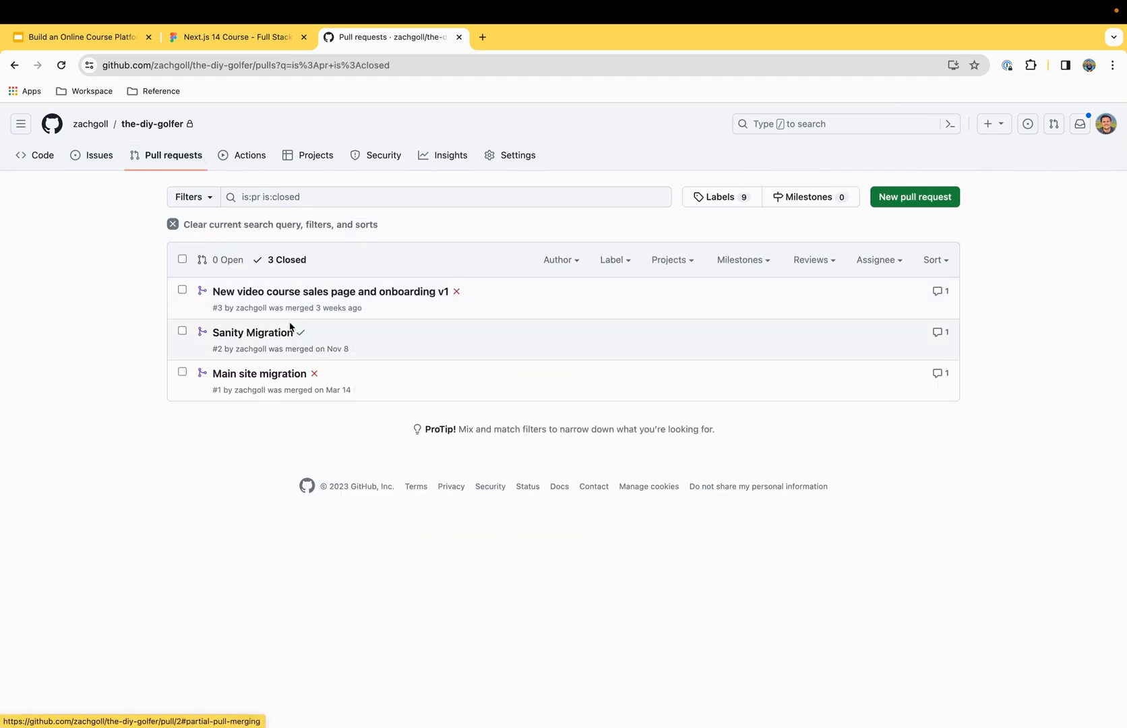
{"action": "left_click", "coordinate": [80, 37]}
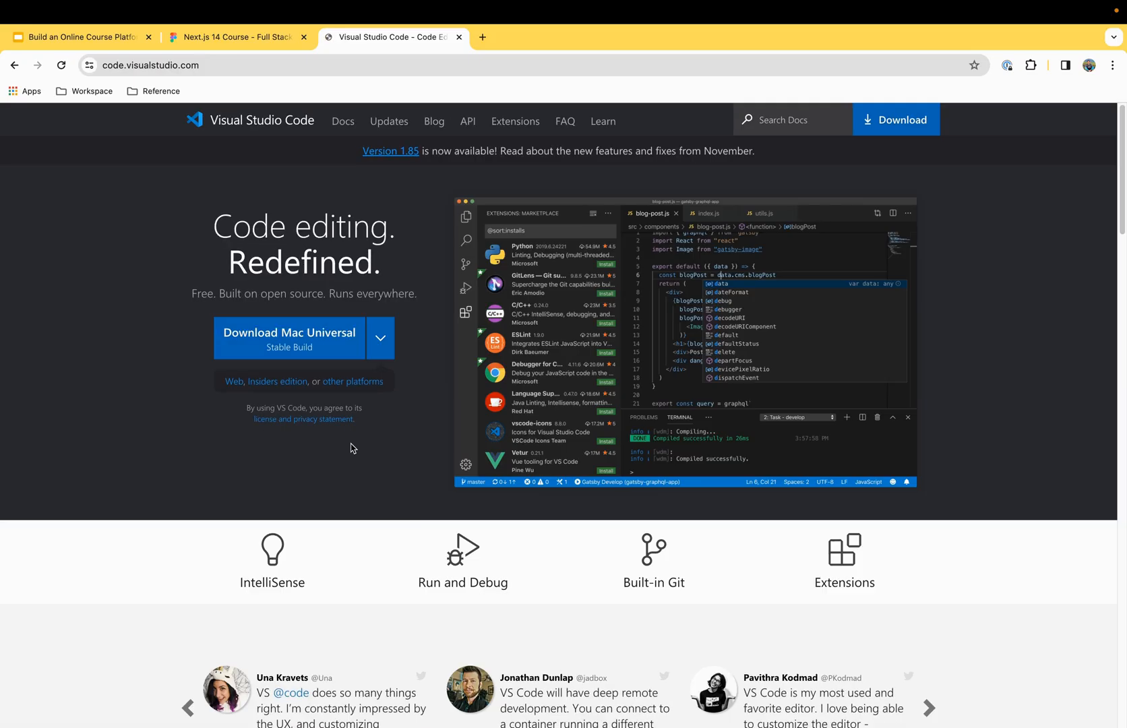
{"action": "mouse_move", "coordinate": [321, 506]}
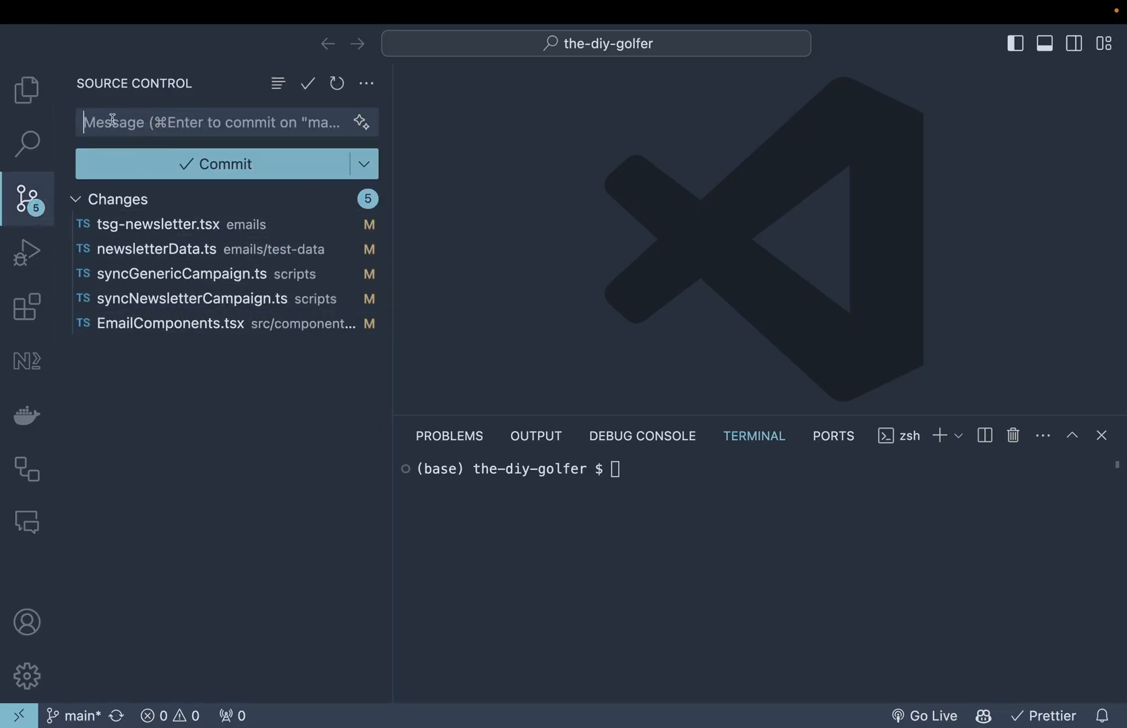
- Switch VS Code from the Source Control view to the Run and Debug view
{"action": "left_click", "coordinate": [27, 252]}
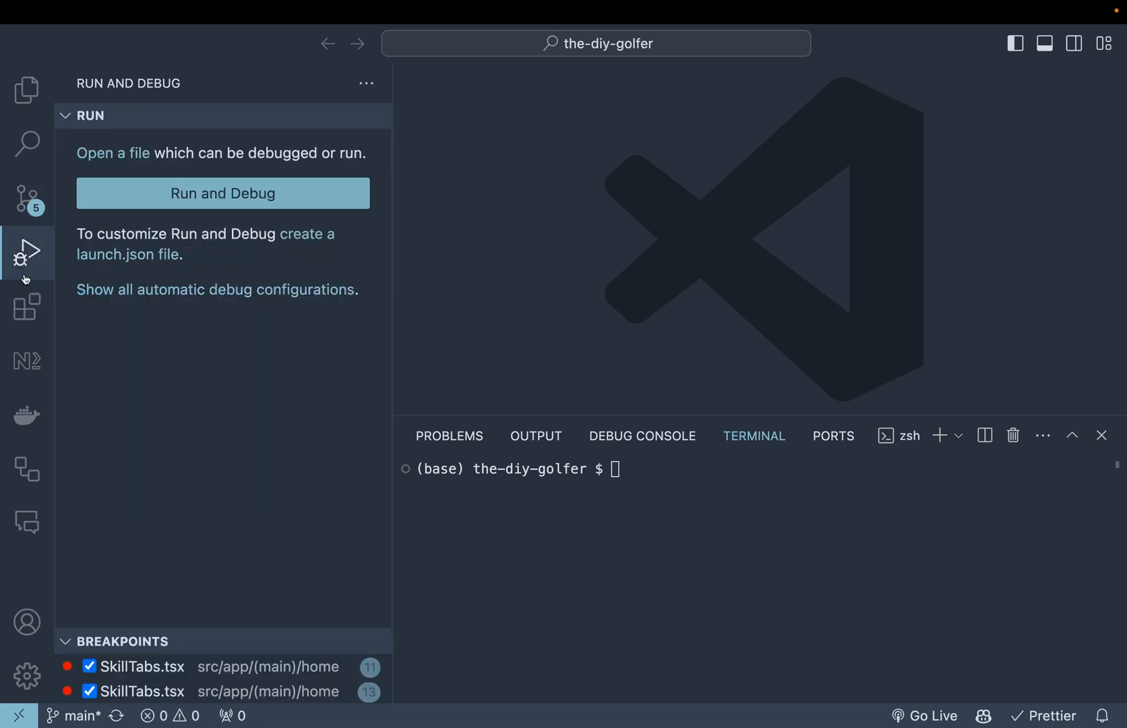
{"action": "left_click", "coordinate": [27, 307]}
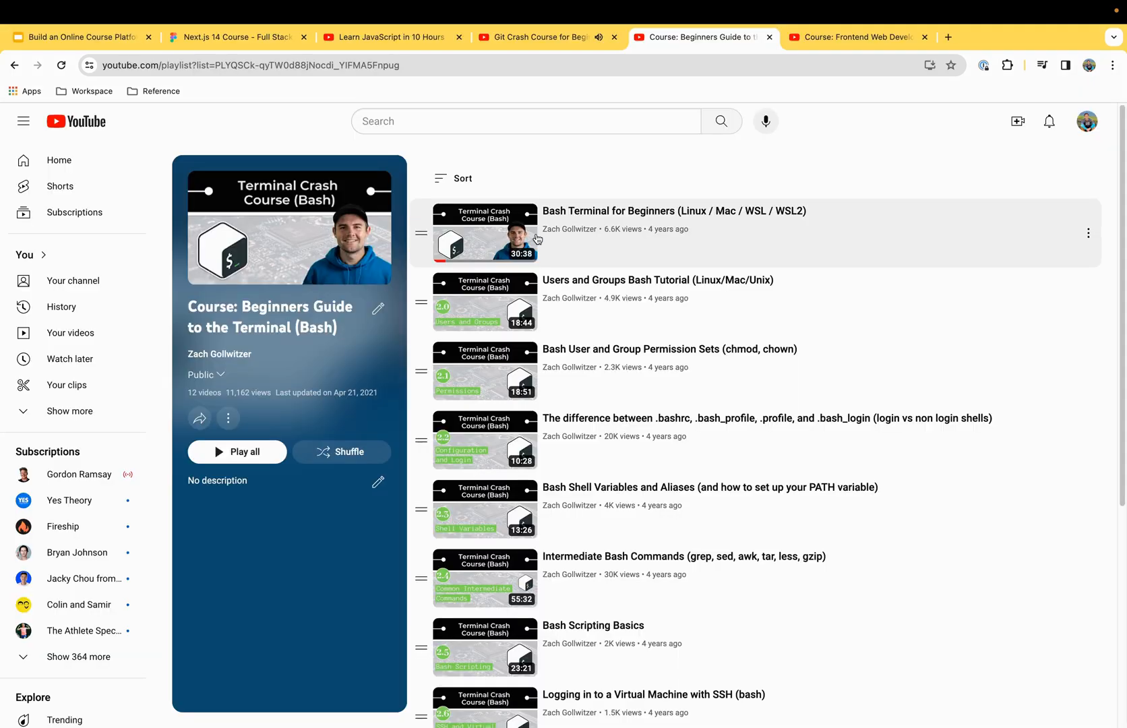
{"action": "left_click", "coordinate": [546, 36]}
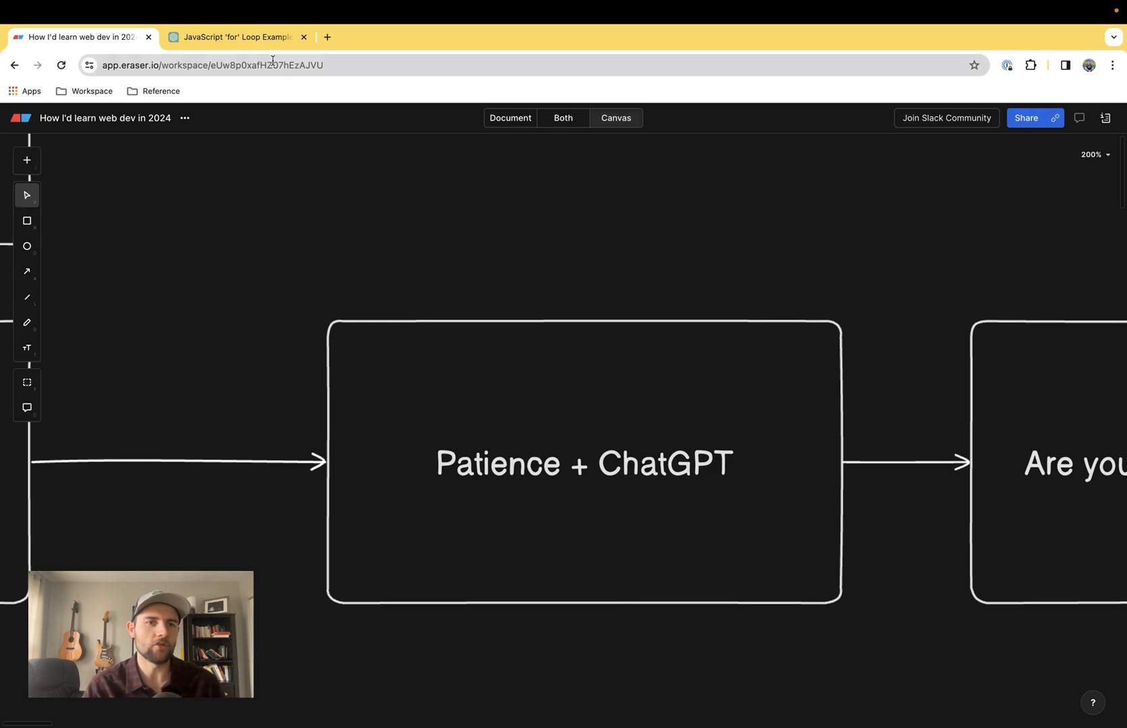
- Switch from the Patience + ChatGPT roadmap box to the ChatGPT JavaScript for loop chat
{"action": "left_click", "coordinate": [237, 37]}
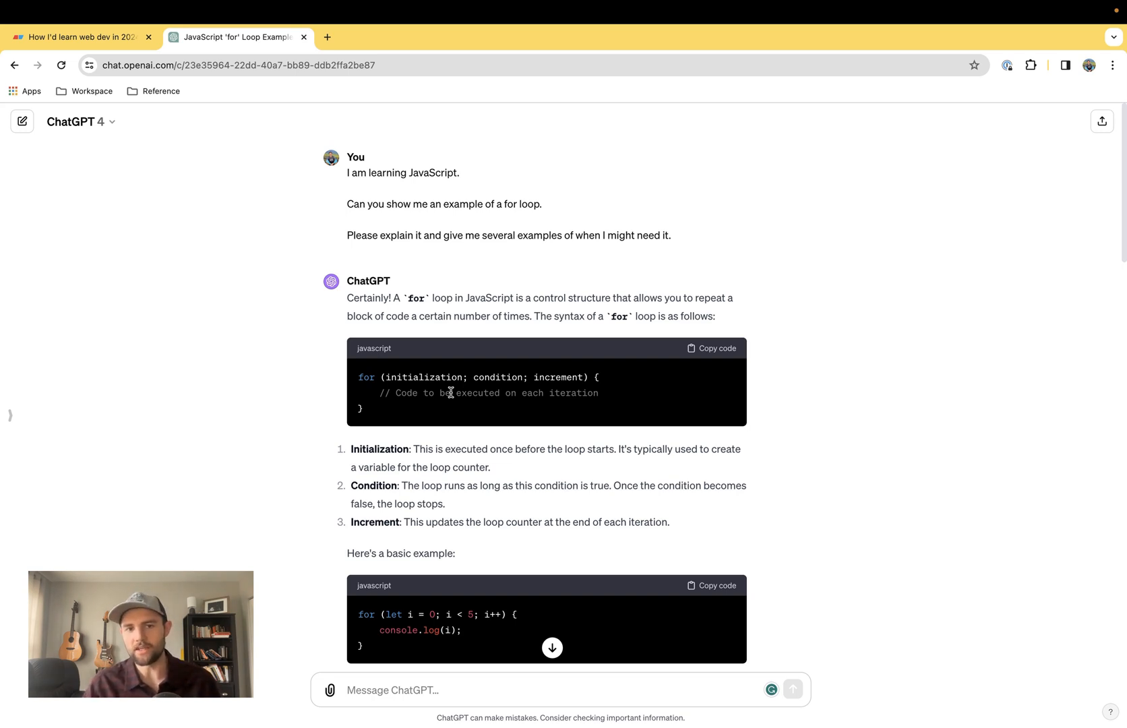
{"action": "mouse_move", "coordinate": [464, 338]}
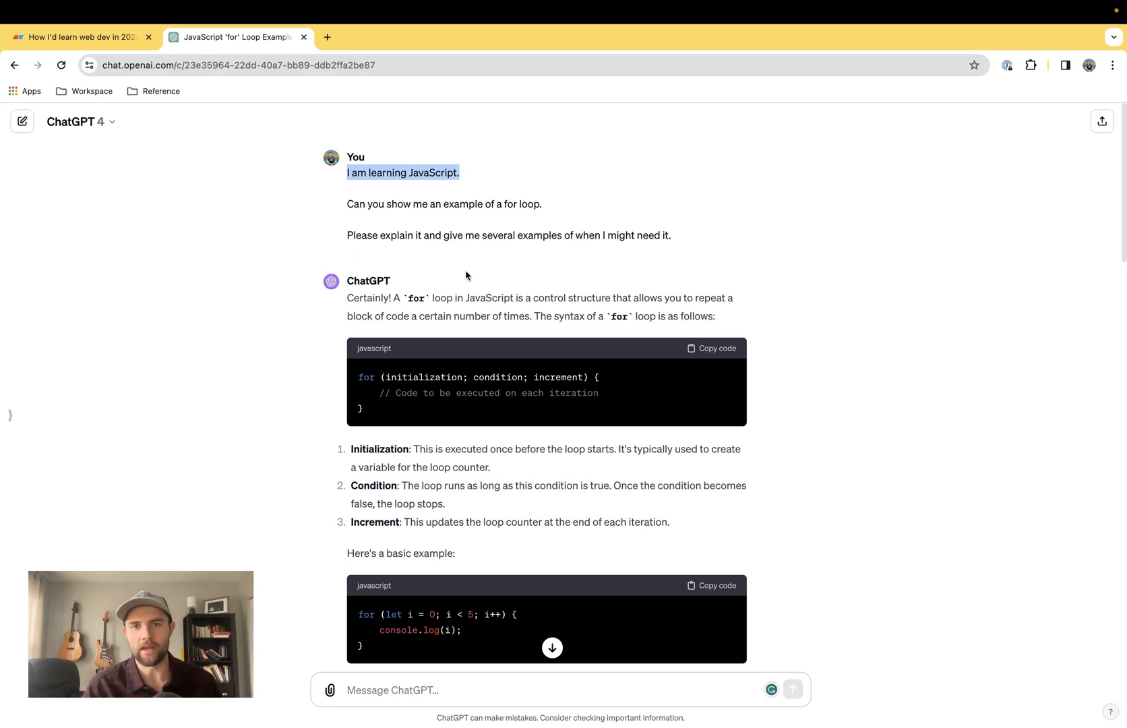
- Scroll ChatGPT past the for-loop use cases to the corrected buggy-loop code, then switch to the CS50 tab
{"action": "scroll", "scroll_direction": "down", "scroll_amount": 3}
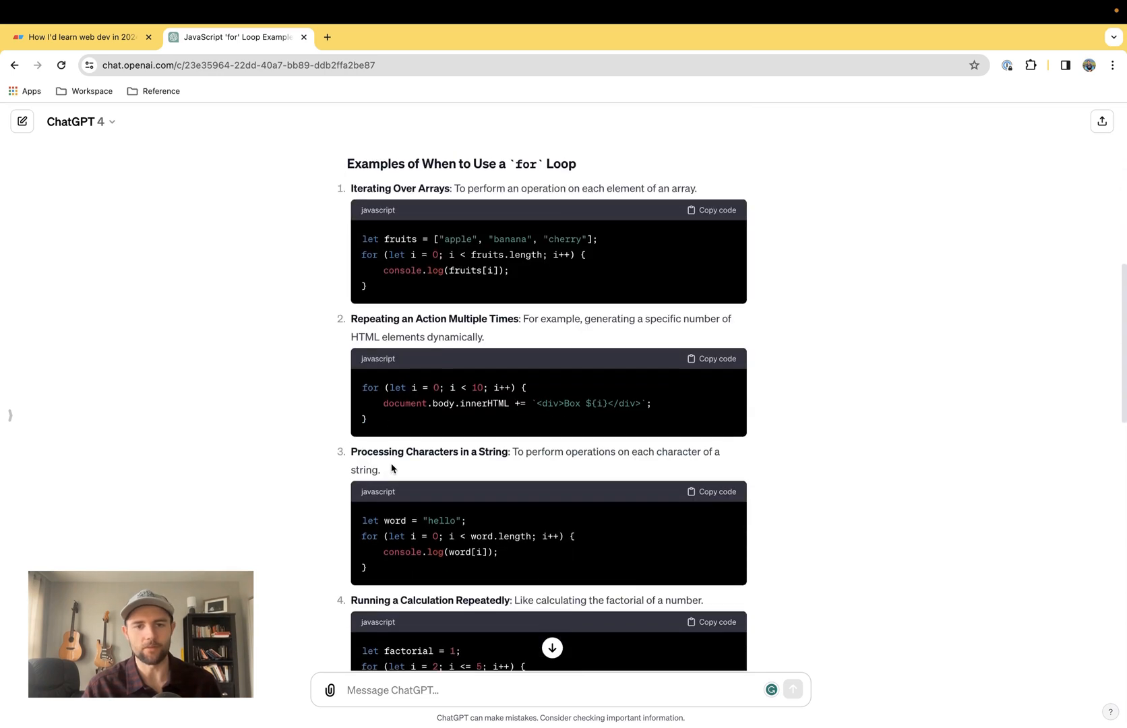
{"action": "scroll", "scroll_direction": "down", "scroll_amount": 3}
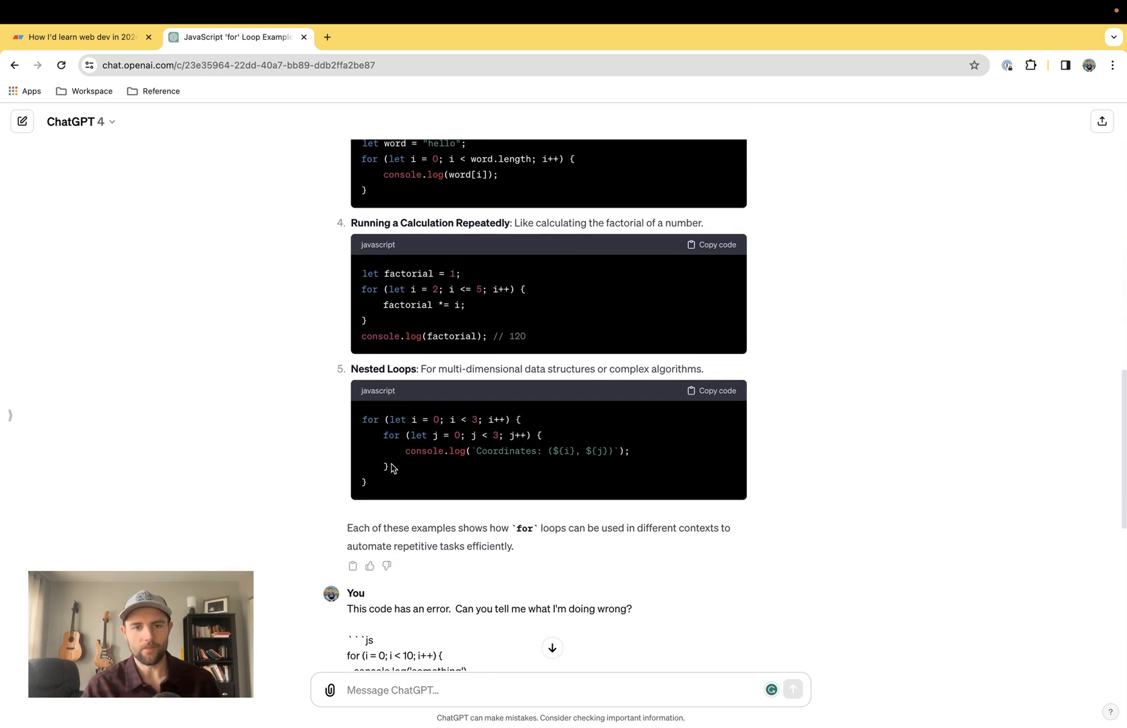
{"action": "scroll", "scroll_direction": "down", "scroll_amount": 3}
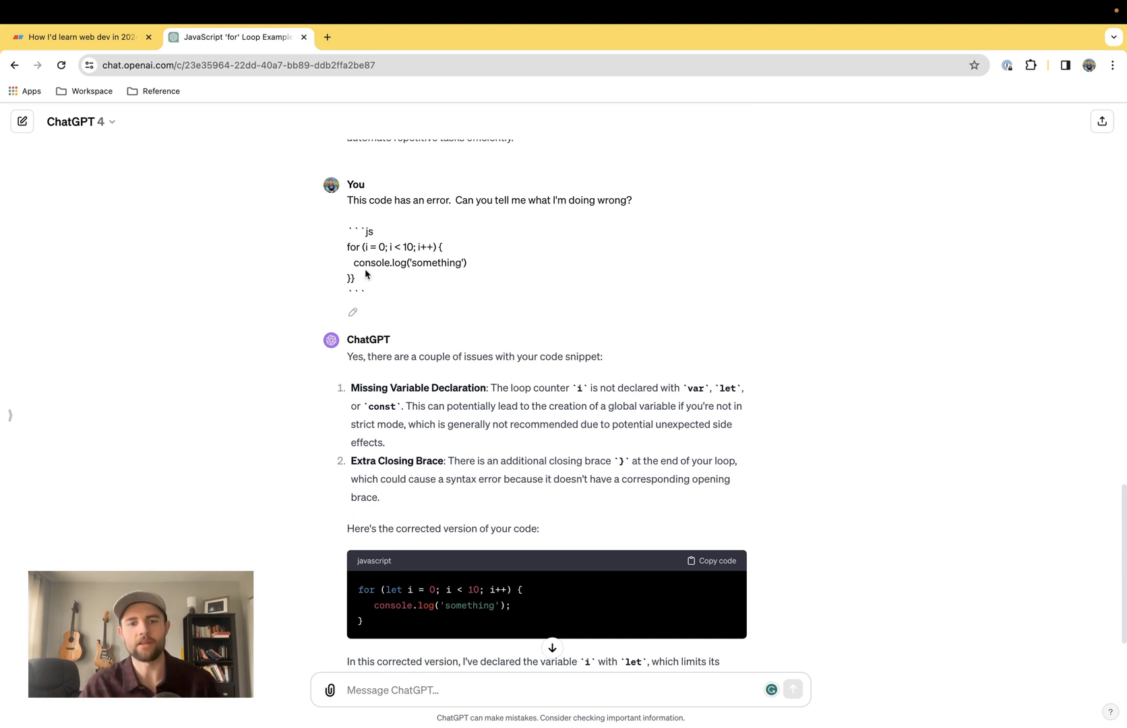
{"action": "scroll", "scroll_direction": "down", "scroll_amount": 3}
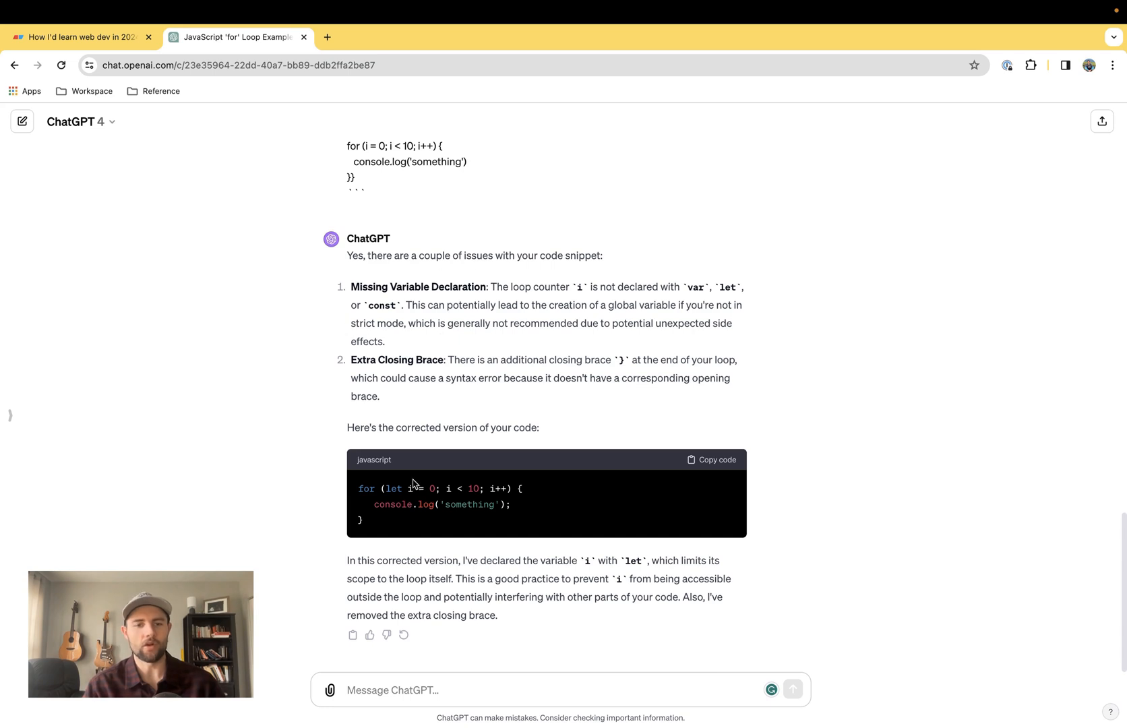
{"action": "mouse_move", "coordinate": [386, 528]}
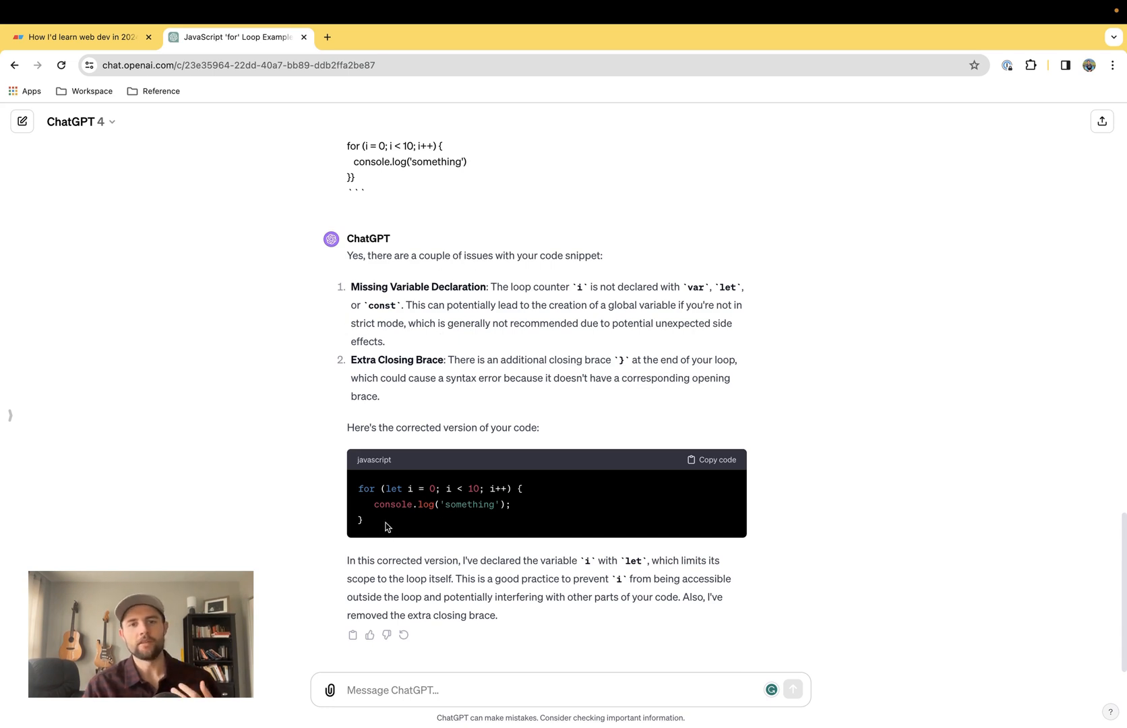
{"action": "left_click", "coordinate": [80, 36]}
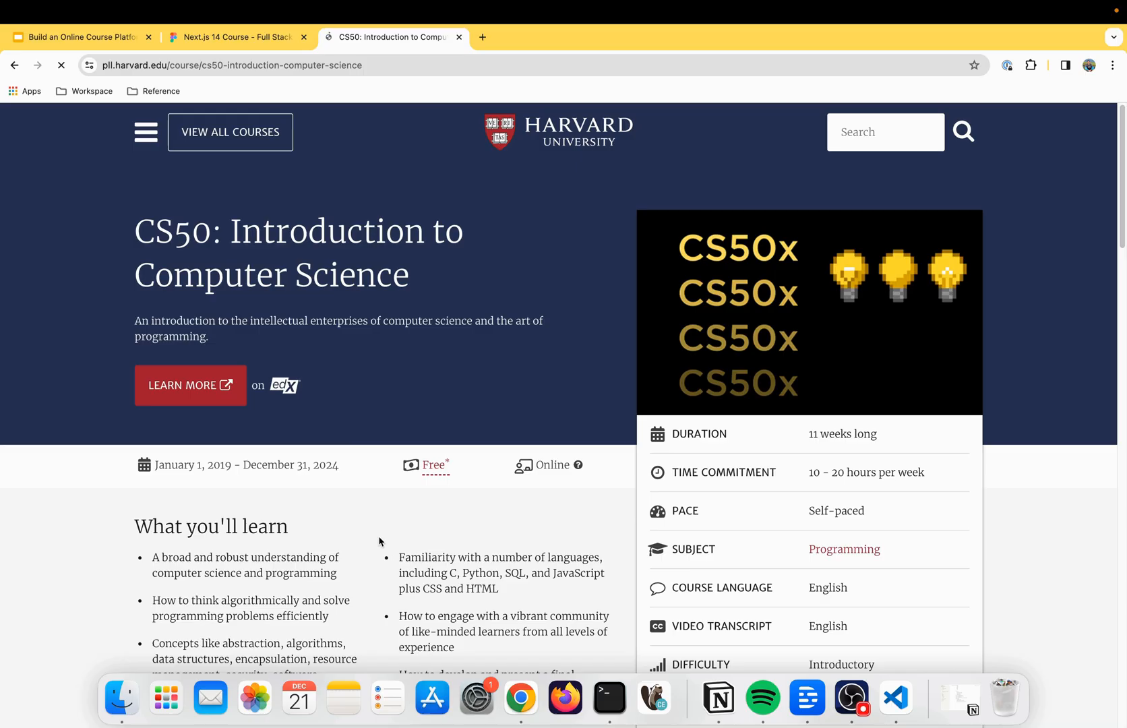
- Scroll the CS50 page through its description, topics and instructors to 'You may also like'
{"action": "scroll", "scroll_direction": "down", "scroll_amount": 3}
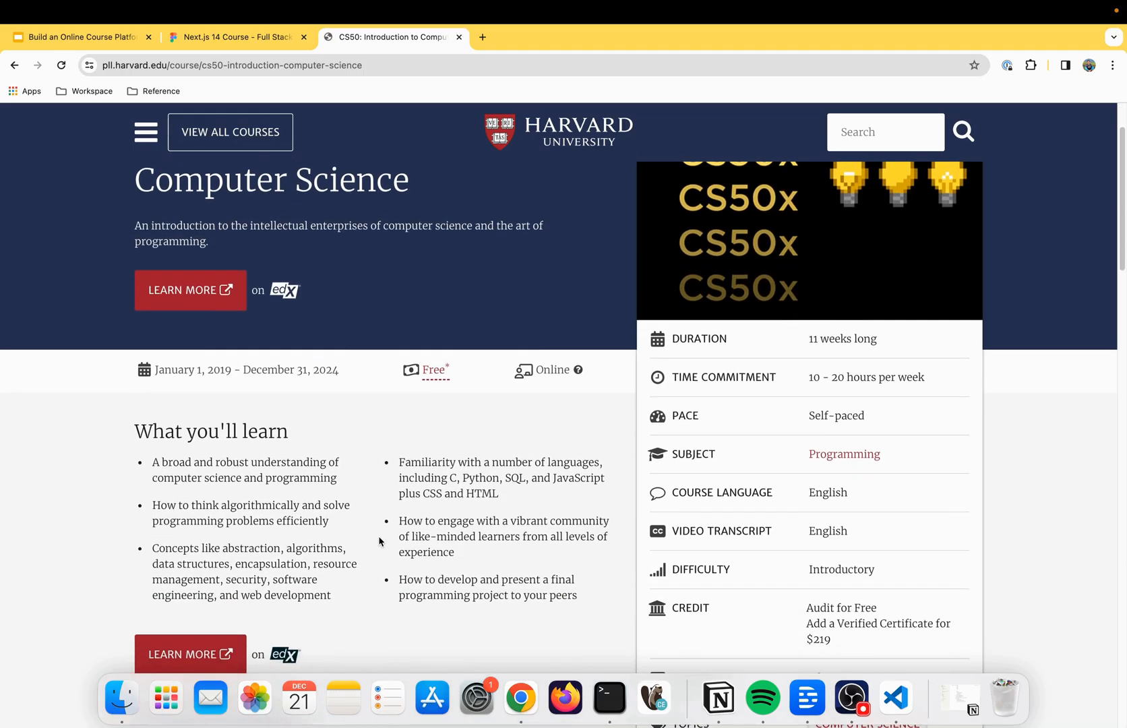
{"action": "scroll", "scroll_direction": "down", "scroll_amount": 3}
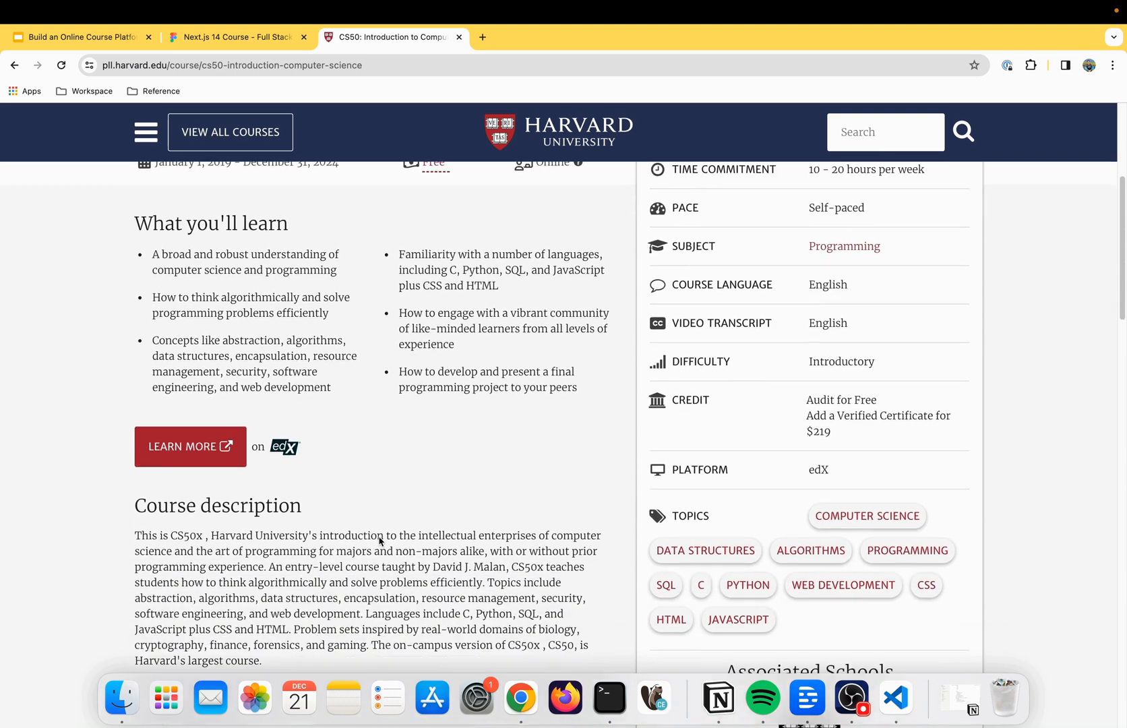
{"action": "scroll", "scroll_direction": "down", "scroll_amount": 3}
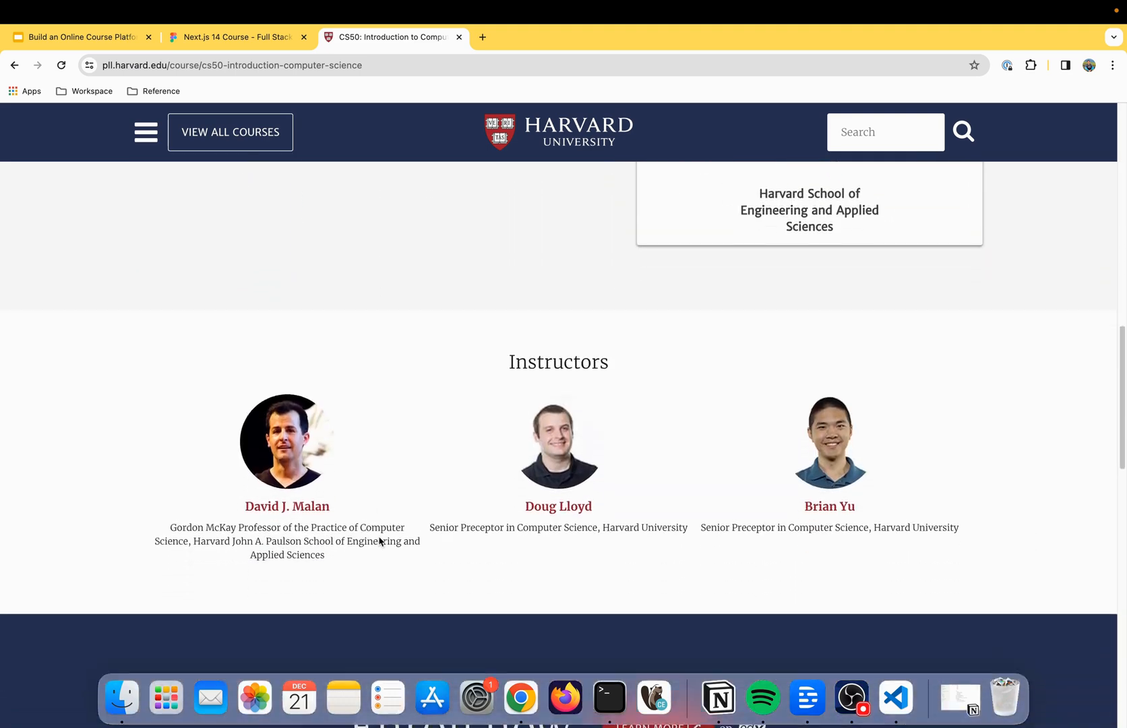
{"action": "scroll", "scroll_direction": "down", "scroll_amount": 3}
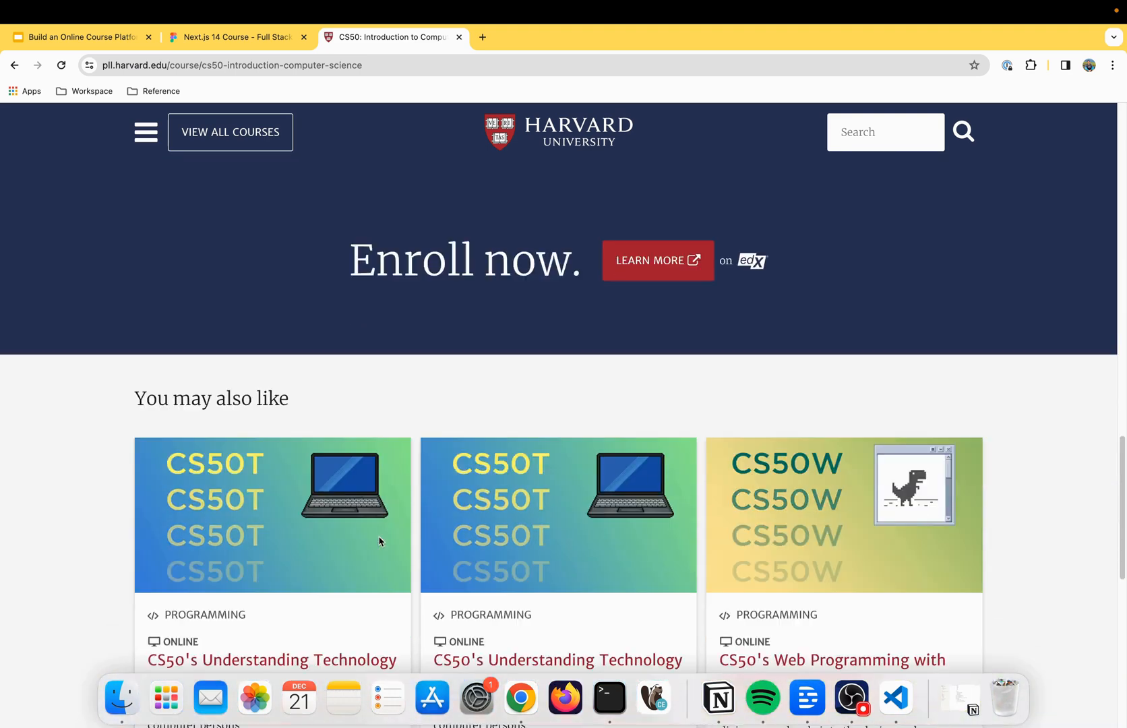
{"action": "scroll", "scroll_direction": "down", "scroll_amount": 3}
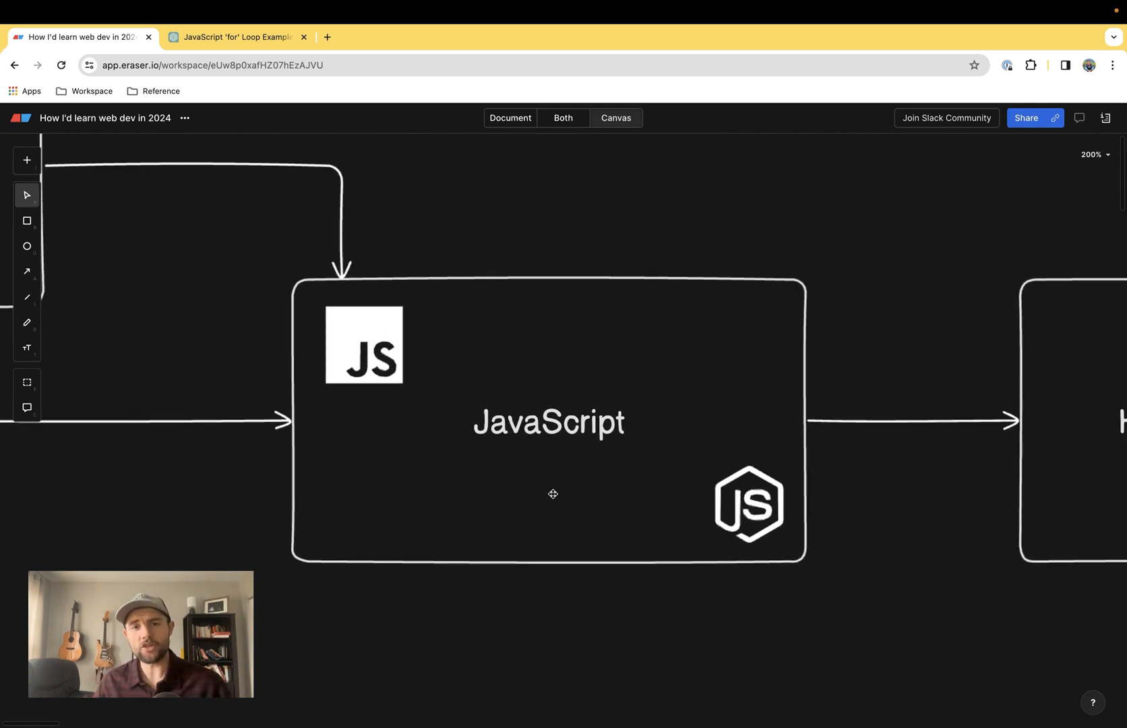
{"action": "left_click", "coordinate": [389, 36]}
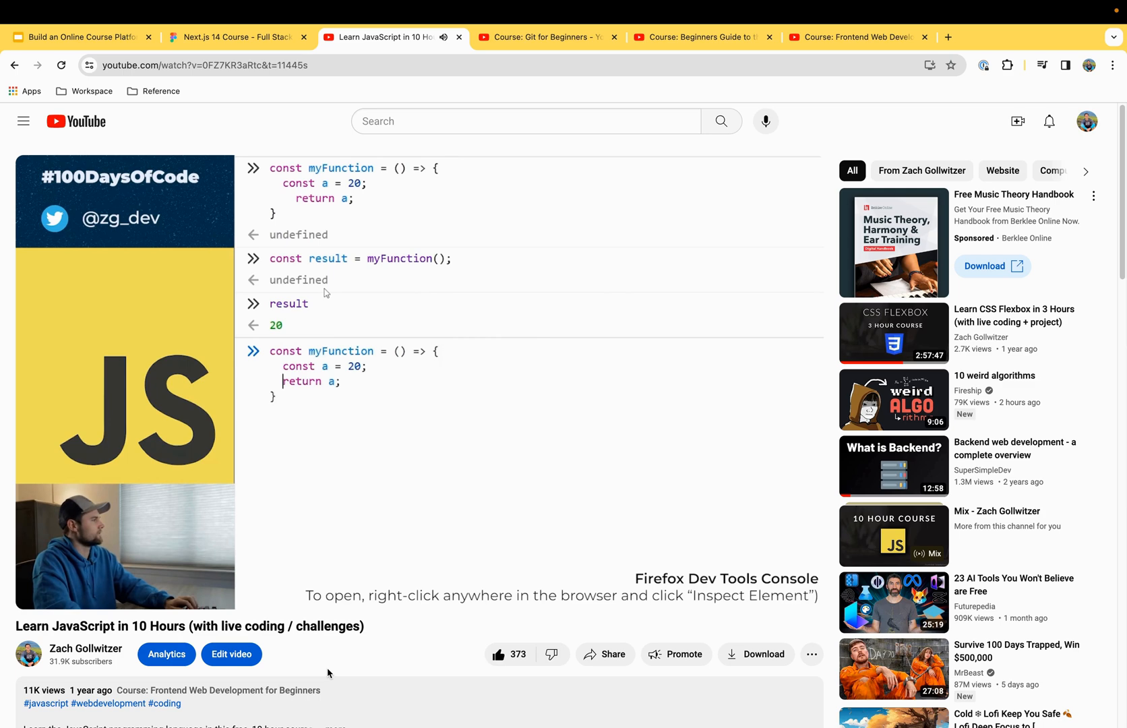
{"action": "type", "text": "2"}
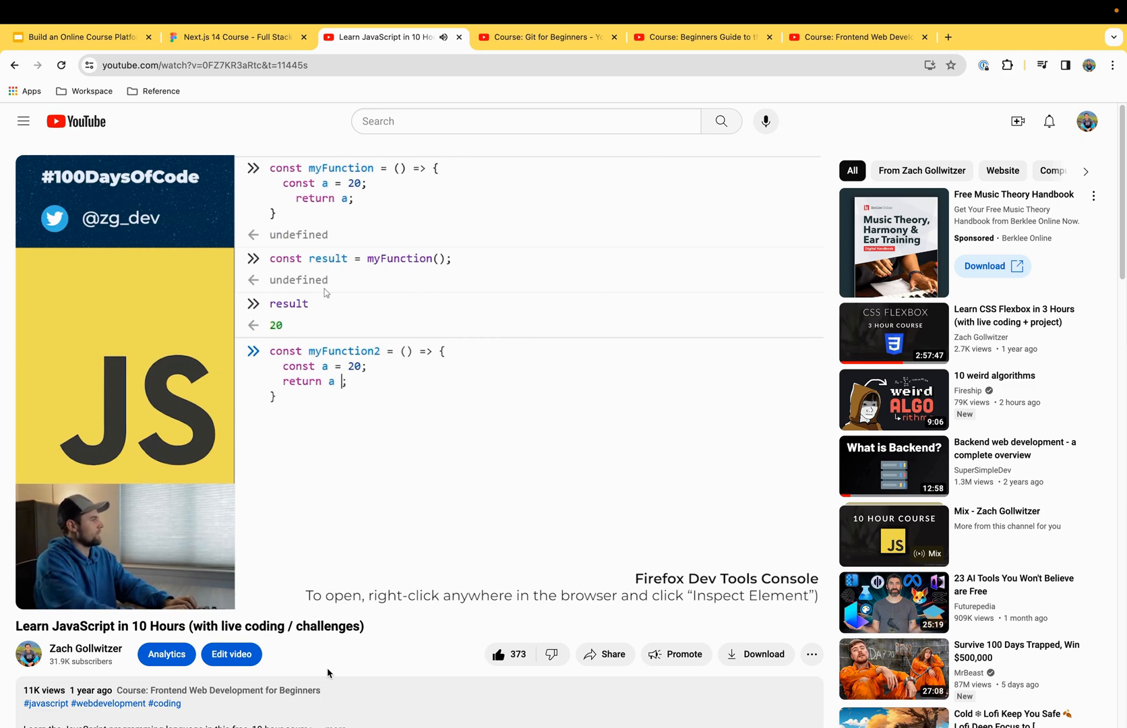
{"action": "type", "text": "< 20"}
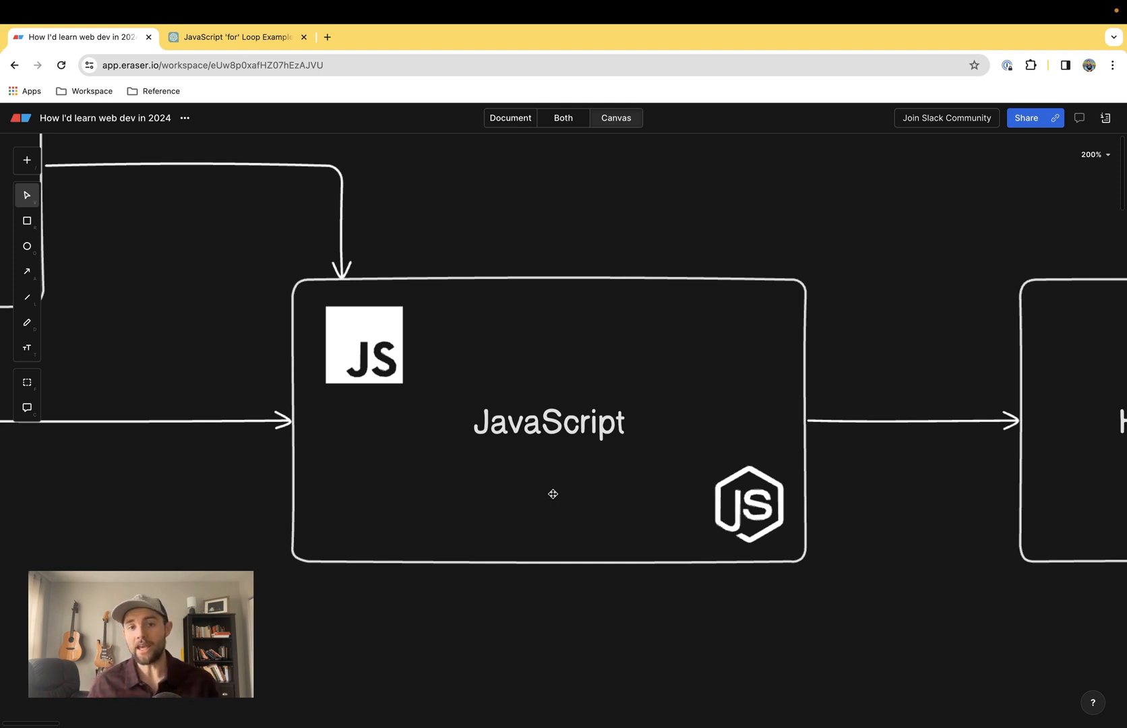
{"action": "left_click", "coordinate": [394, 36]}
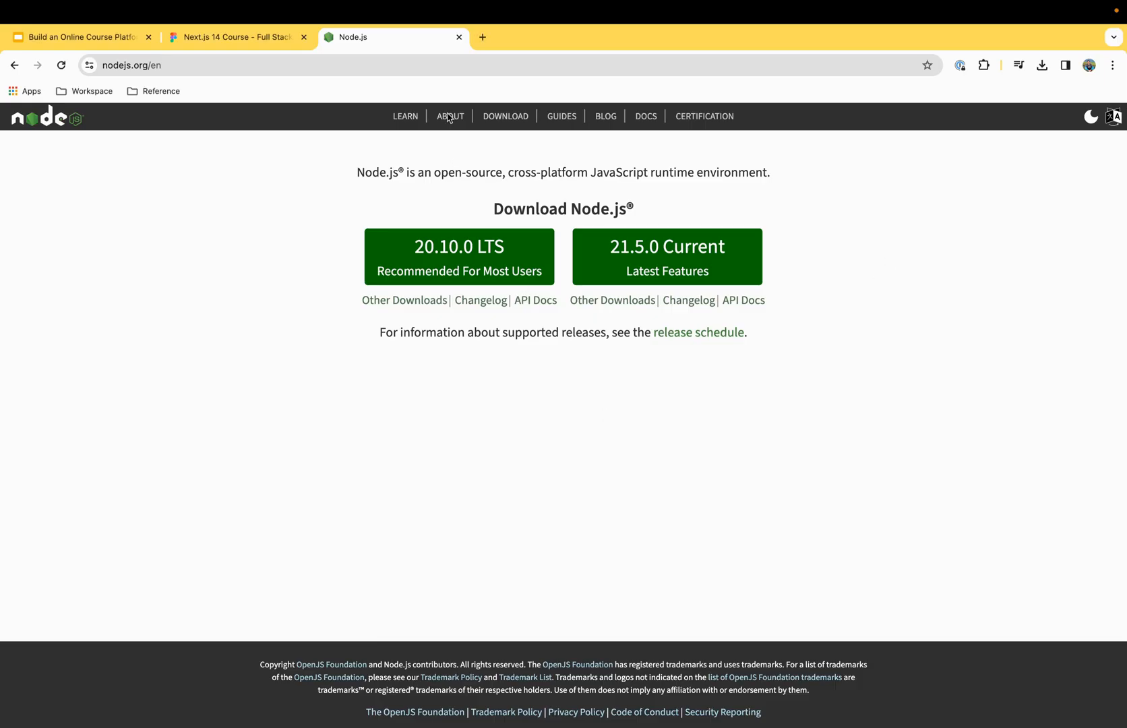
- View nodejs.org's About page with the hello-world server example, then its Docs page
{"action": "left_click", "coordinate": [449, 116]}
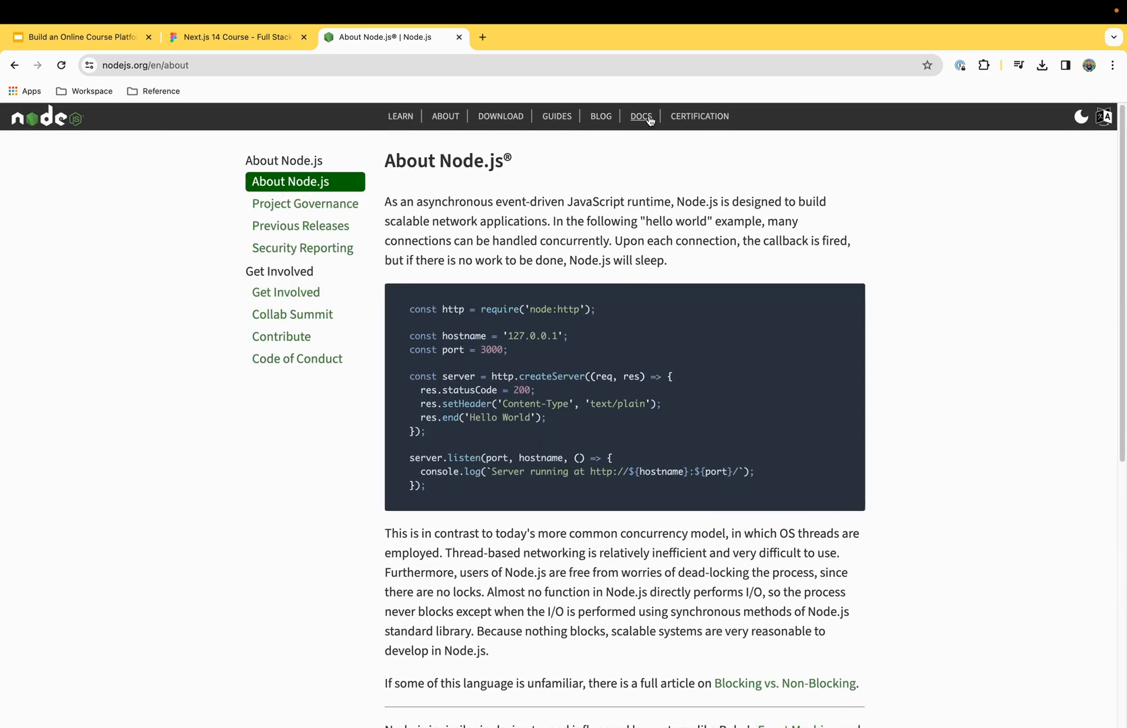
{"action": "left_click", "coordinate": [641, 119]}
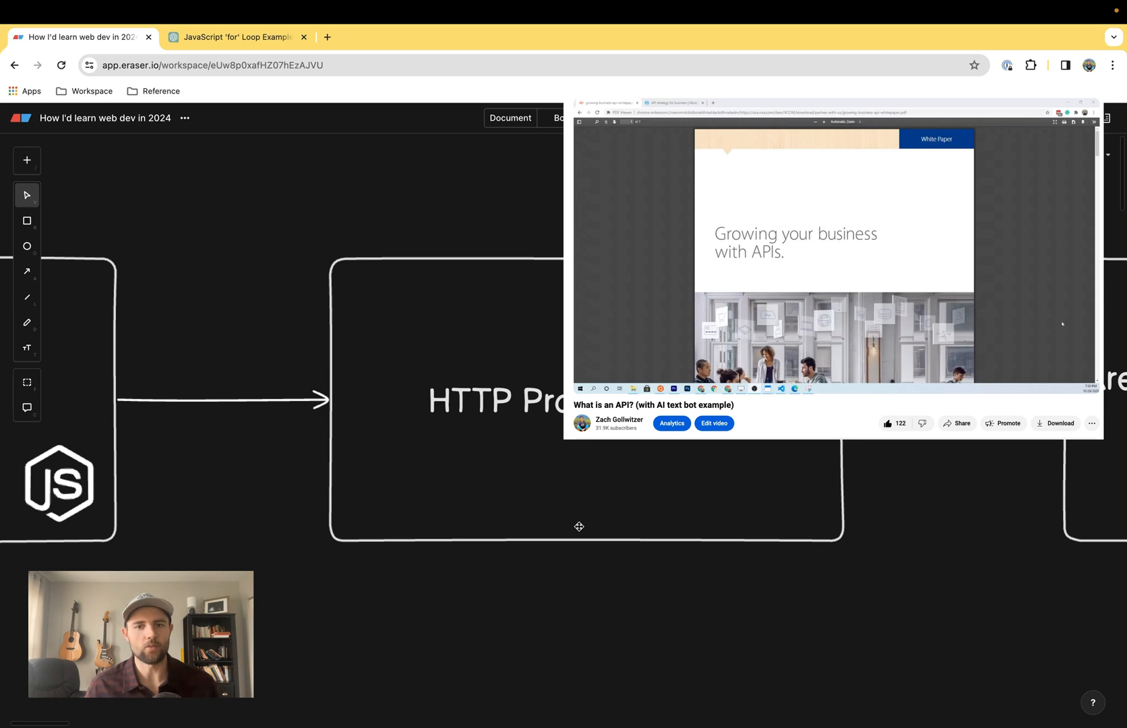
- Scroll the roadmap canvas past the HTTP Protocol + APIs box toward the SQL step
{"action": "scroll", "scroll_direction": "down", "scroll_amount": 3}
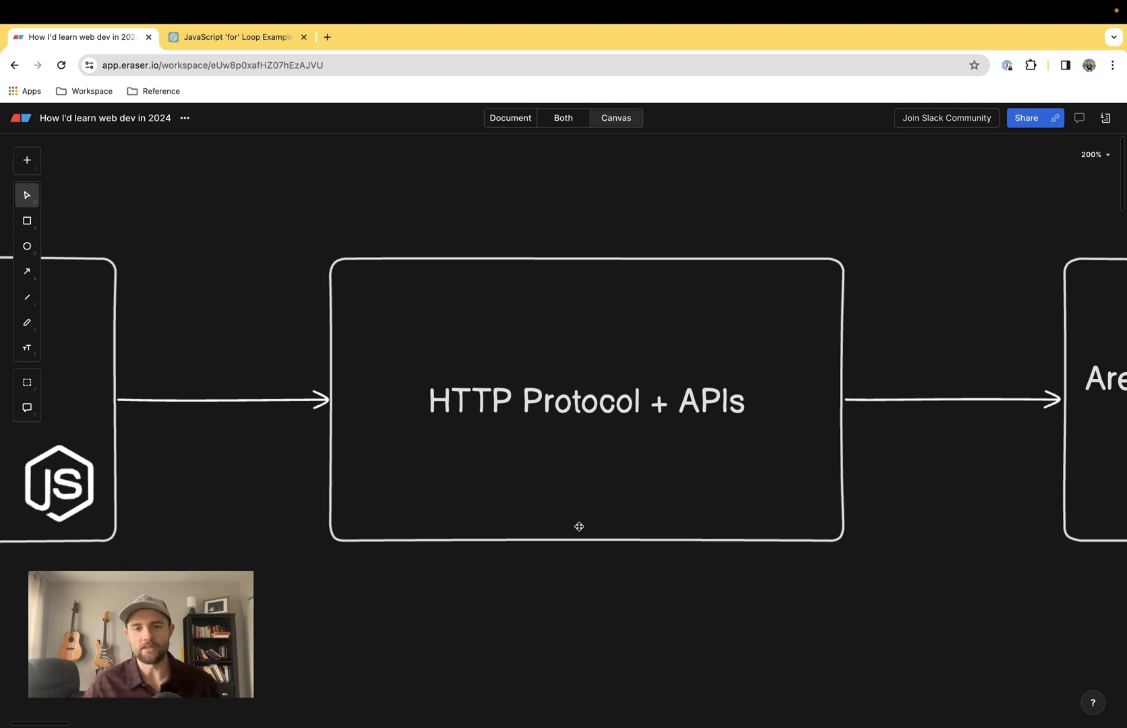
{"action": "scroll", "scroll_direction": "right", "scroll_amount": 3}
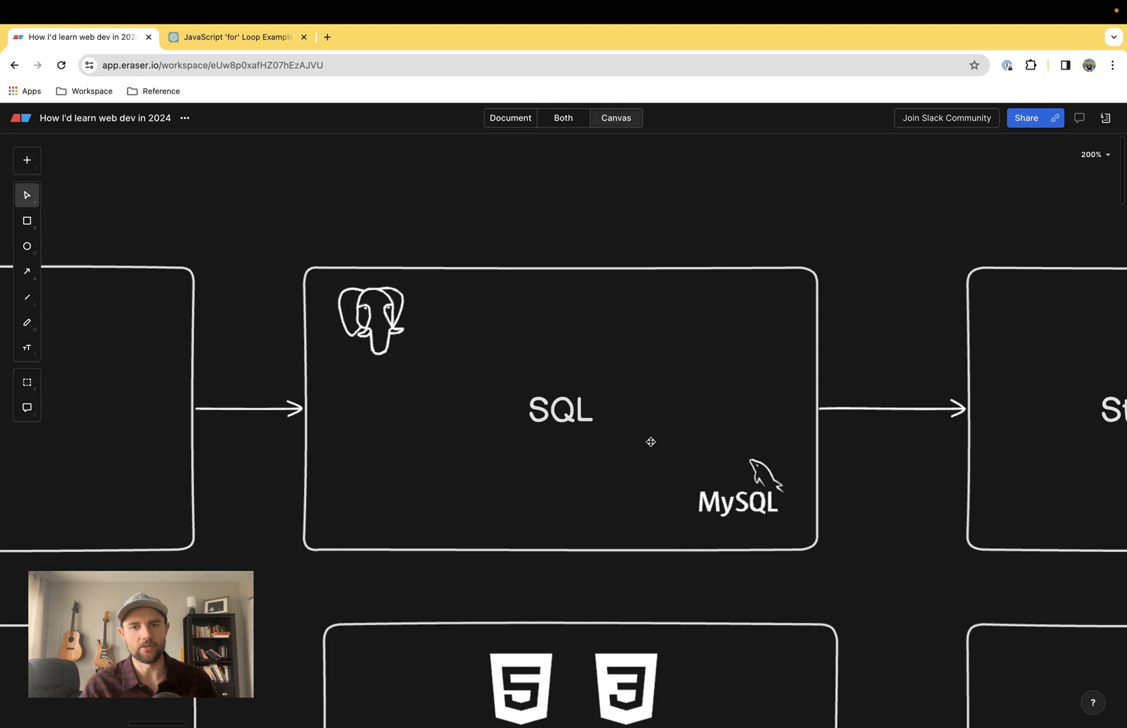
- Pan the canvas right from SQL to center the 'Start automating!' box
{"action": "left_click_drag", "start_coordinate": [651, 442], "coordinate": [372, 442]}
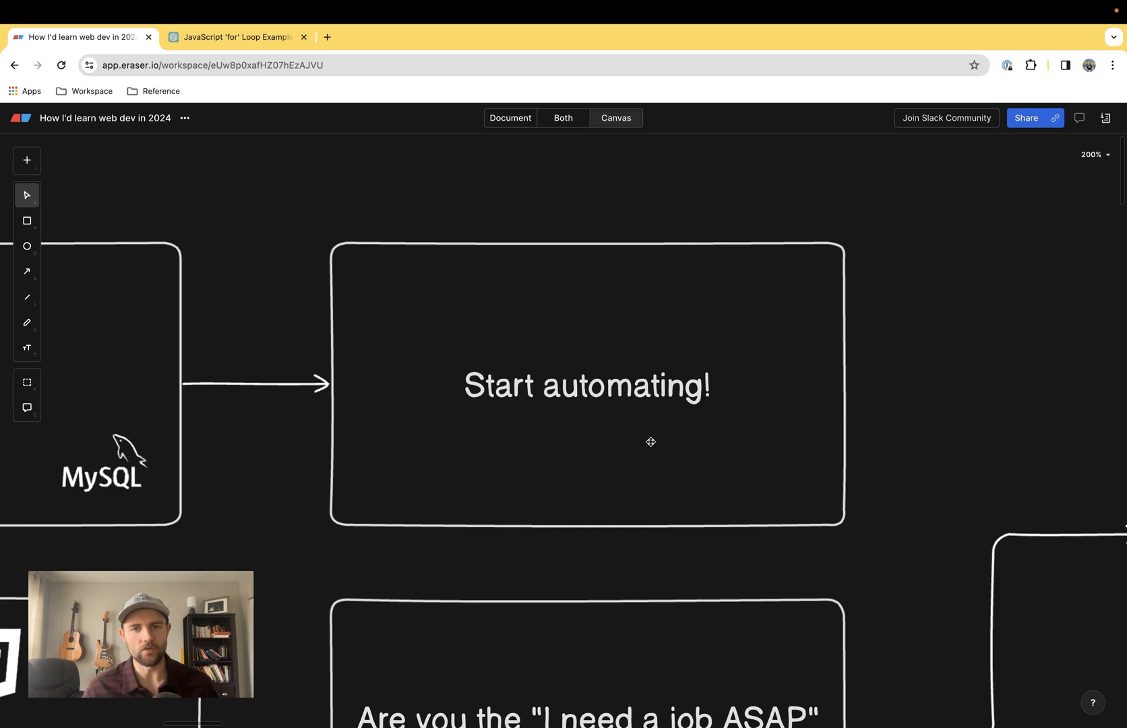
{"action": "mouse_move", "coordinate": [646, 446]}
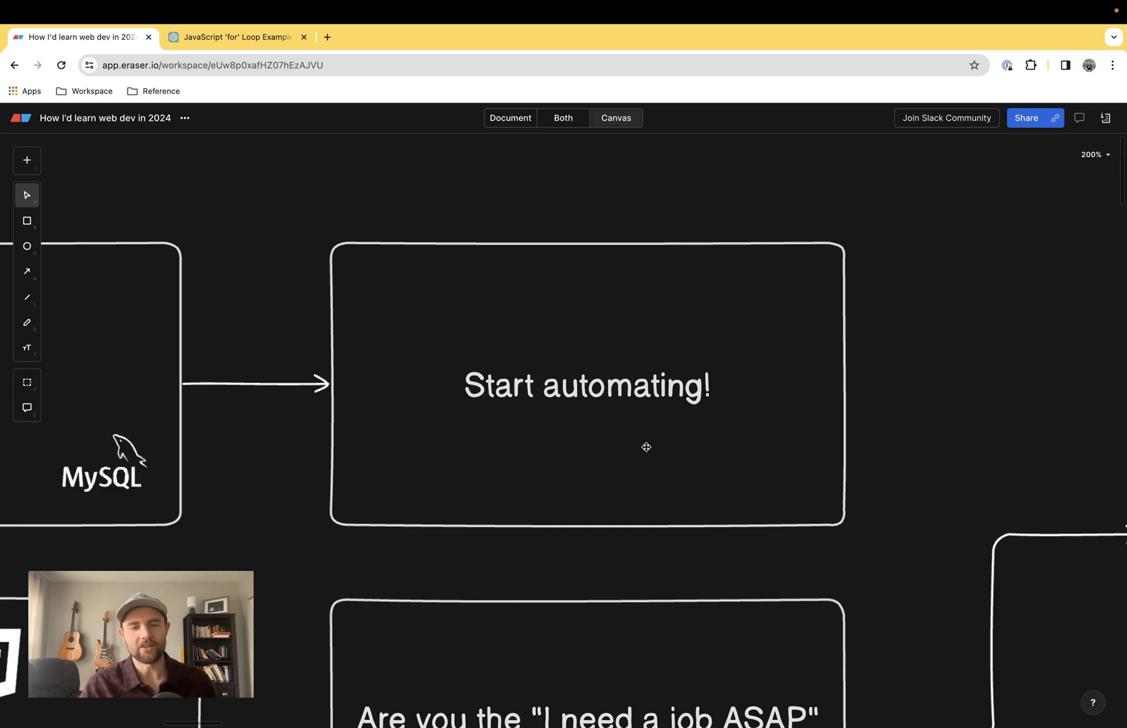
{"action": "scroll", "scroll_direction": "down", "scroll_amount": 3}
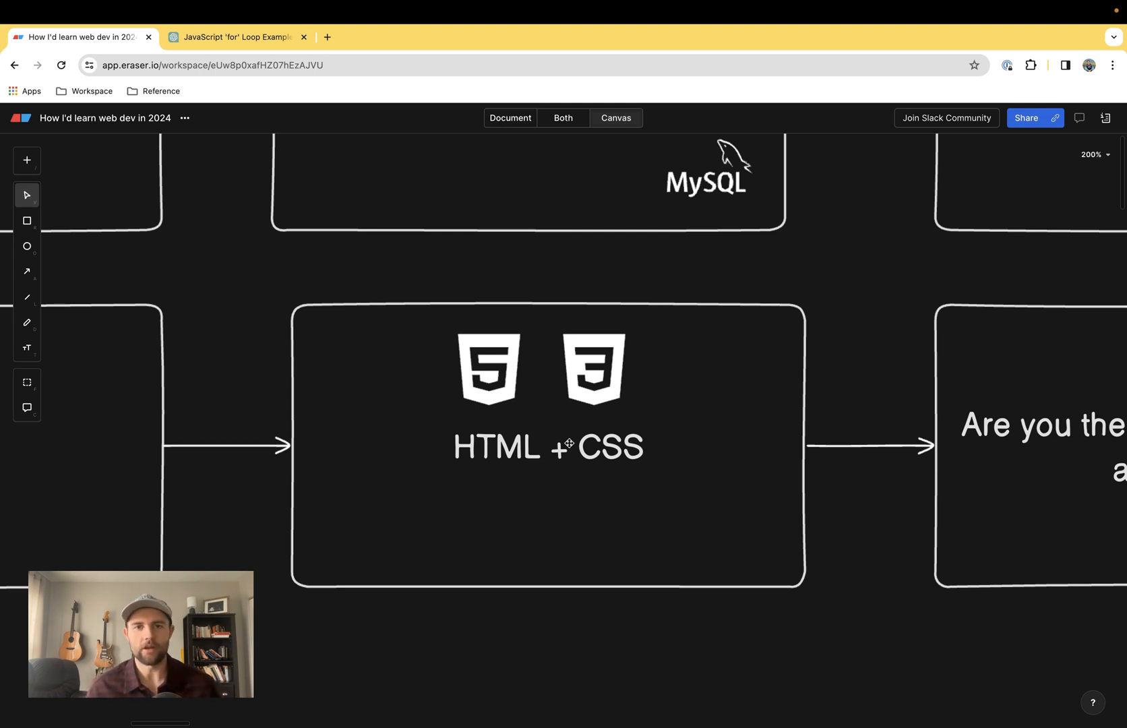
- Show the YouTube HTML Crash Course tab, then return to the Eraser roadmap on HTML + CSS
{"action": "left_click", "coordinate": [384, 36]}
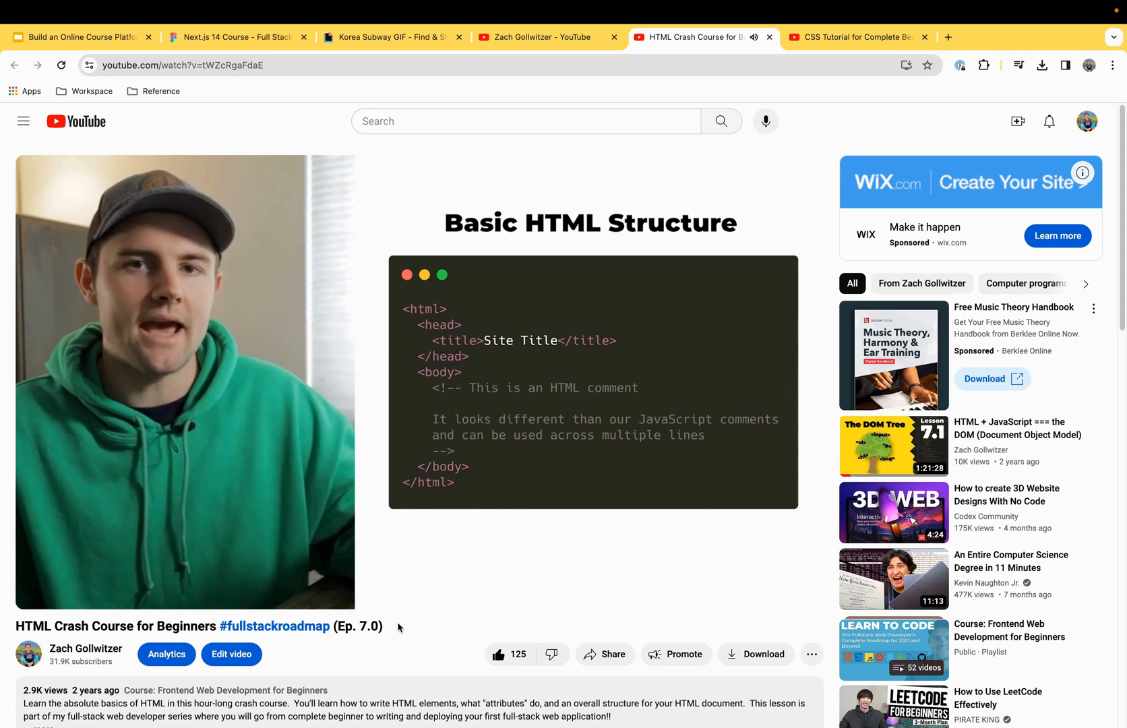
{"action": "left_click", "coordinate": [848, 37]}
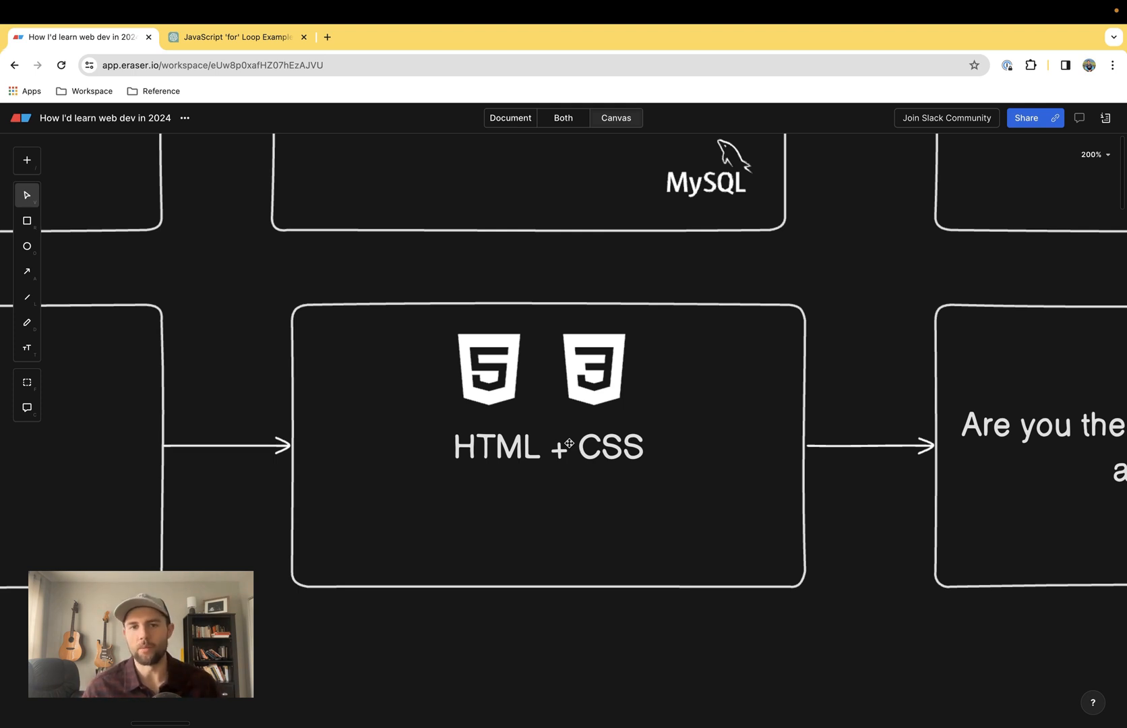
{"action": "mouse_move", "coordinate": [598, 494]}
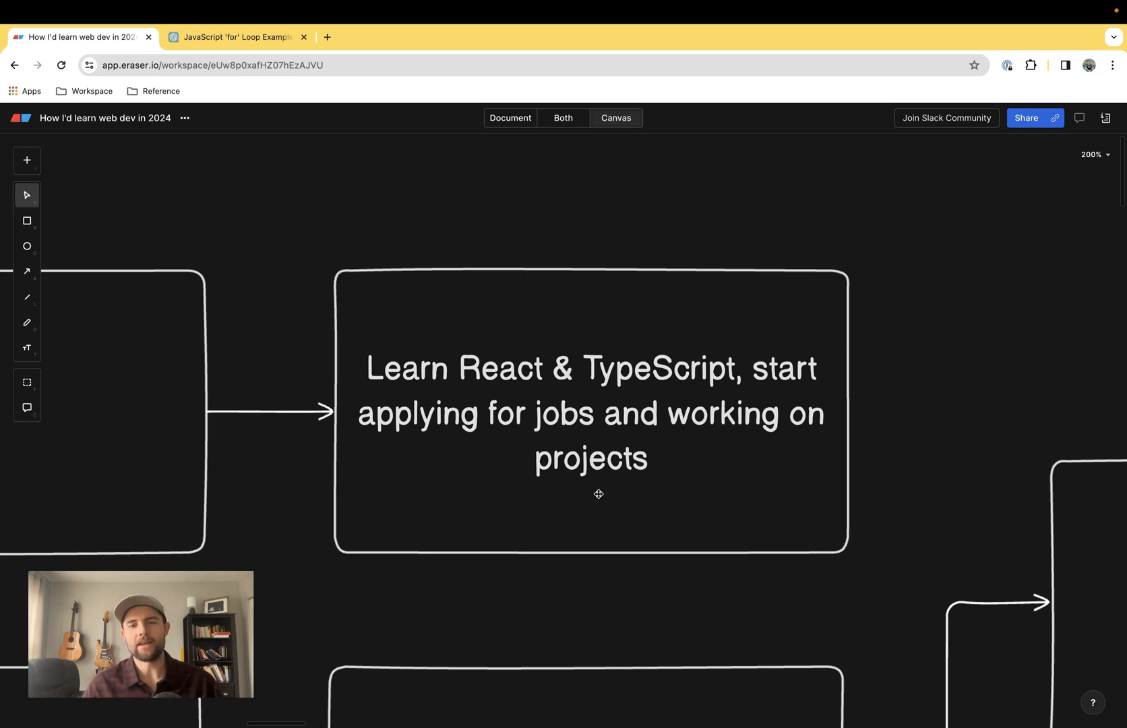
- Switch from the 'Learn React & TypeScript' step to the Stack Overflow 2023 survey tab
{"action": "left_click", "coordinate": [547, 36]}
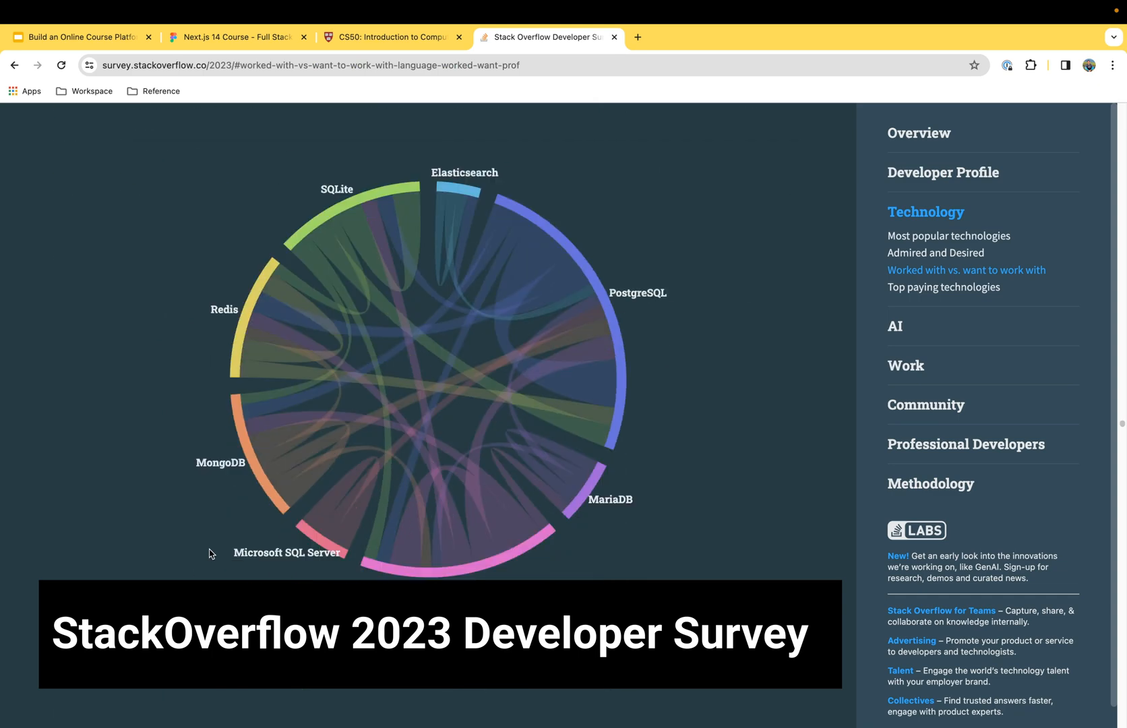
- Scroll the 2023 survey past the databases chart to the web frameworks chart highlighting React
{"action": "scroll", "scroll_direction": "down", "scroll_amount": 3}
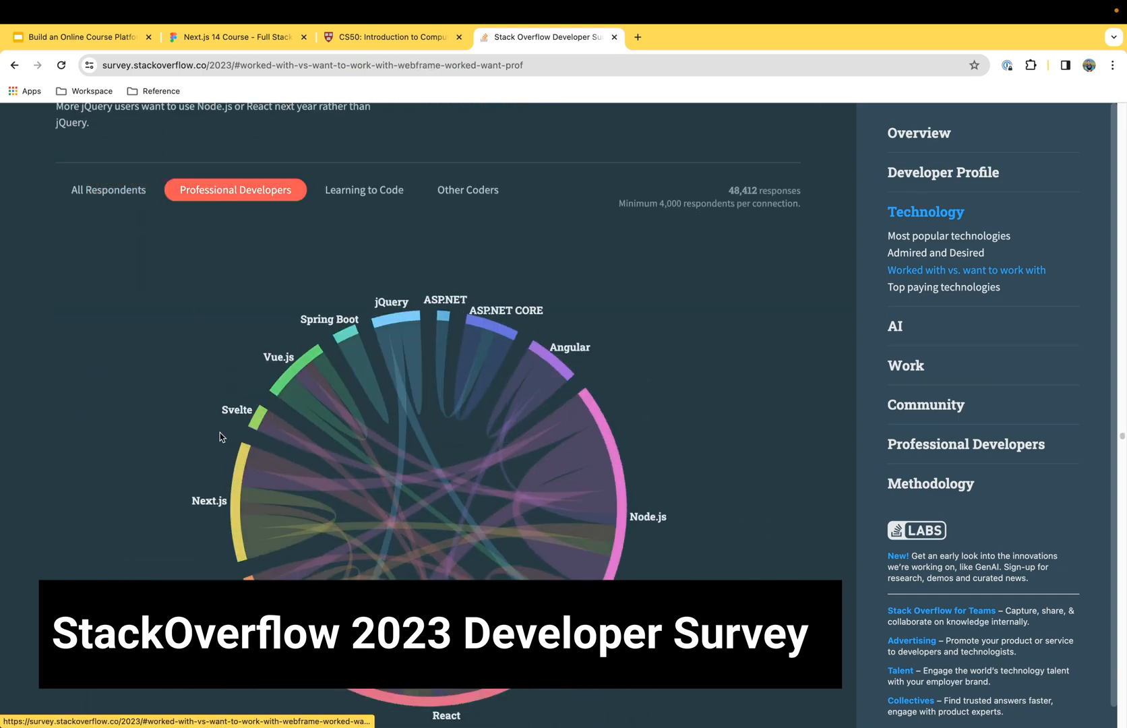
{"action": "scroll", "scroll_direction": "down", "scroll_amount": 3}
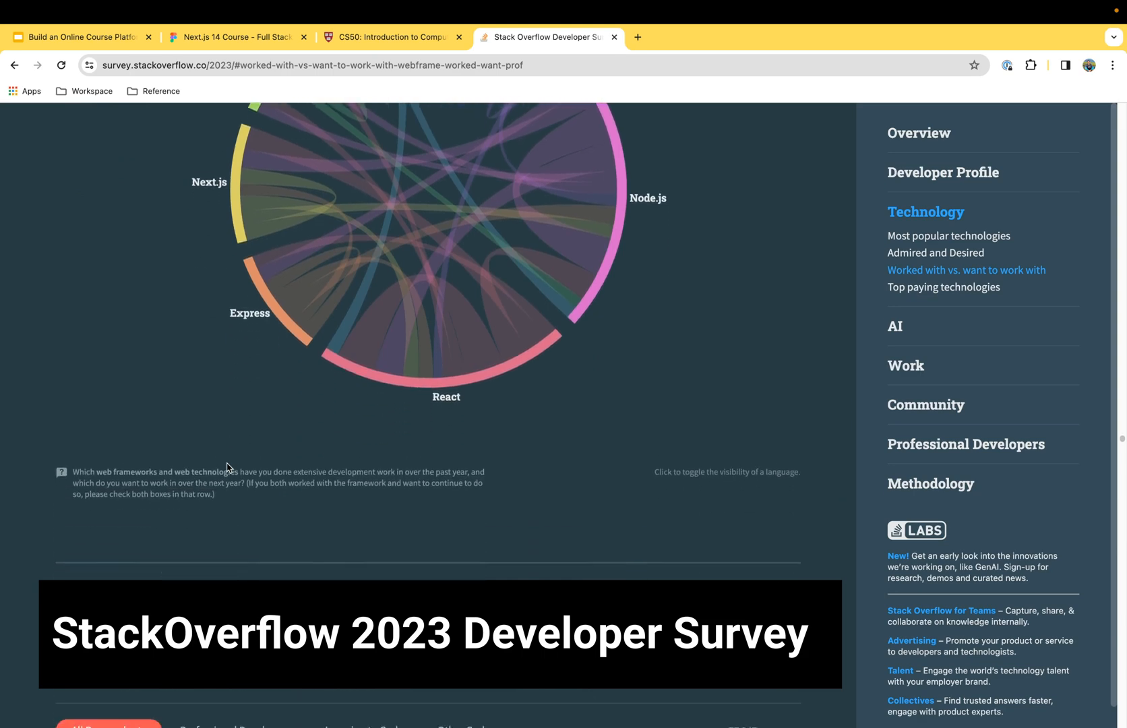
{"action": "mouse_move", "coordinate": [415, 390]}
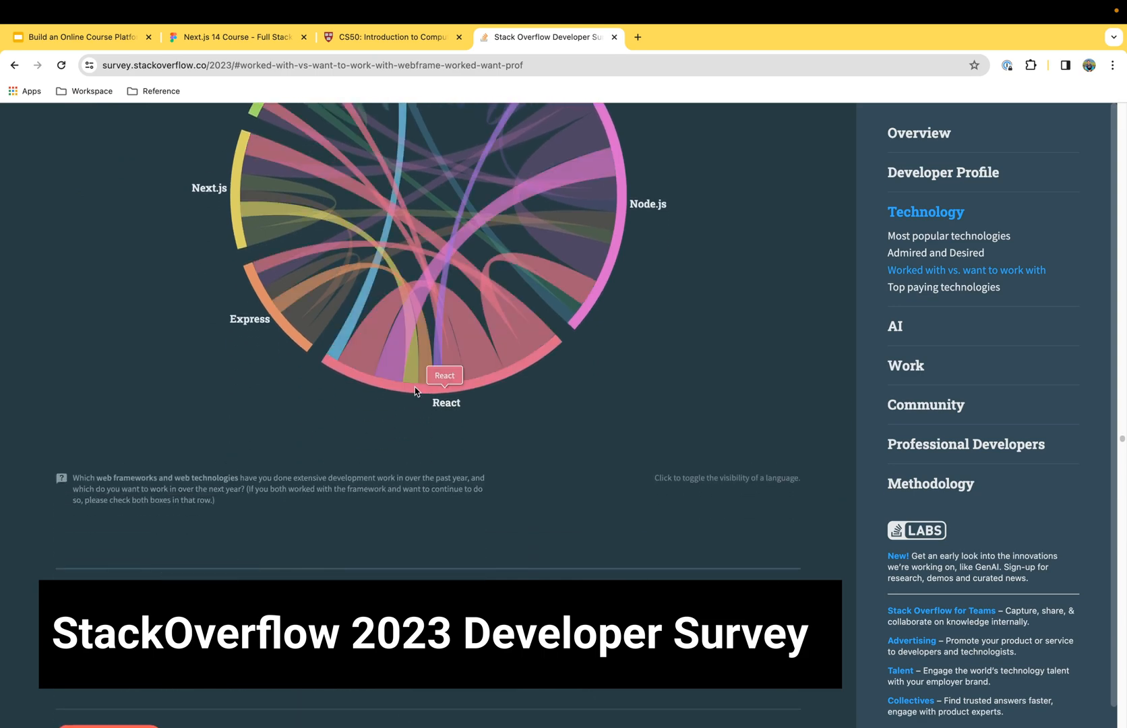
{"action": "scroll", "scroll_direction": "down", "scroll_amount": 3}
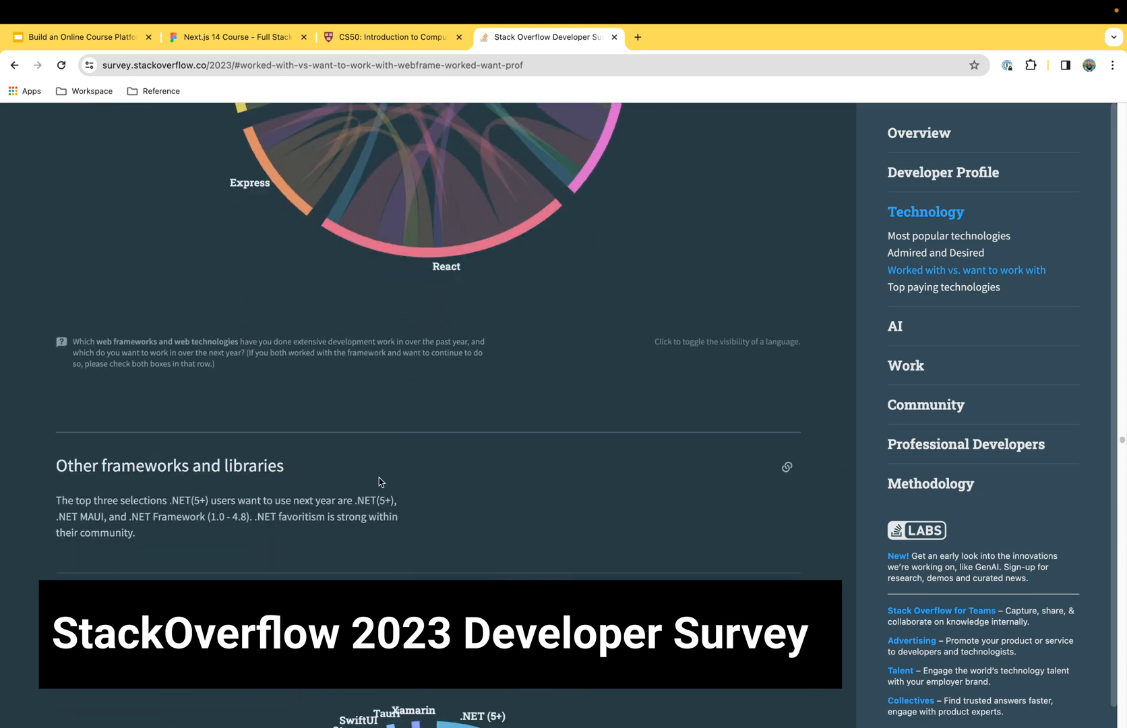
{"action": "scroll", "scroll_direction": "down", "scroll_amount": 3}
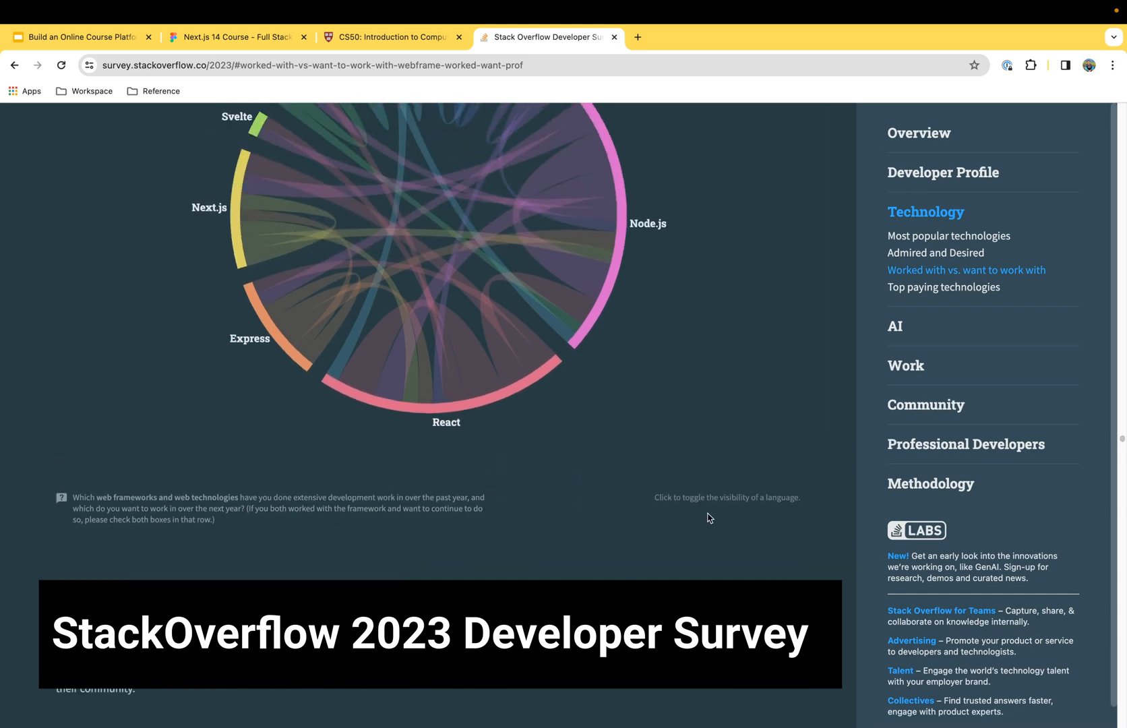
{"action": "scroll", "scroll_direction": "up", "scroll_amount": 3}
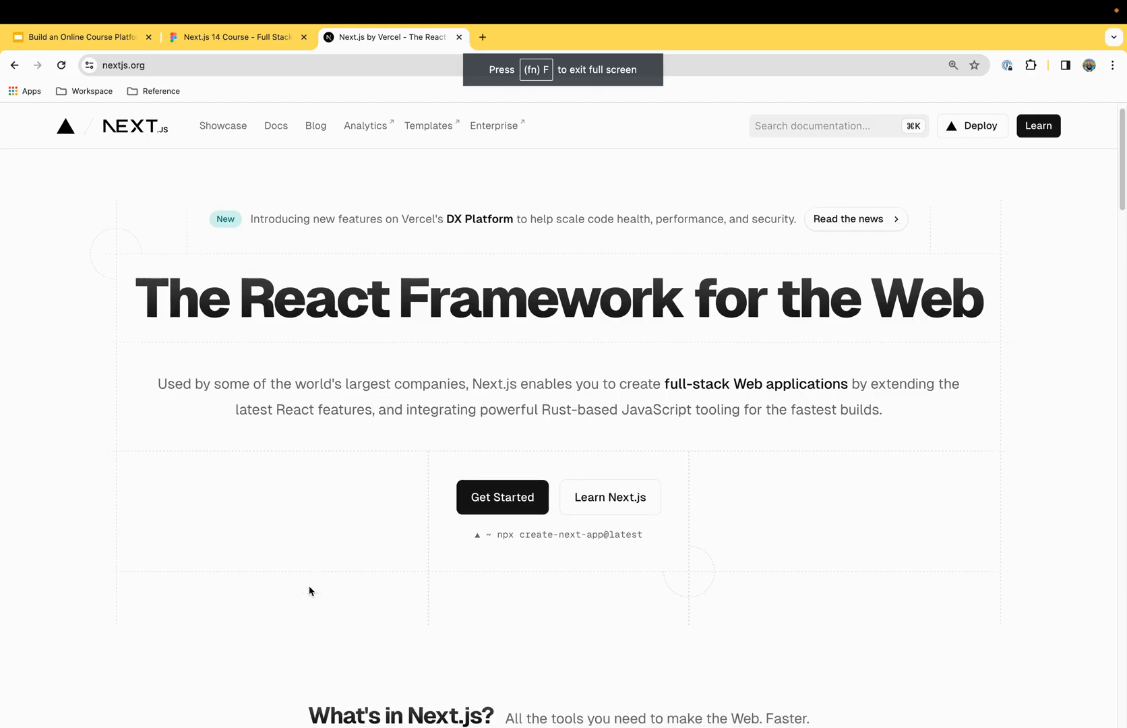
- Scroll the Next.js homepage through 'What's in Next.js?' to the production-grade tooling section
{"action": "scroll", "scroll_direction": "down", "scroll_amount": 3}
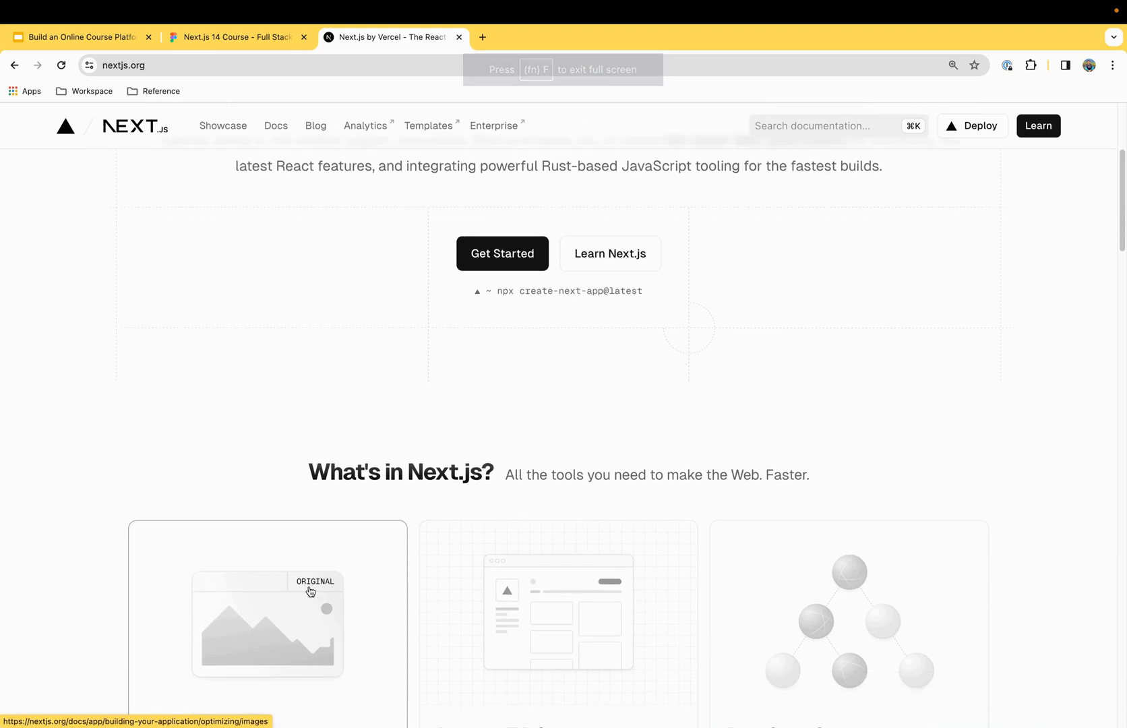
{"action": "scroll", "scroll_direction": "down", "scroll_amount": 3}
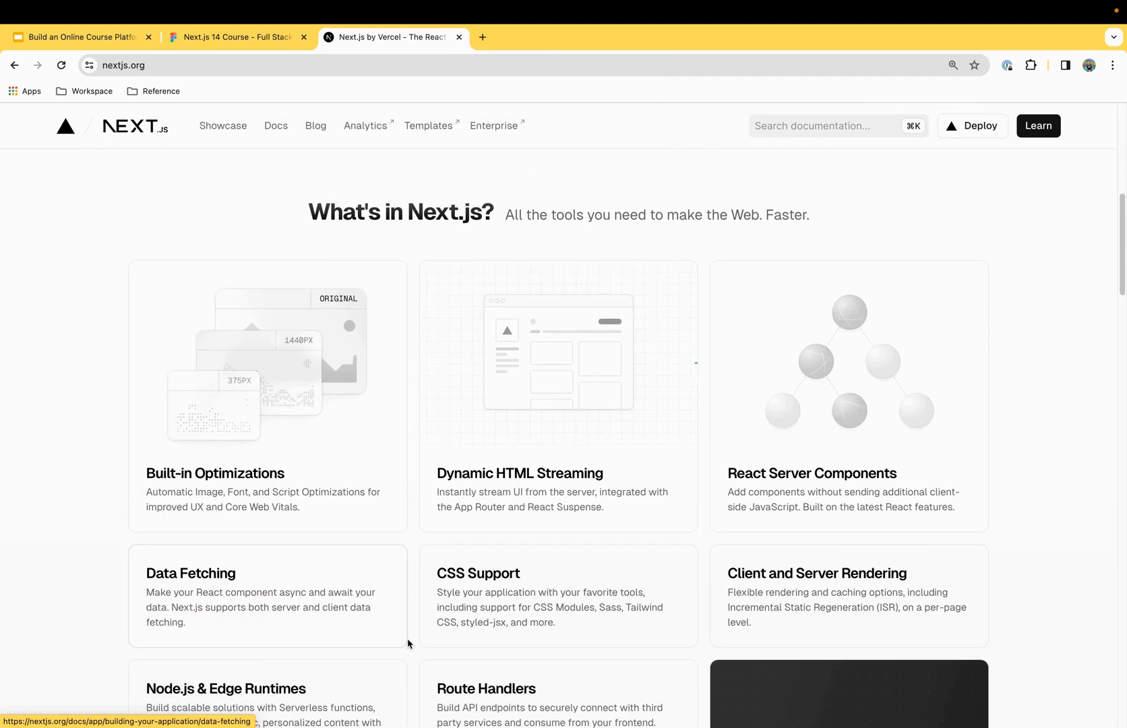
{"action": "scroll", "scroll_direction": "down", "scroll_amount": 3}
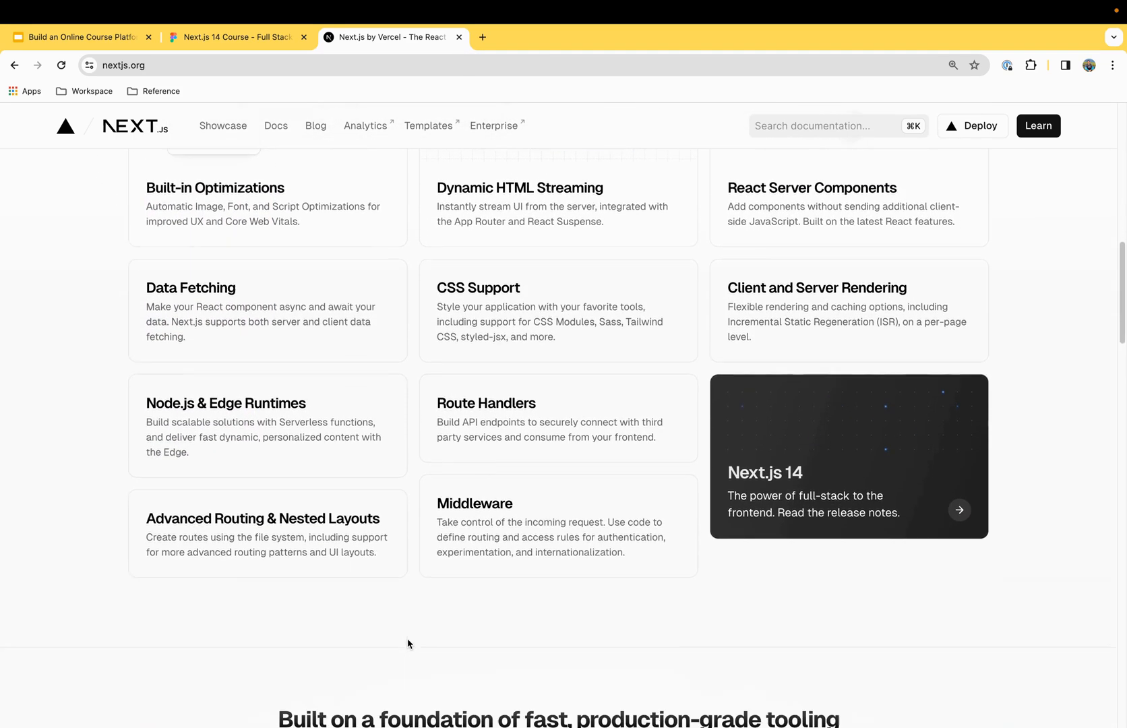
{"action": "scroll", "scroll_direction": "down", "scroll_amount": 3}
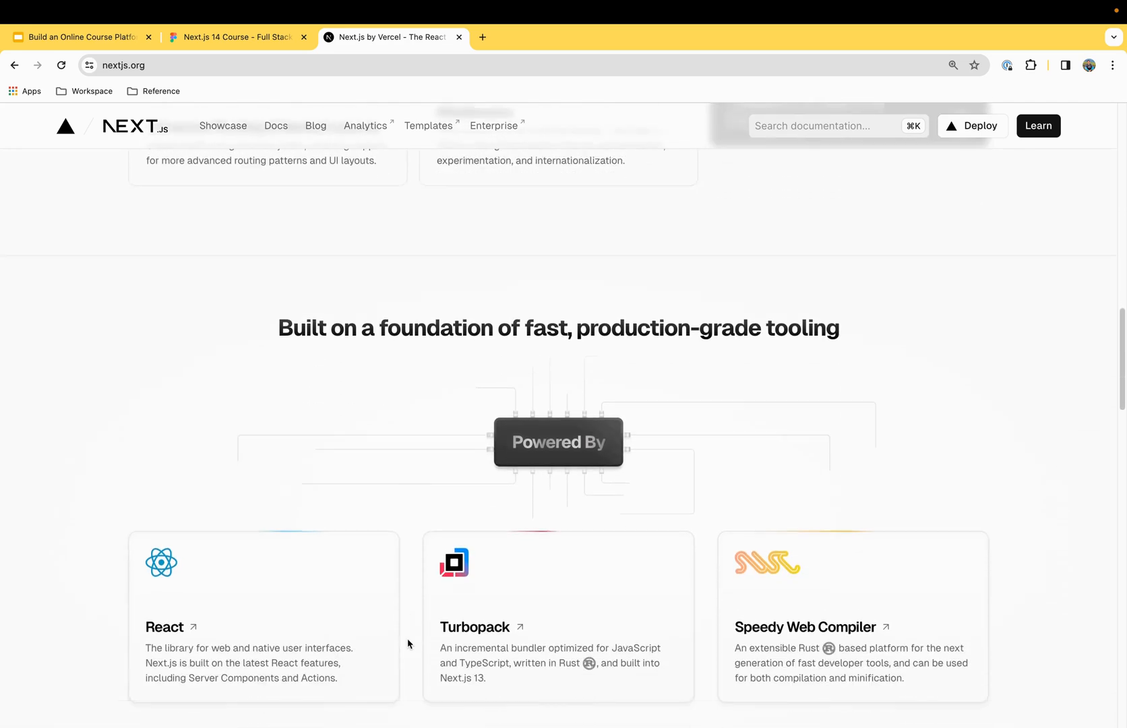
{"action": "scroll", "scroll_direction": "down", "scroll_amount": 3}
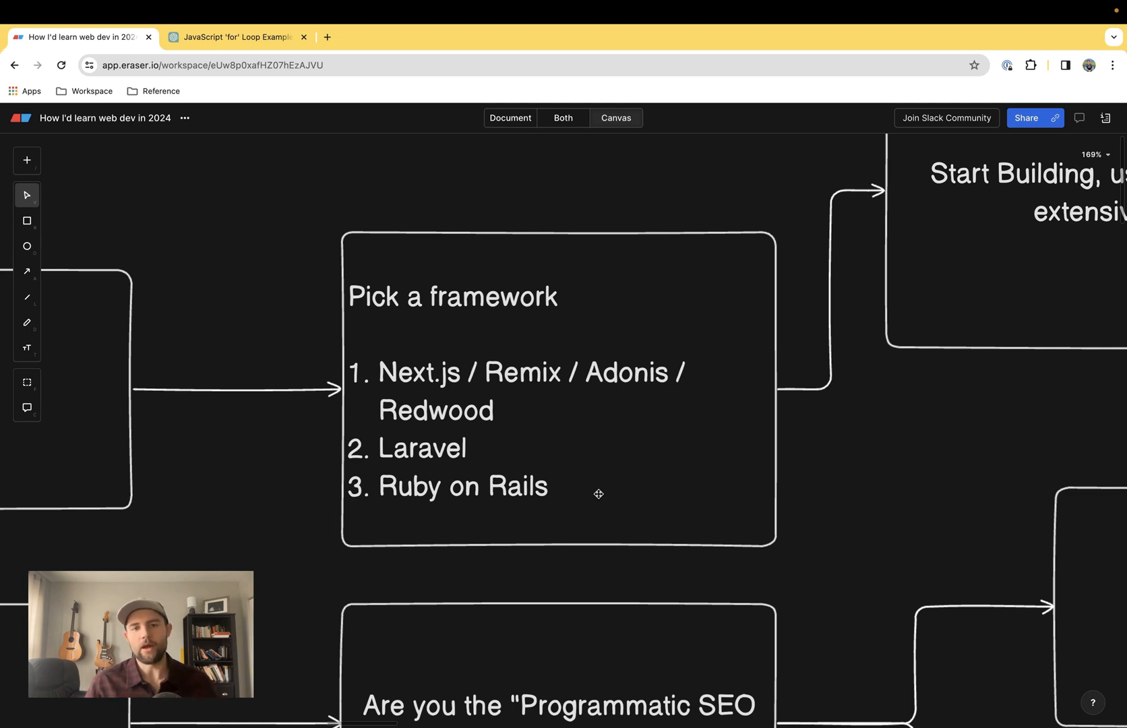
{"action": "mouse_move", "coordinate": [624, 439]}
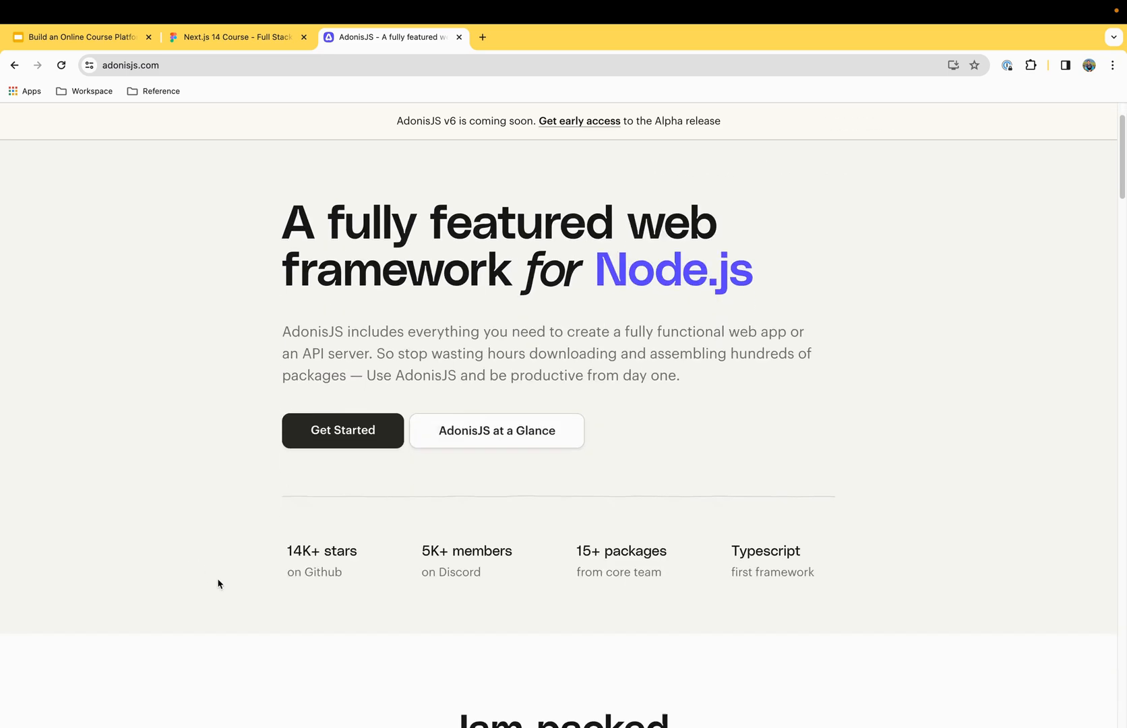
- Scroll the AdonisJS and RedwoodJS homepages through their features and community sections
{"action": "scroll", "scroll_direction": "down", "scroll_amount": 3}
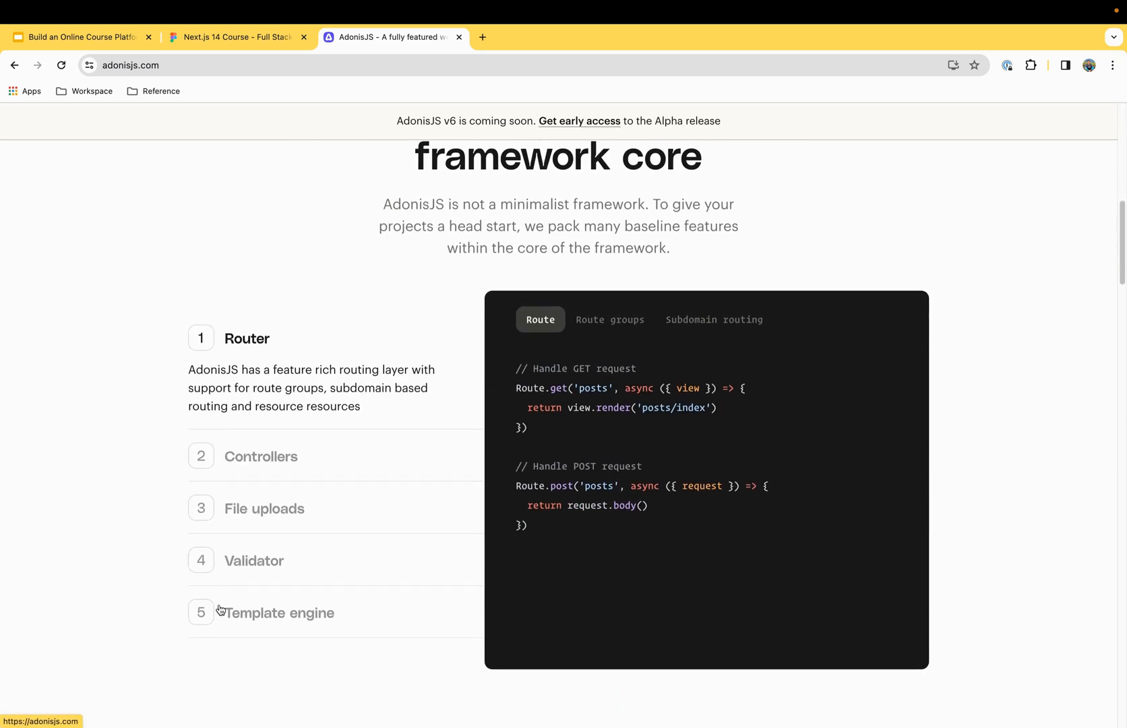
{"action": "scroll", "scroll_direction": "down", "scroll_amount": 3}
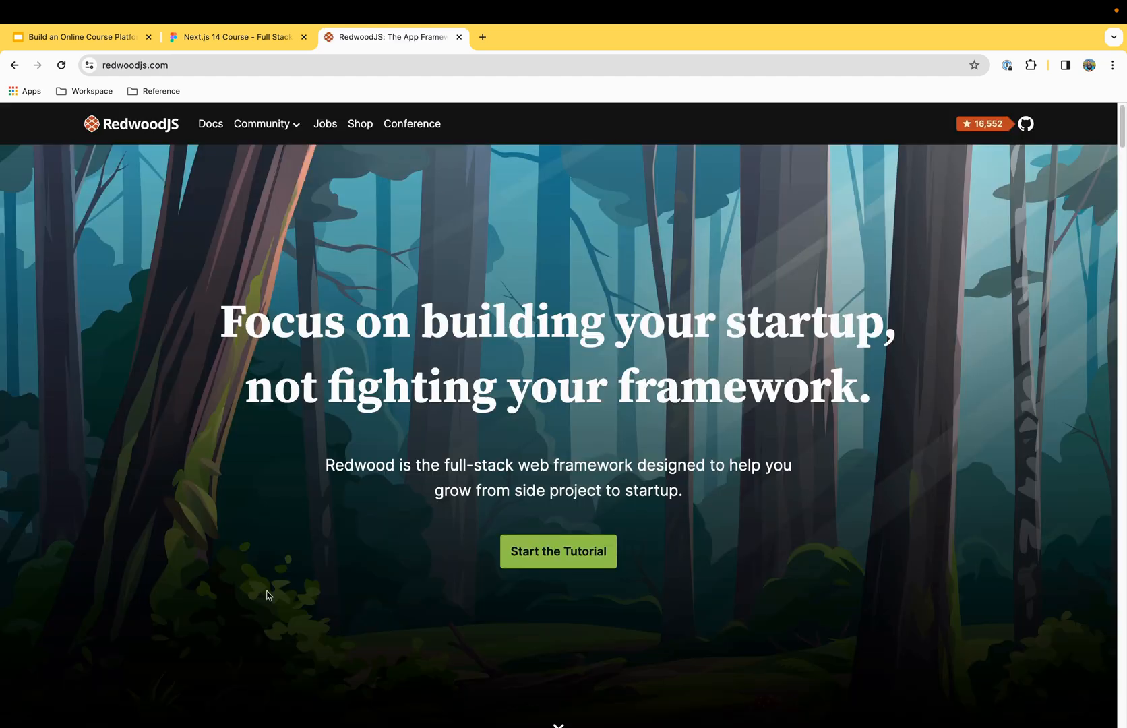
{"action": "scroll", "scroll_direction": "down", "scroll_amount": 3}
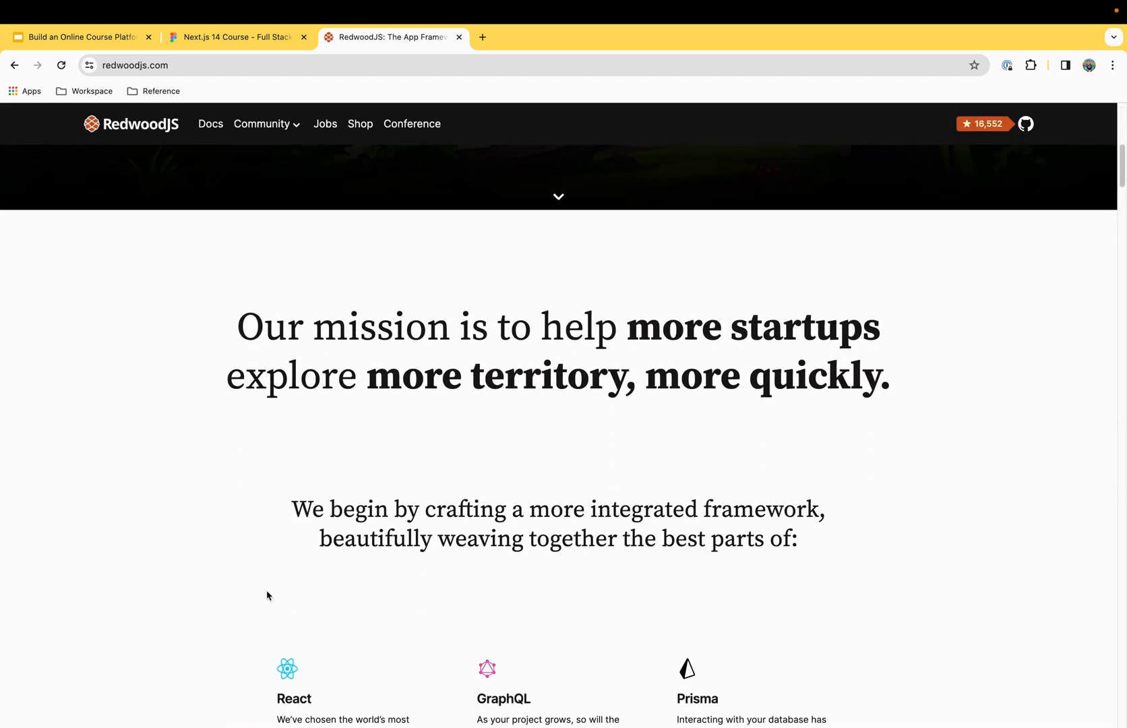
{"action": "scroll", "scroll_direction": "down", "scroll_amount": 3}
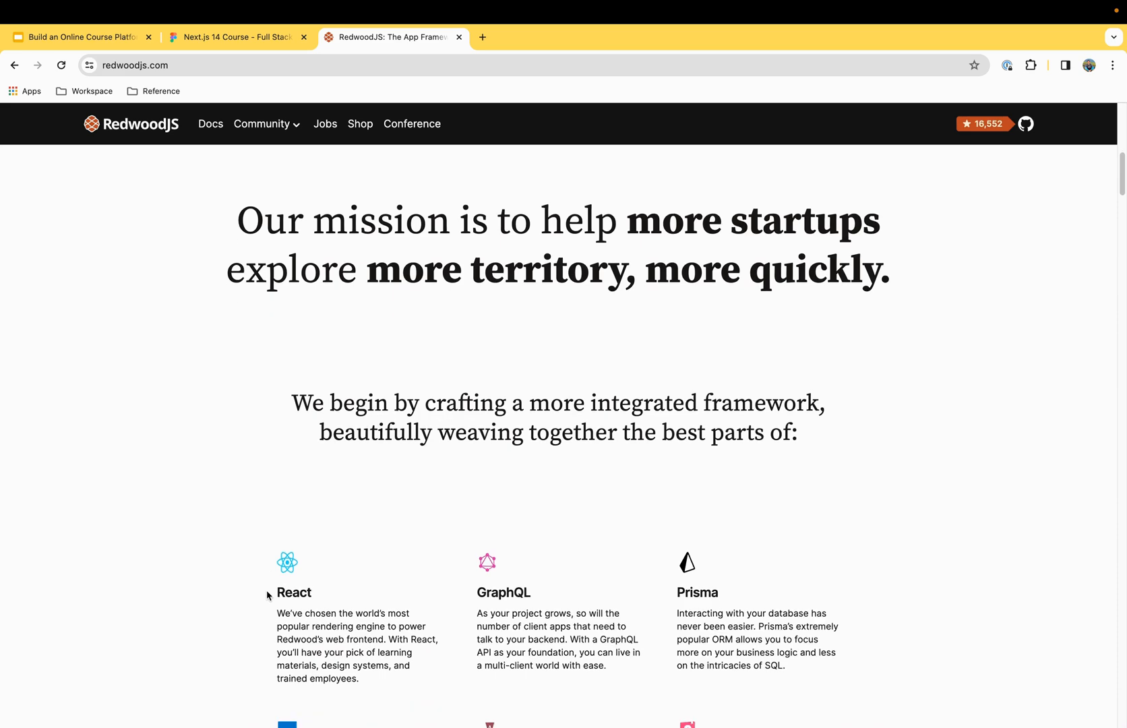
{"action": "scroll", "scroll_direction": "down", "scroll_amount": 3}
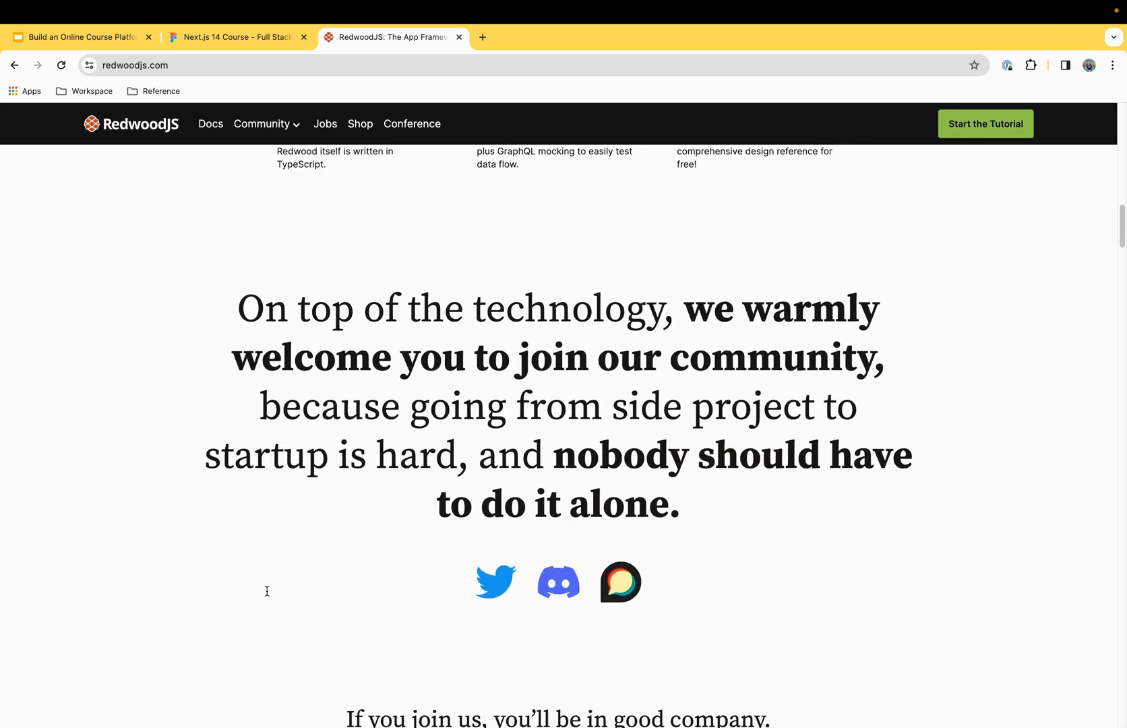
{"action": "scroll", "scroll_direction": "down", "scroll_amount": 3}
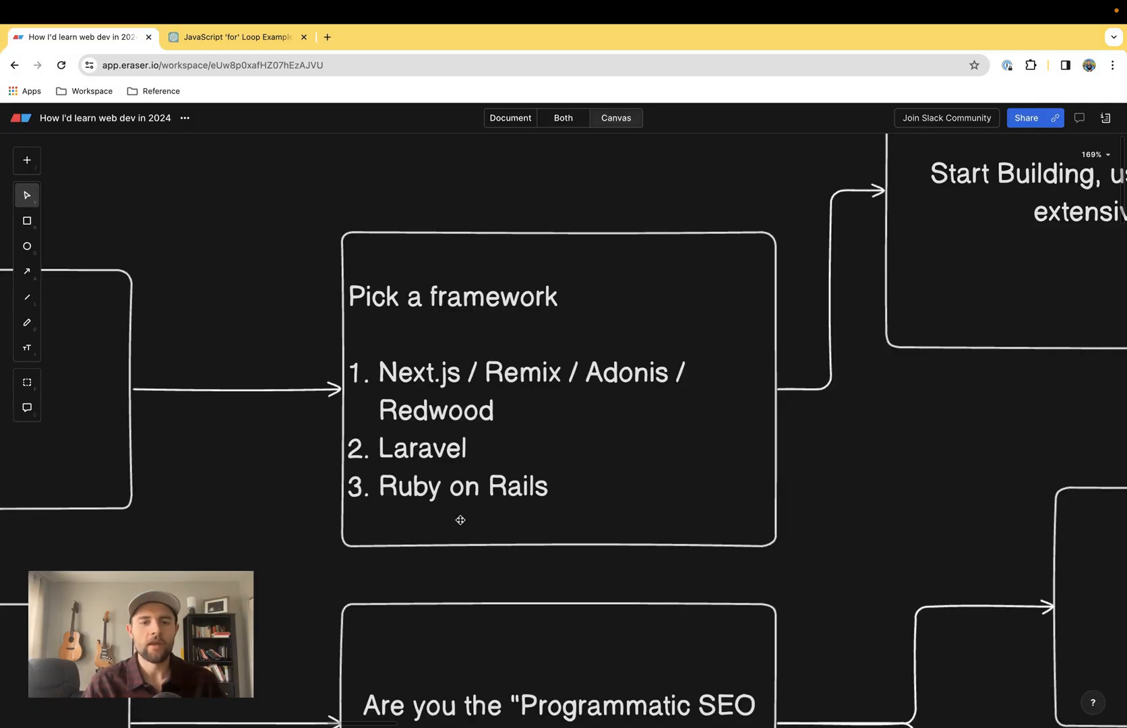
{"action": "mouse_move", "coordinate": [410, 487]}
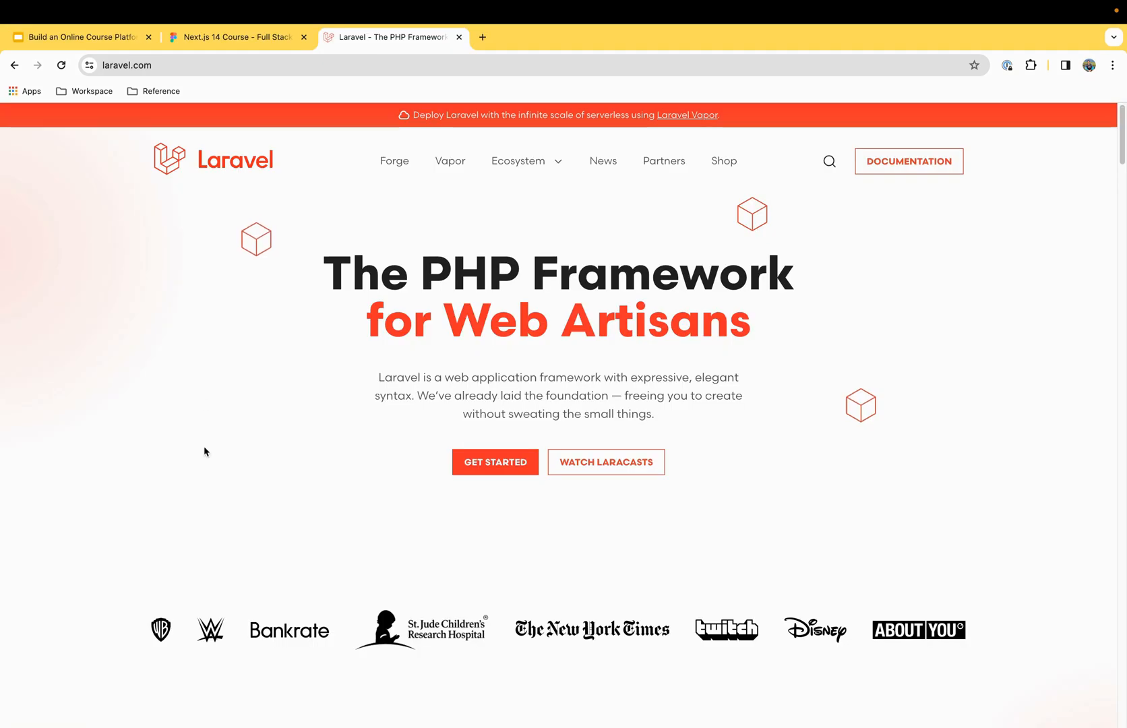
- Scroll down through the Laravel homepage sections
{"action": "scroll", "scroll_direction": "down", "scroll_amount": 3}
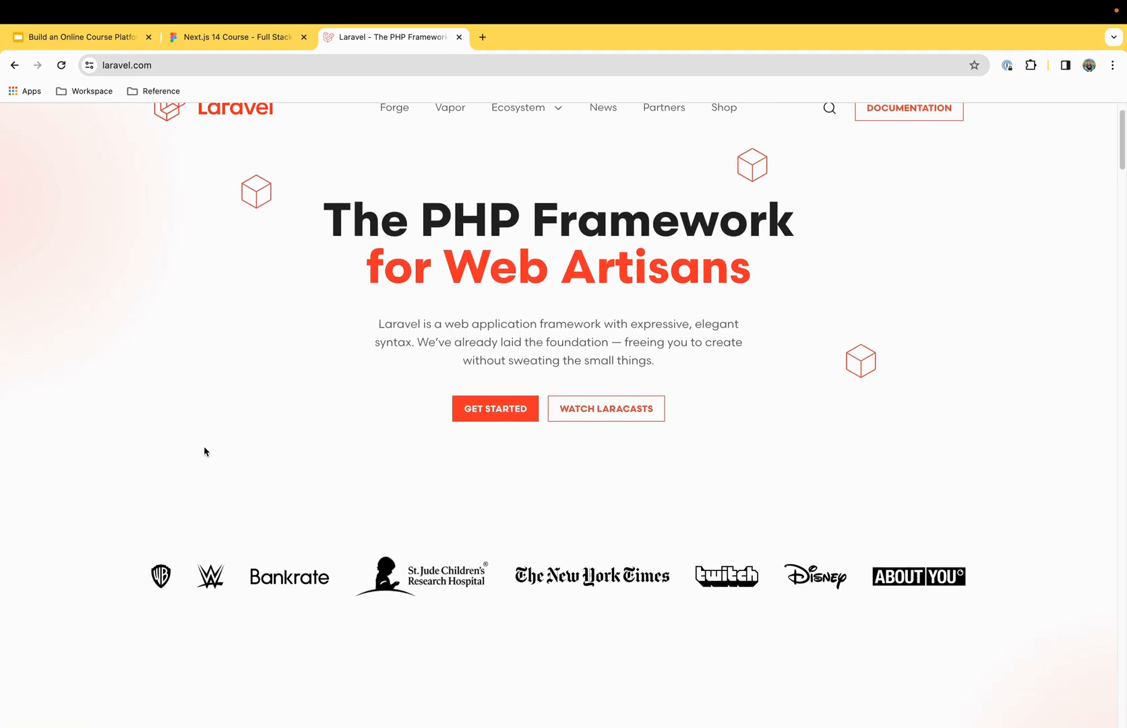
{"action": "scroll", "scroll_direction": "down", "scroll_amount": 3}
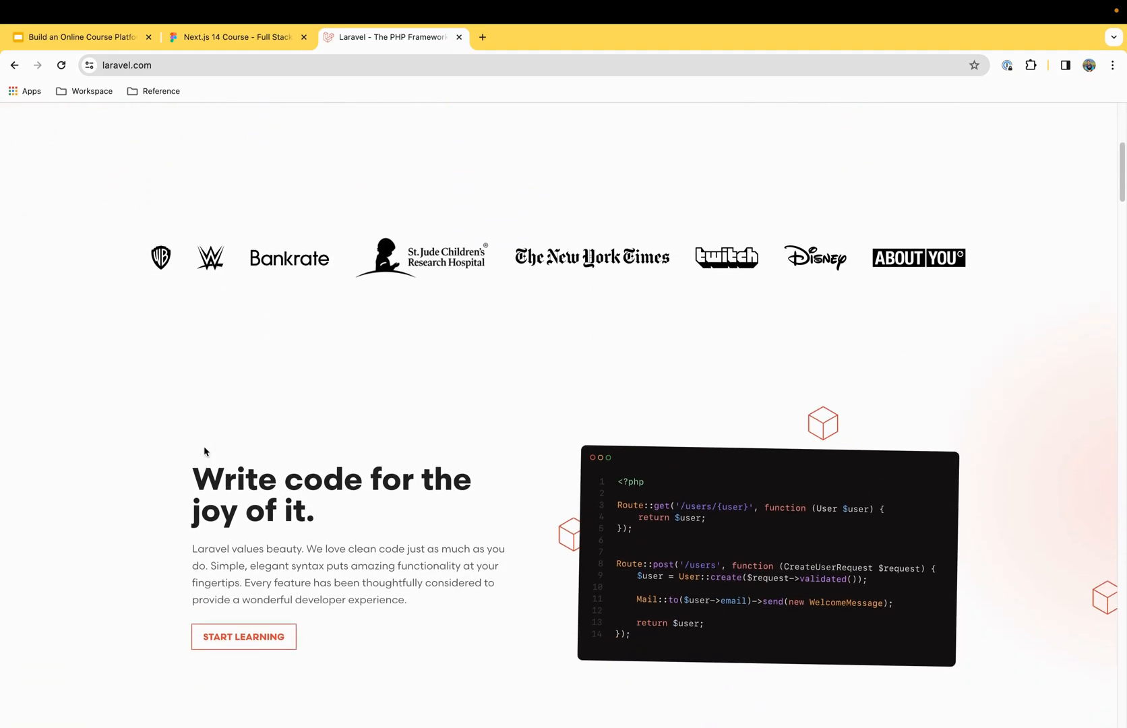
{"action": "scroll", "scroll_direction": "down", "scroll_amount": 3}
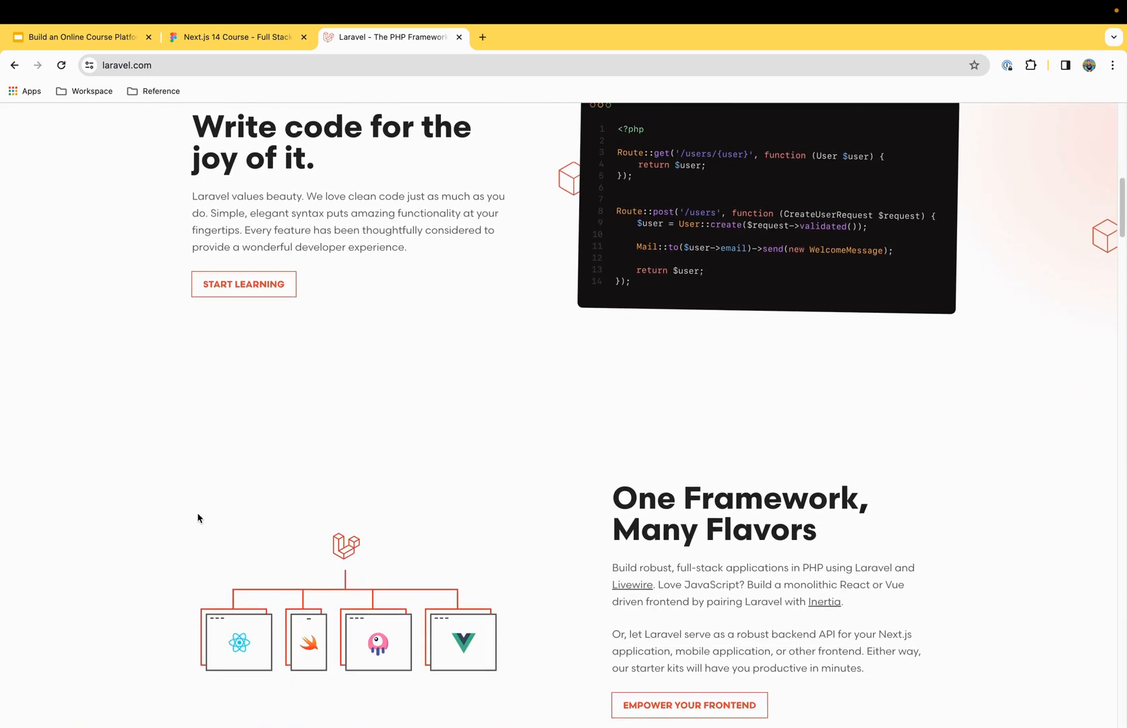
{"action": "scroll", "scroll_direction": "down", "scroll_amount": 3}
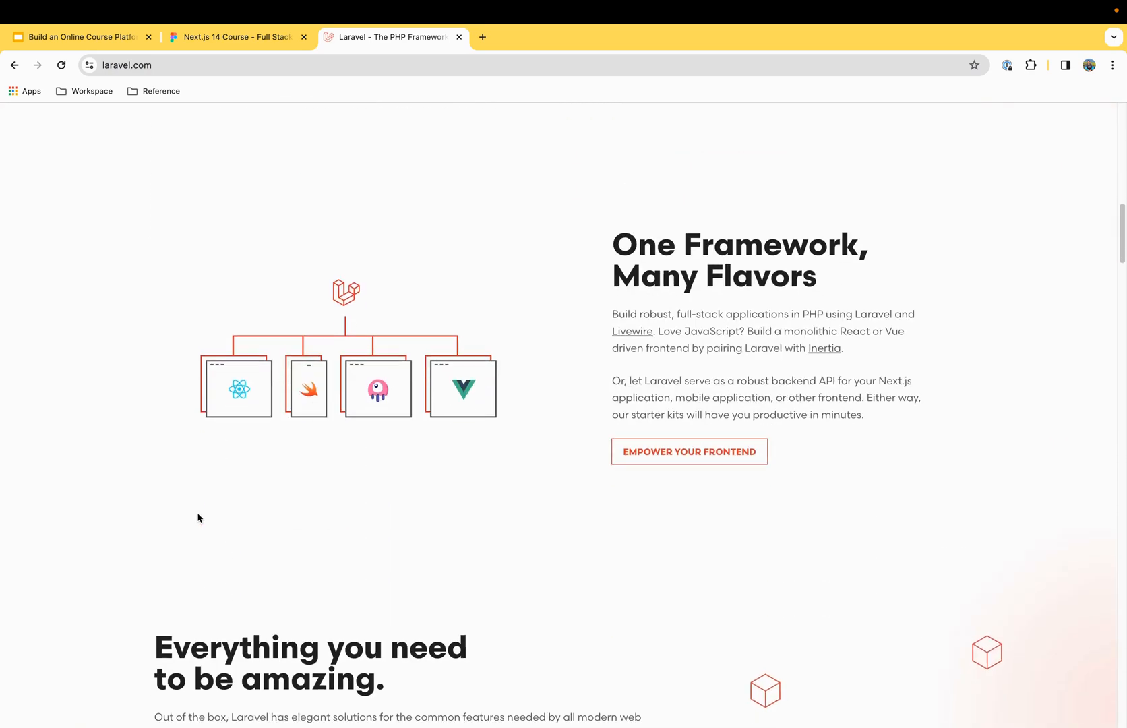
{"action": "scroll", "scroll_direction": "down", "scroll_amount": 3}
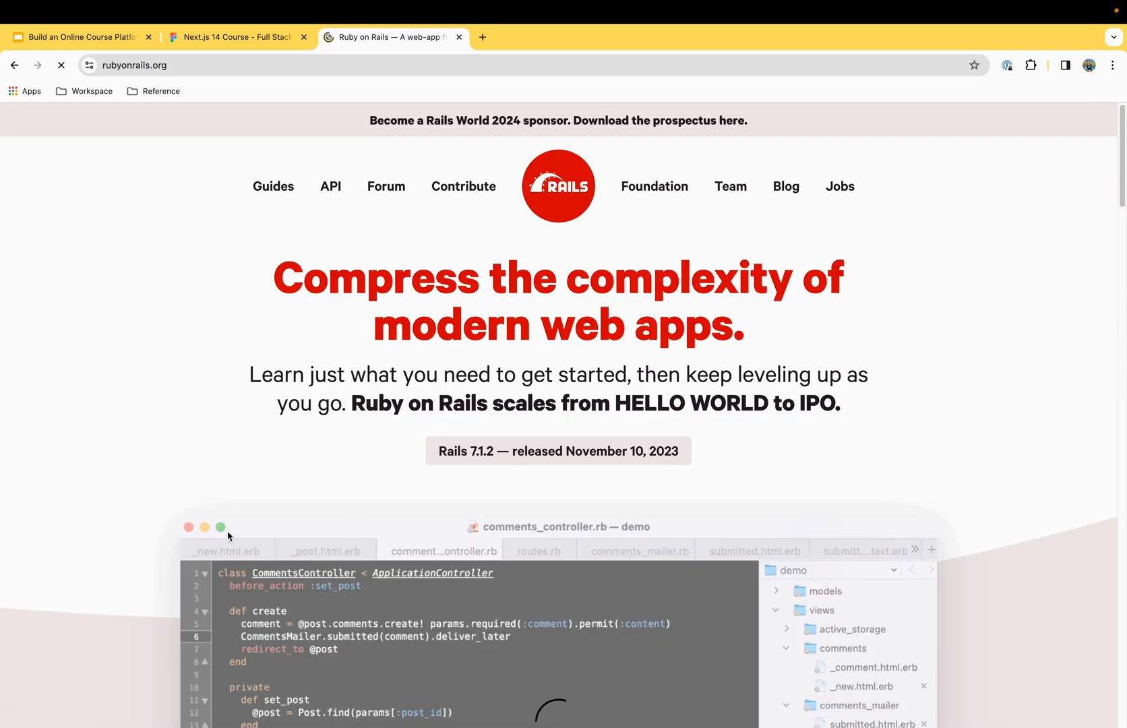
- Scroll the Ruby on Rails homepage down to the Active Records and Action Controllers examples
{"action": "scroll", "scroll_direction": "down", "scroll_amount": 3}
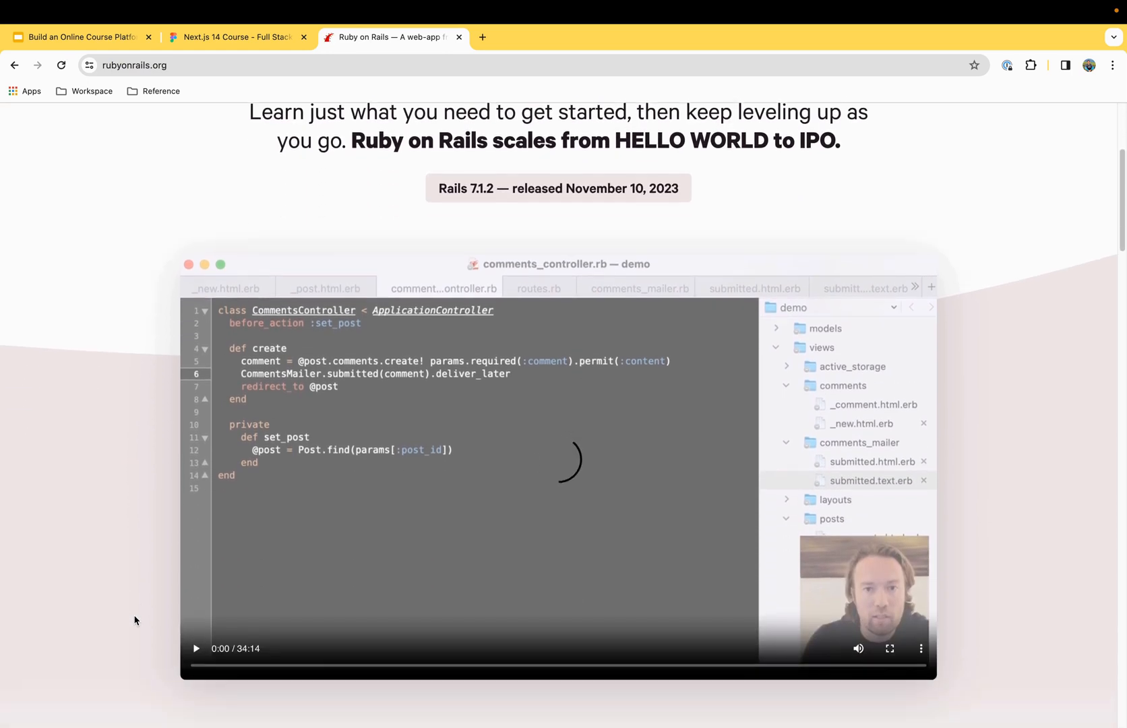
{"action": "scroll", "scroll_direction": "down", "scroll_amount": 3}
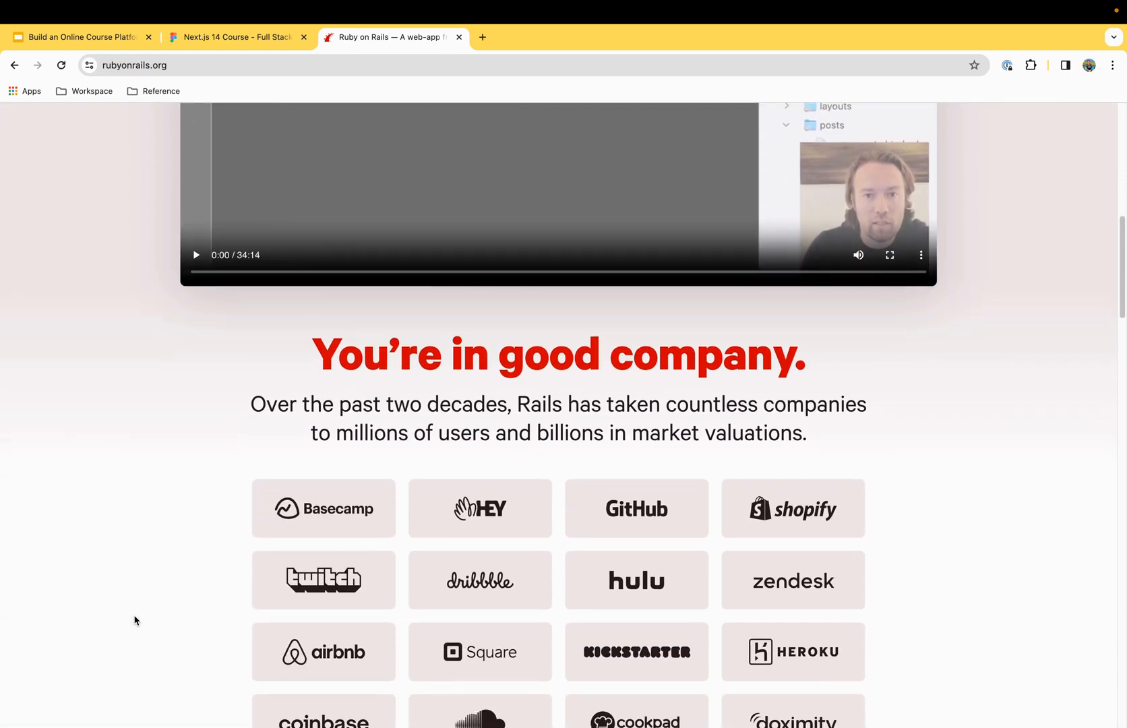
{"action": "scroll", "scroll_direction": "down", "scroll_amount": 3}
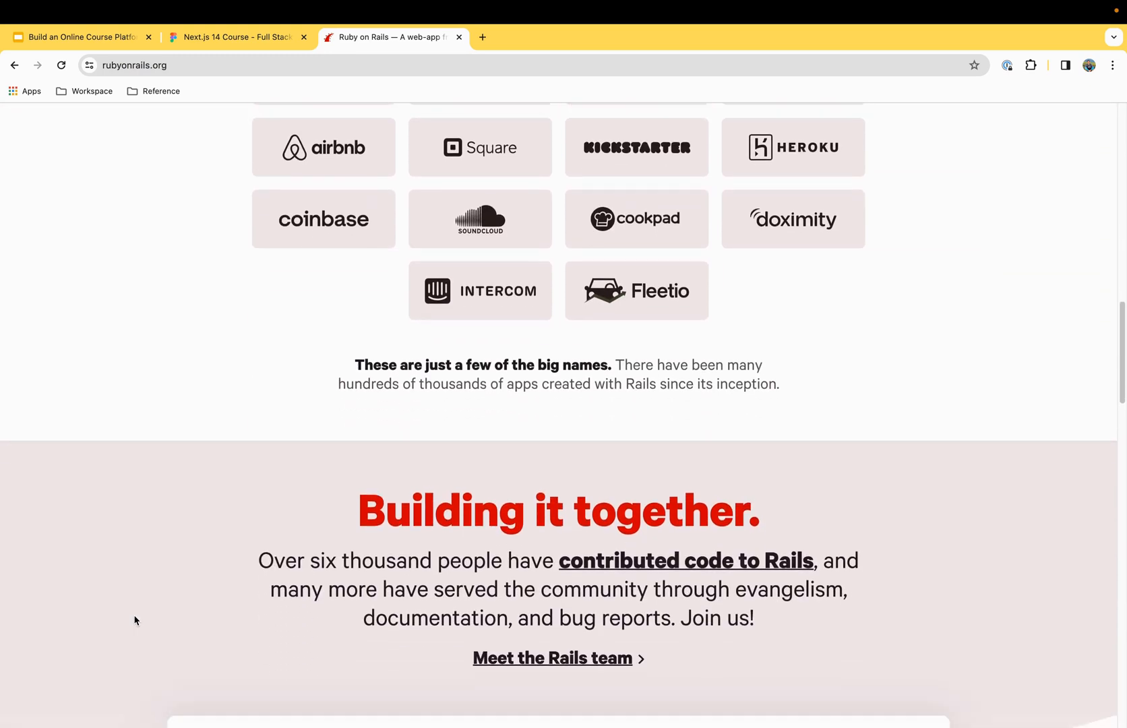
{"action": "scroll", "scroll_direction": "down", "scroll_amount": 3}
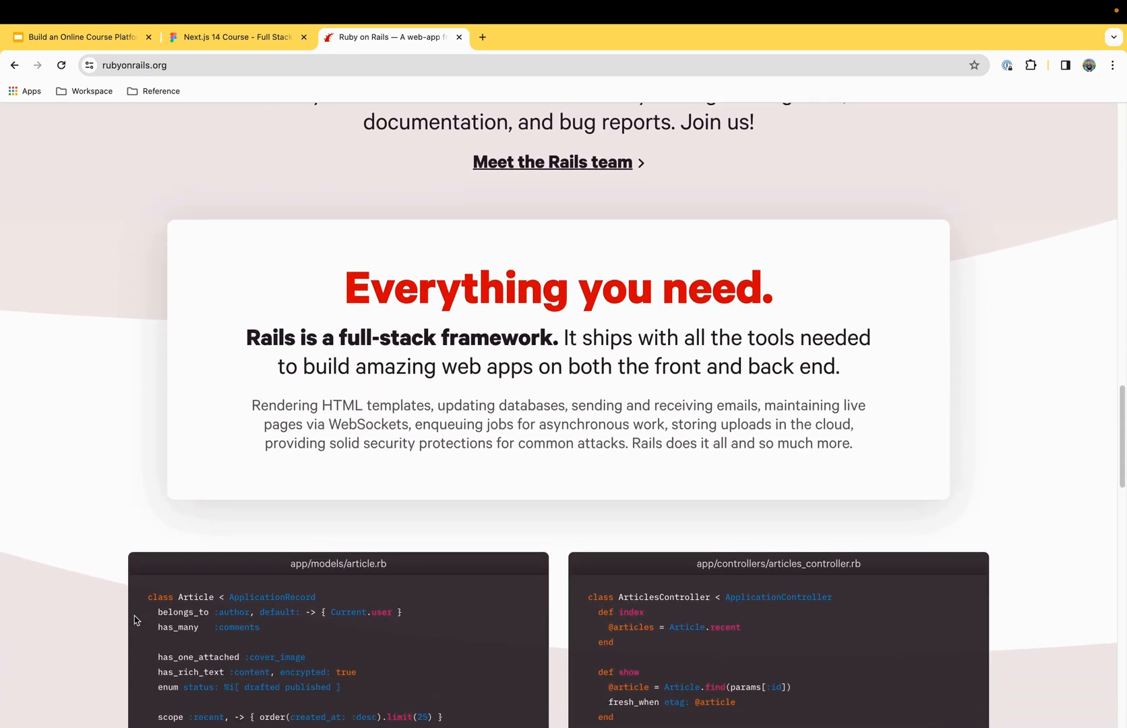
{"action": "scroll", "scroll_direction": "down", "scroll_amount": 3}
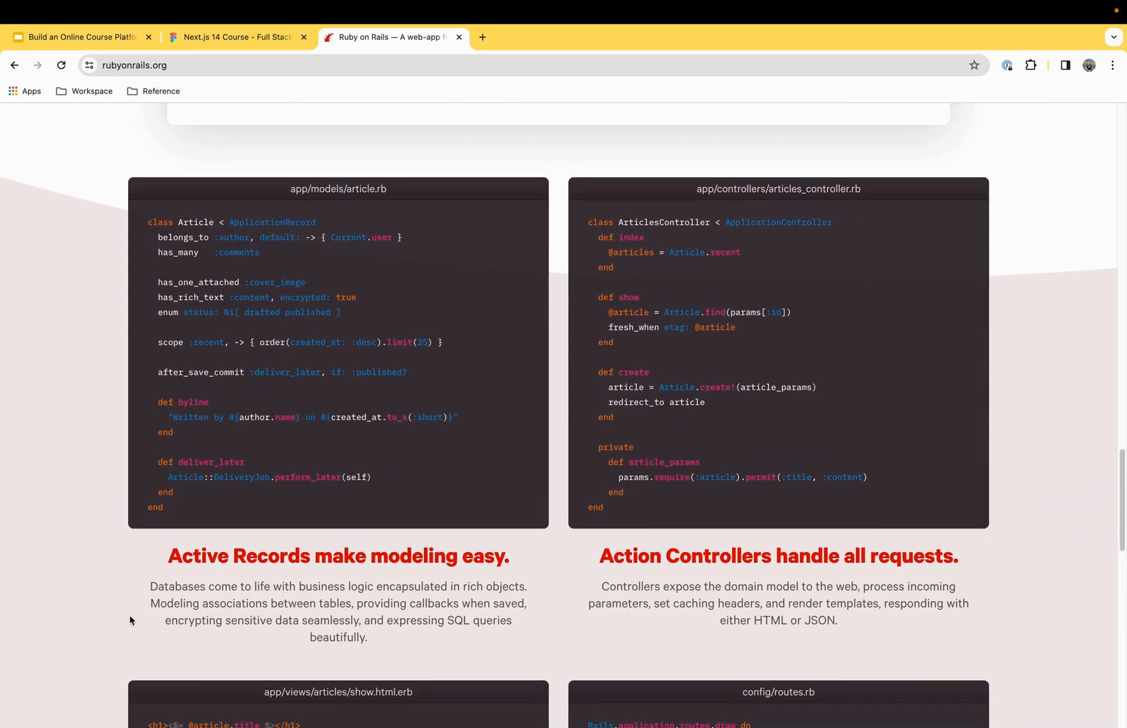
{"action": "scroll", "scroll_direction": "down", "scroll_amount": 3}
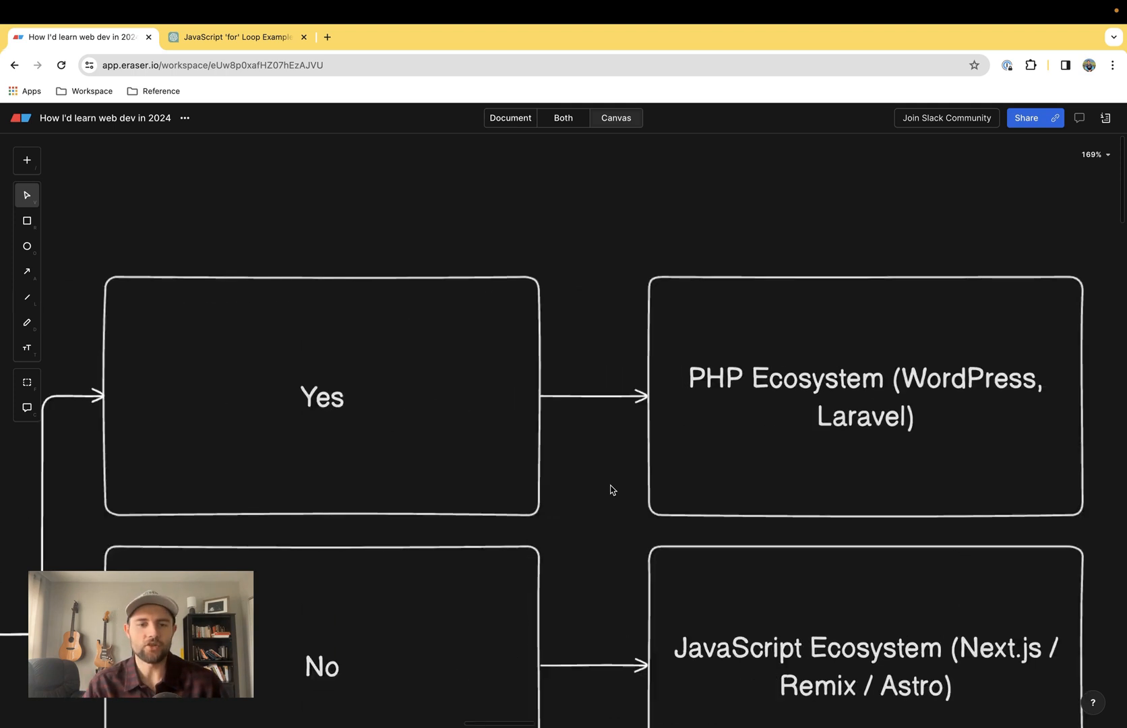
- Scroll the roadmap canvas to the PHP Ecosystem and JavaScript Ecosystem boxes
{"action": "scroll", "scroll_direction": "down", "scroll_amount": 3}
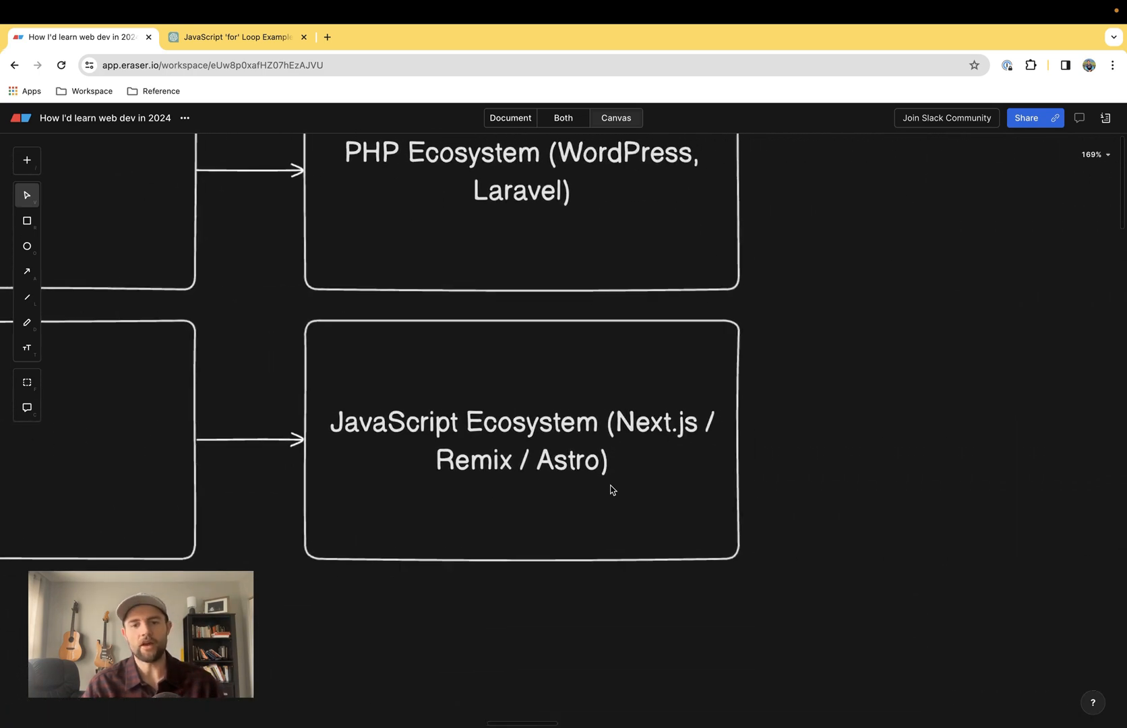
{"action": "scroll", "scroll_direction": "down", "scroll_amount": 3}
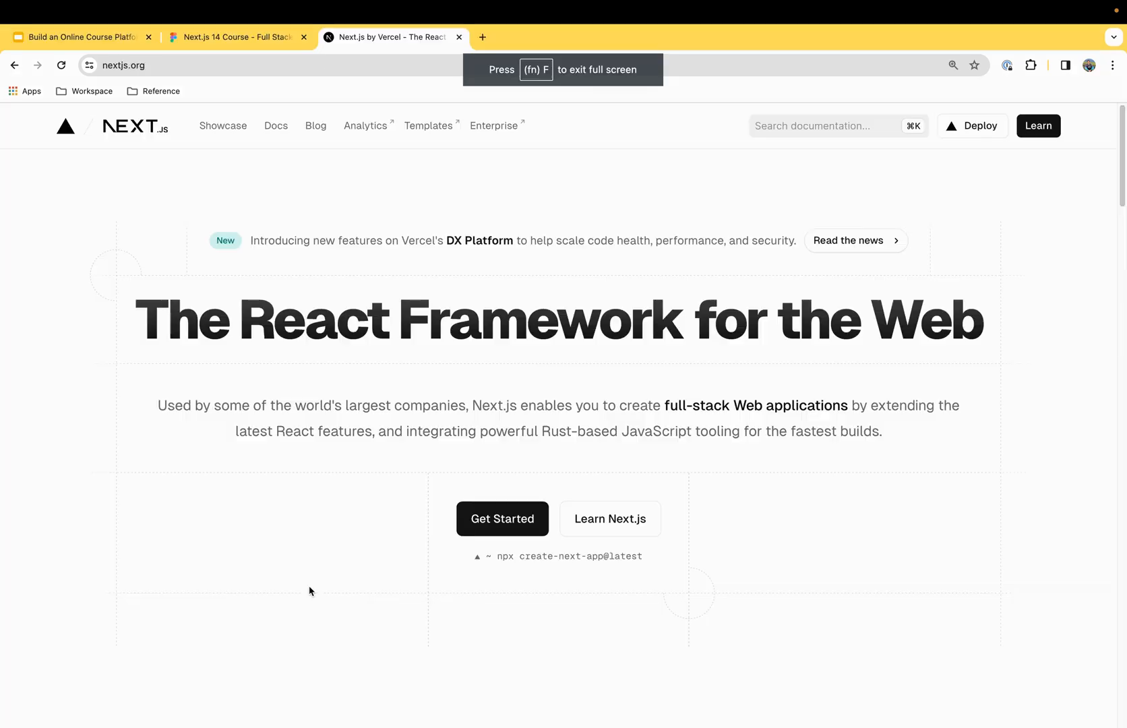
- Scroll the Next.js homepage through the feature cards from Built-in Optimizations to Middleware
{"action": "scroll", "scroll_direction": "down", "scroll_amount": 3}
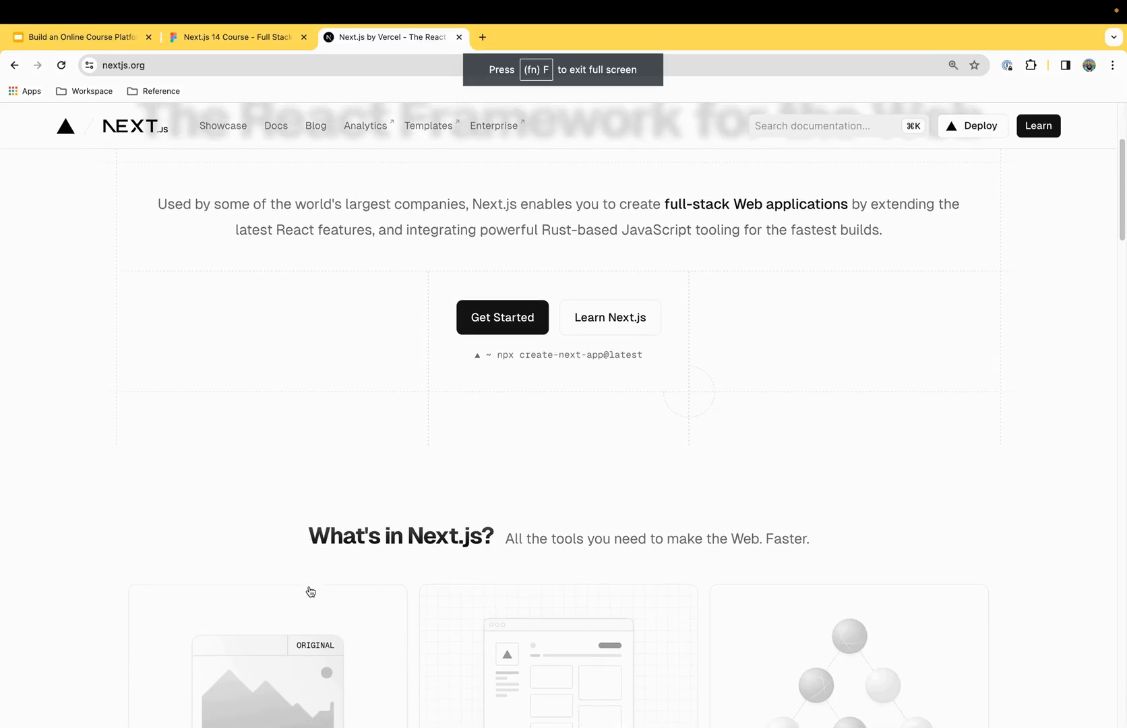
{"action": "scroll", "scroll_direction": "down", "scroll_amount": 3}
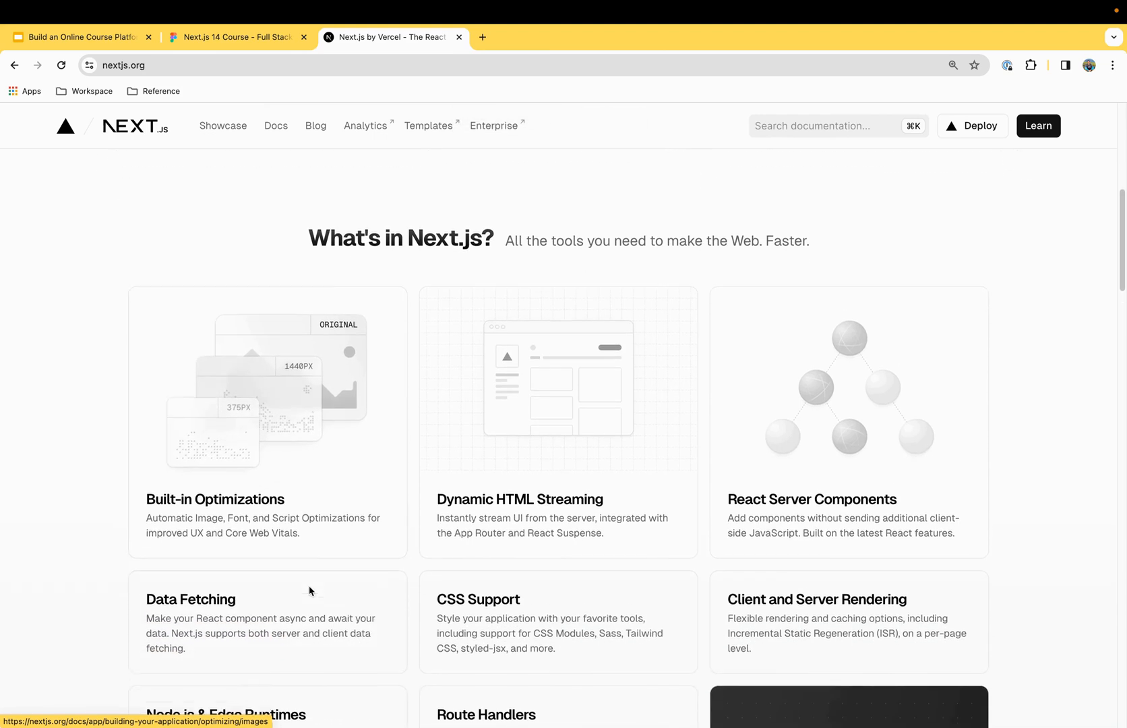
{"action": "scroll", "scroll_direction": "down", "scroll_amount": 3}
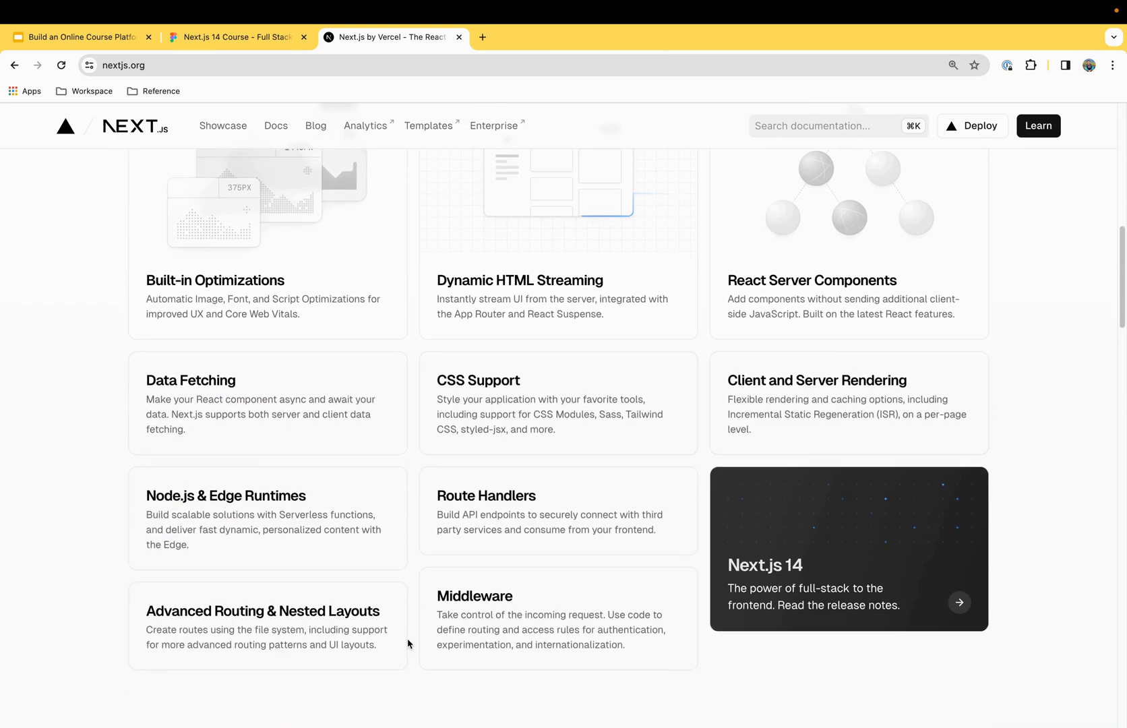
{"action": "scroll", "scroll_direction": "down", "scroll_amount": 3}
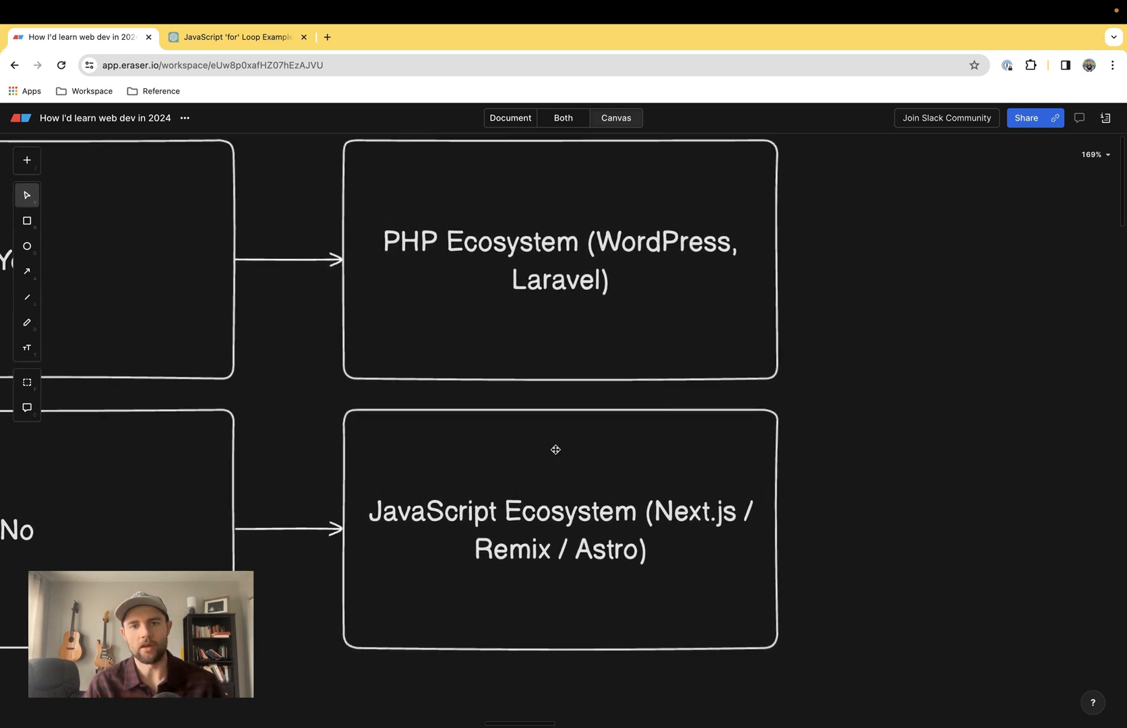
{"action": "mouse_move", "coordinate": [490, 466]}
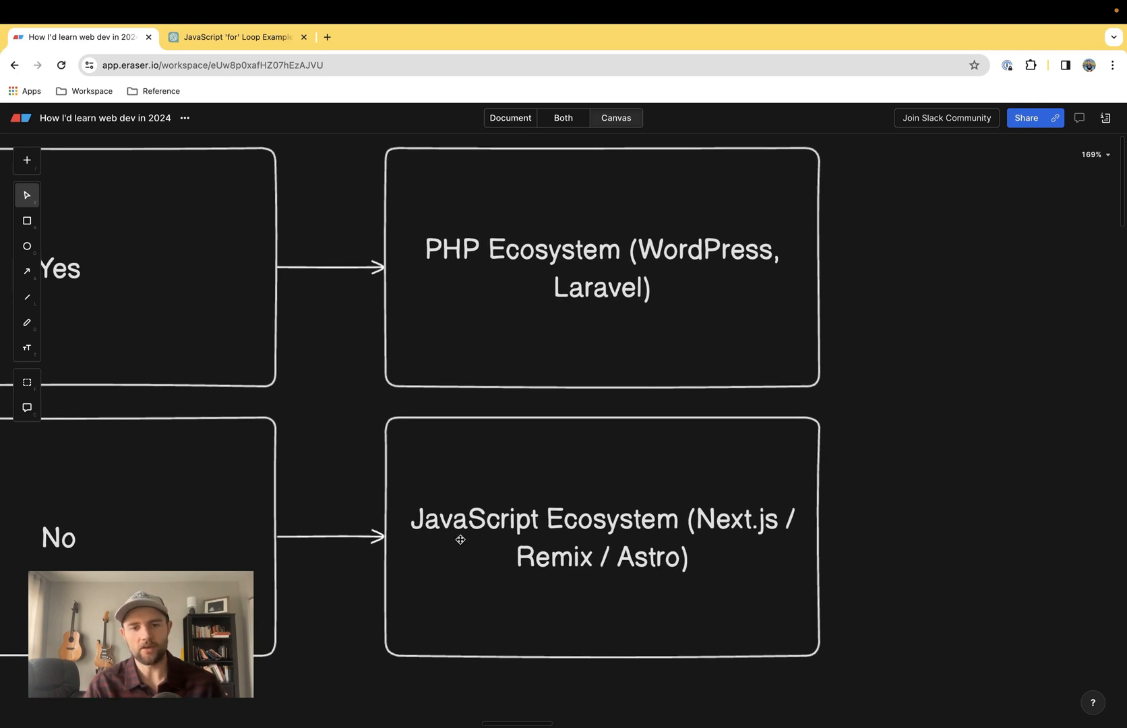
- Scroll the roadmap past the framework build steps to the 'Continue learning' box with DevOps, CI/CD and testing
{"action": "scroll", "scroll_direction": "down", "scroll_amount": 3}
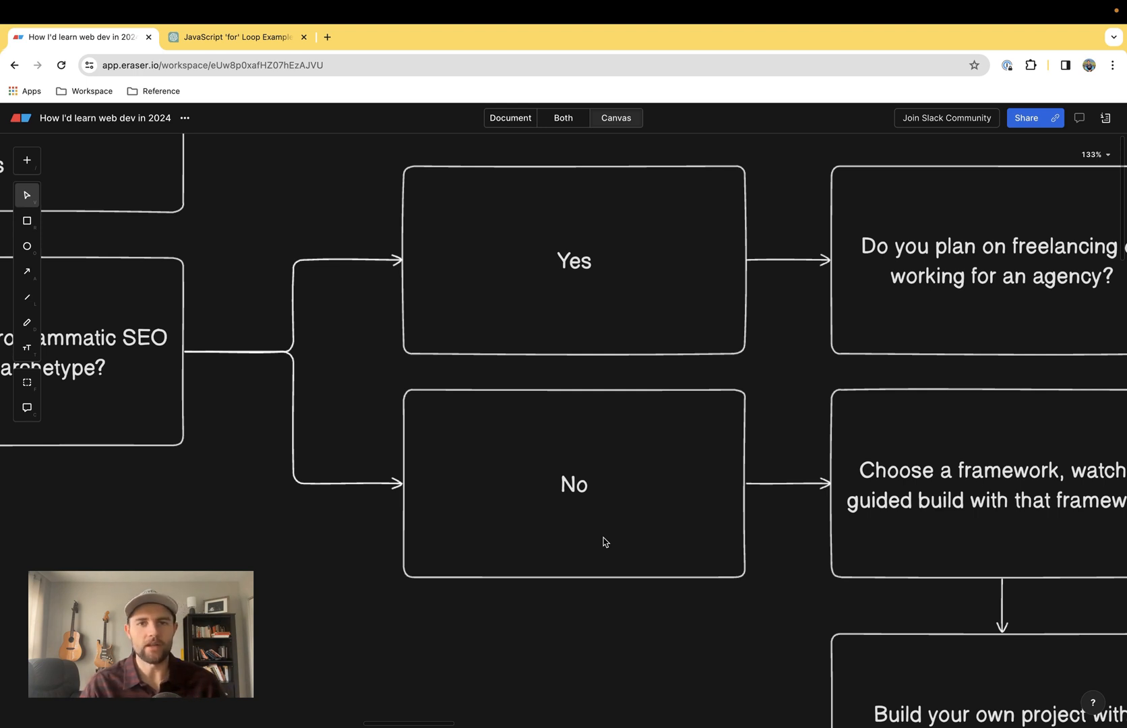
{"action": "mouse_move", "coordinate": [641, 575]}
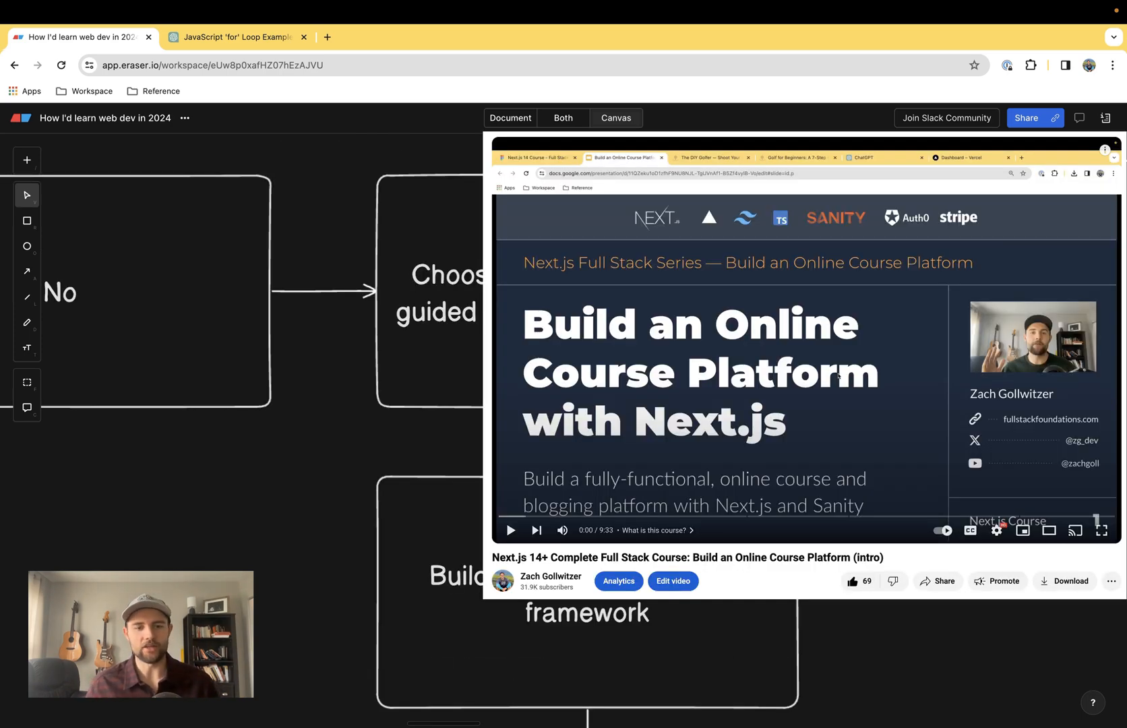
{"action": "scroll", "scroll_direction": "down", "scroll_amount": 3}
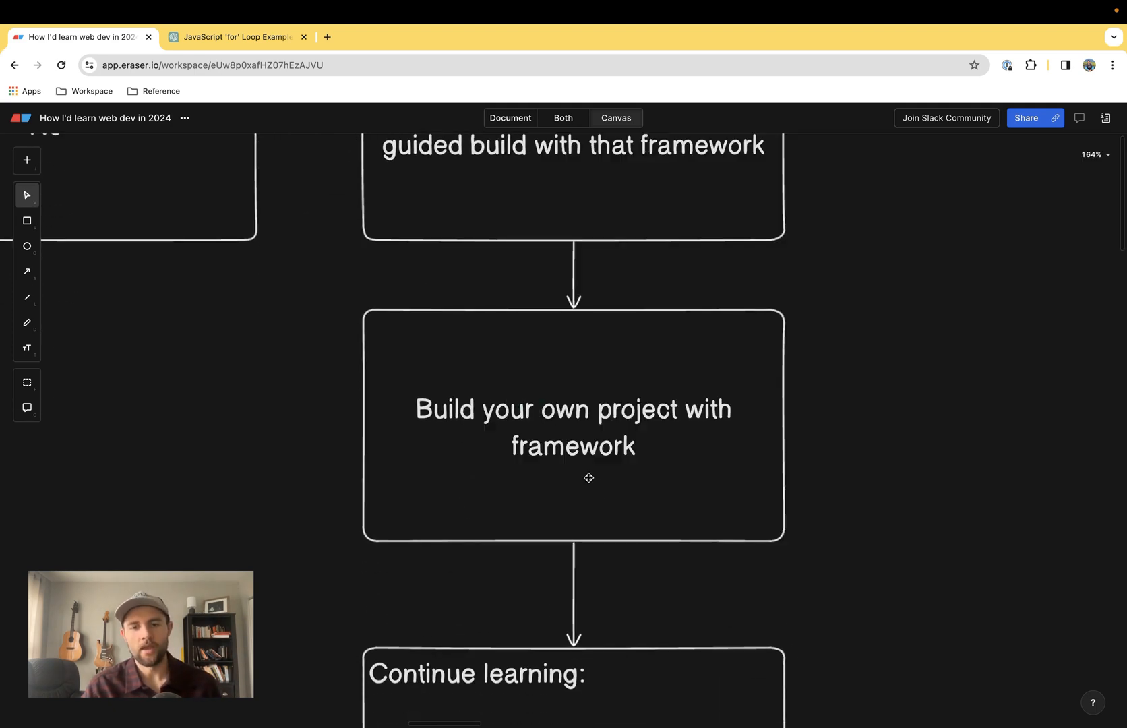
{"action": "scroll", "scroll_direction": "down", "scroll_amount": 3}
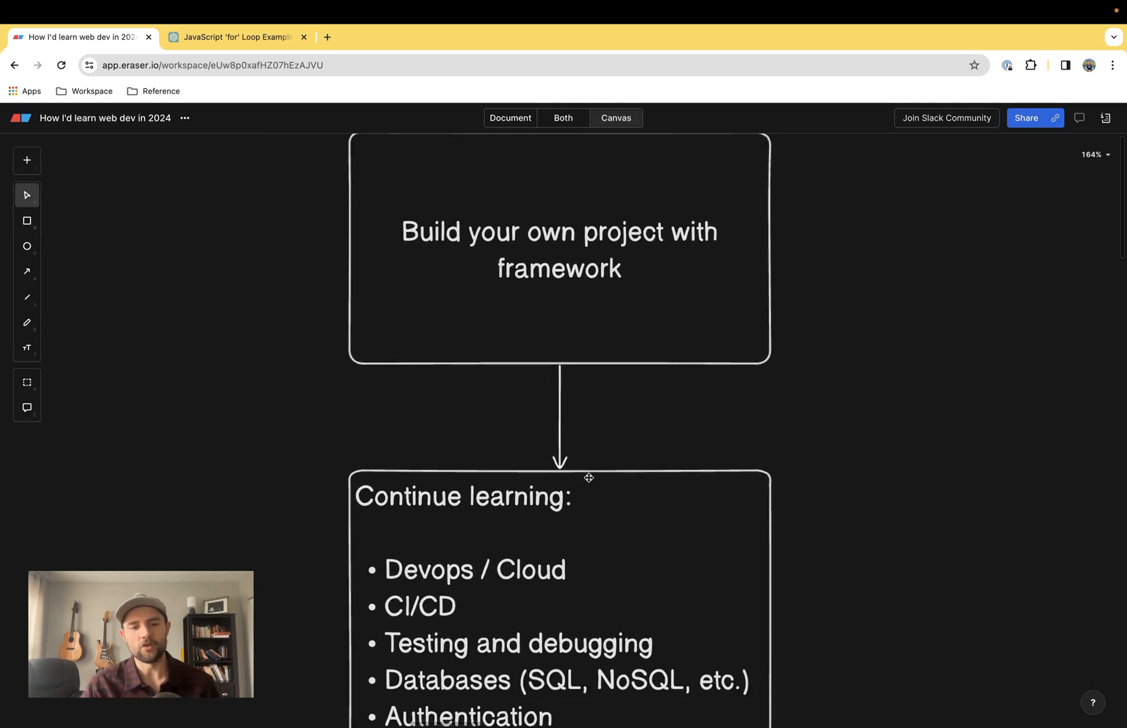
{"action": "scroll", "scroll_direction": "down", "scroll_amount": 3}
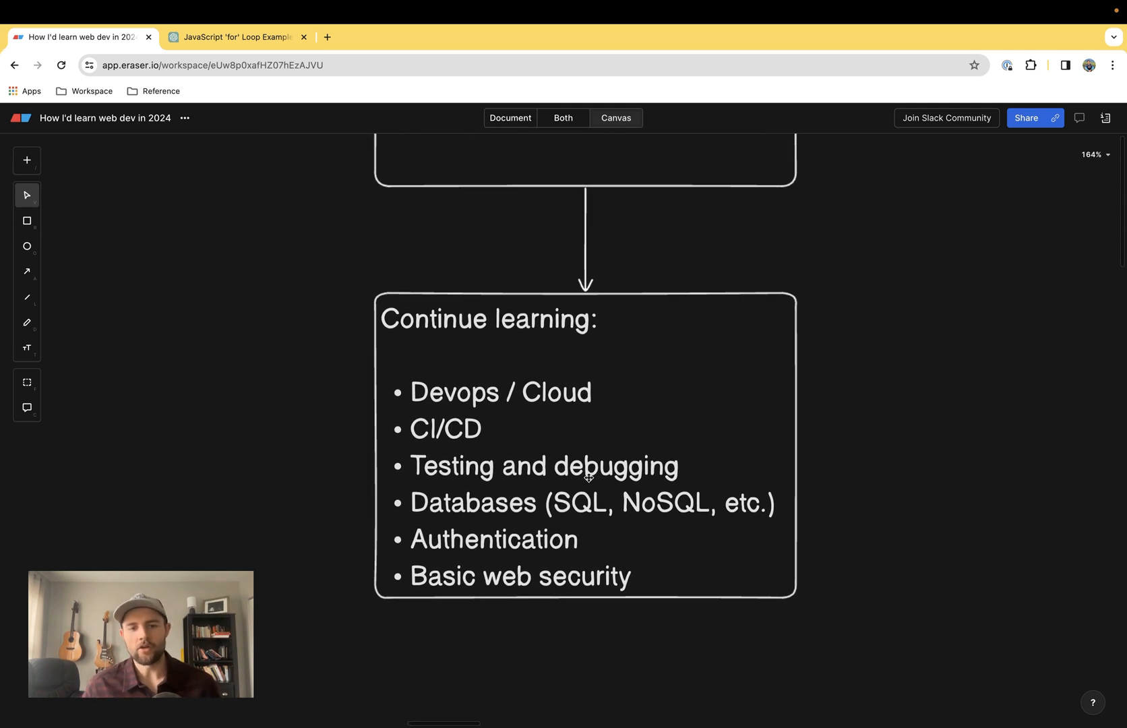